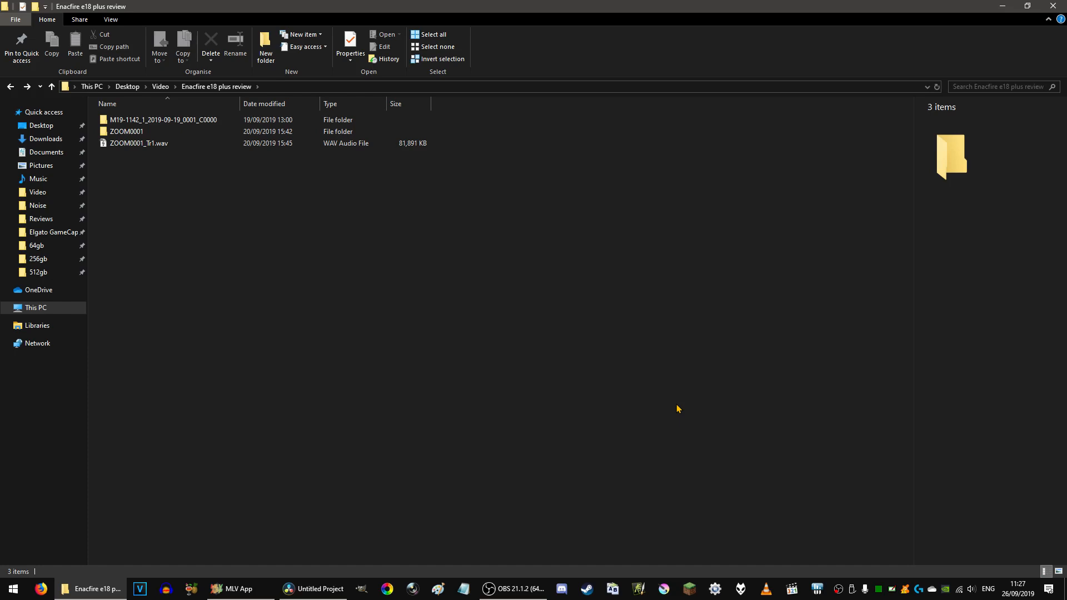
mouse_move(644, 414)
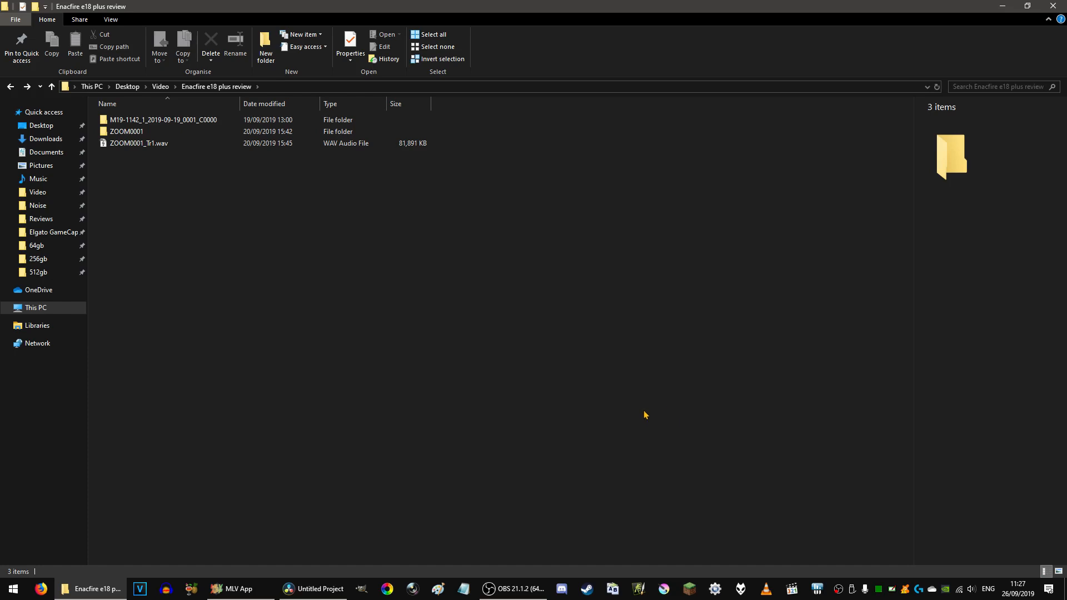
Peek at the empty DaVinci Resolve project, hide it, then switch over to MLV App
left_click(311, 589)
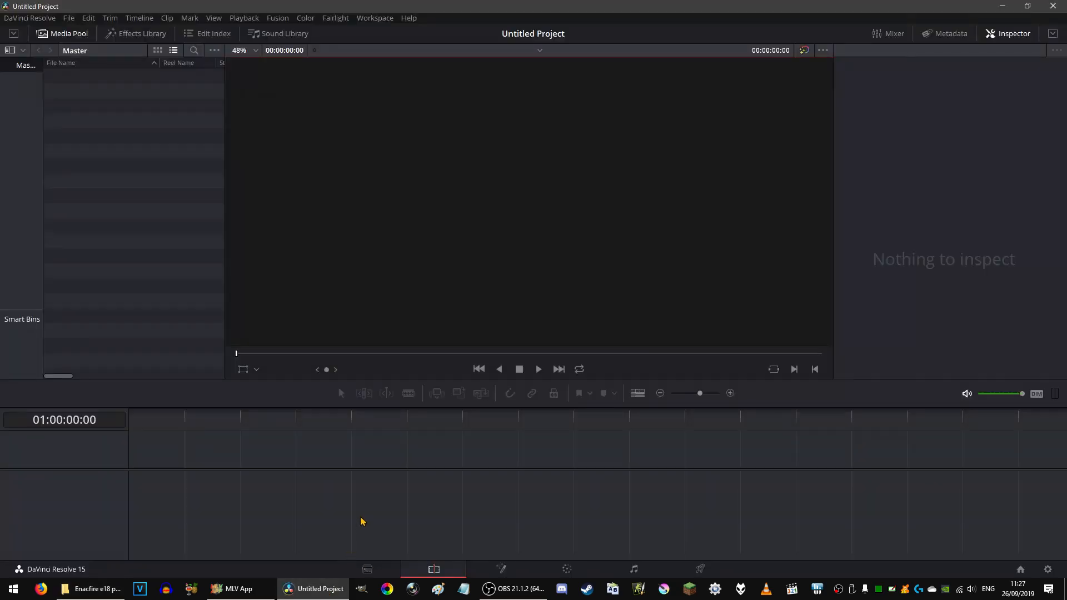
mouse_move(626, 373)
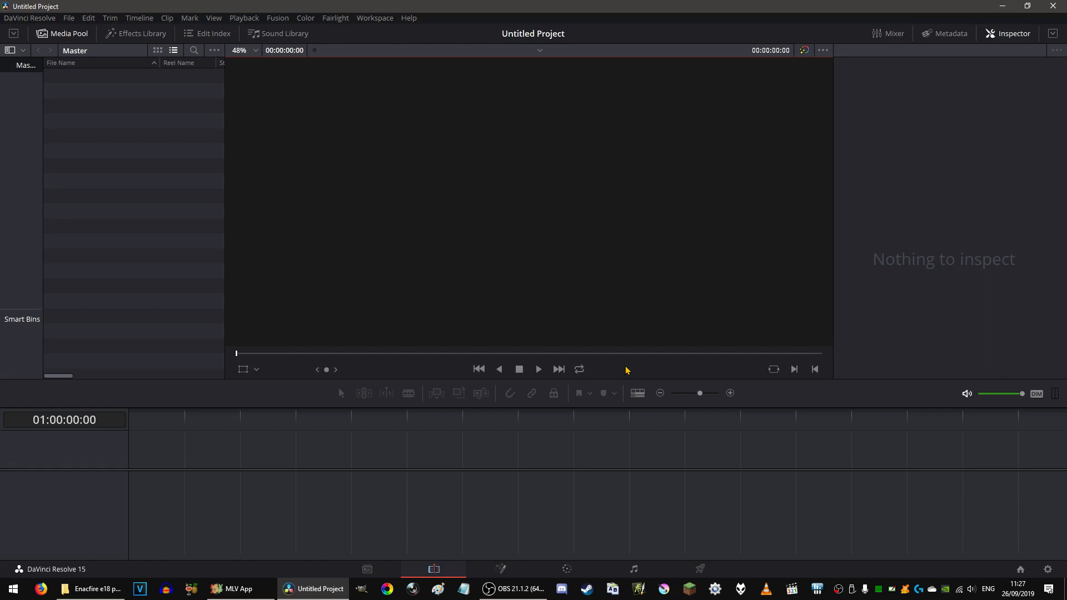
mouse_move(794, 255)
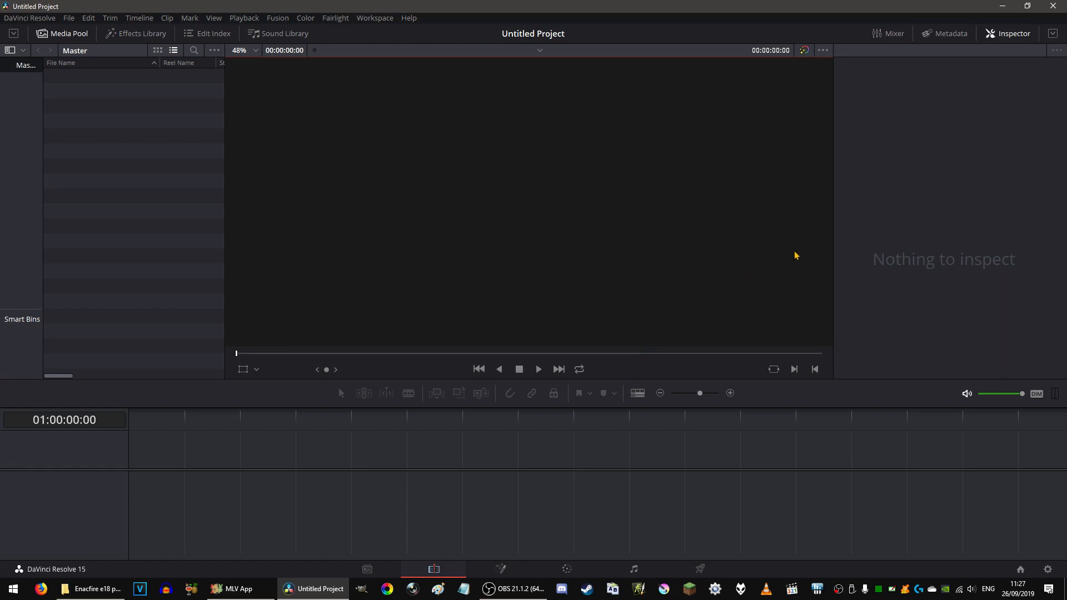
mouse_move(576, 446)
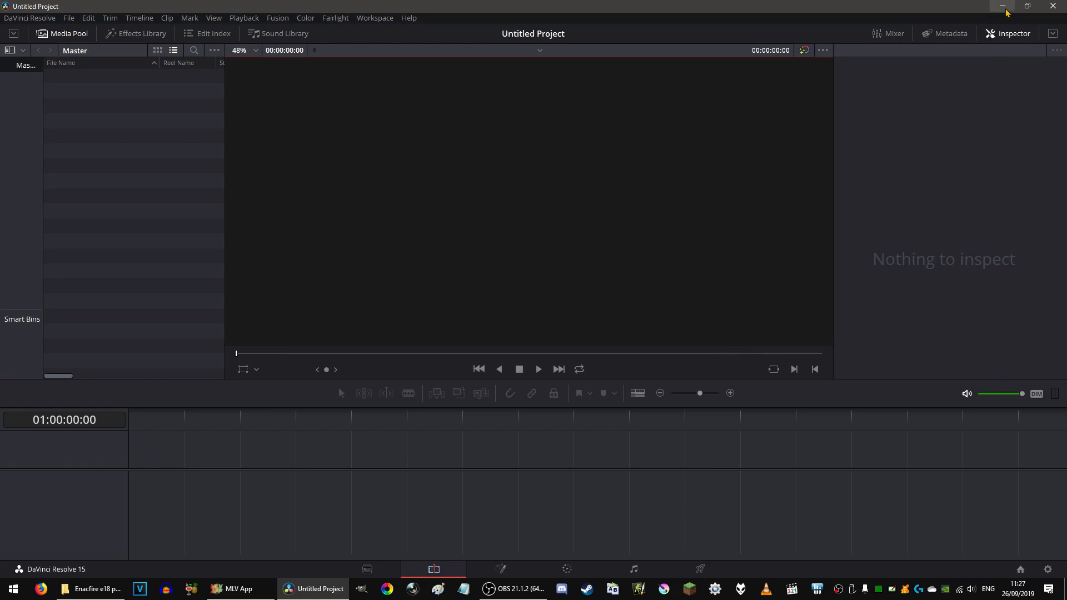
left_click(90, 589)
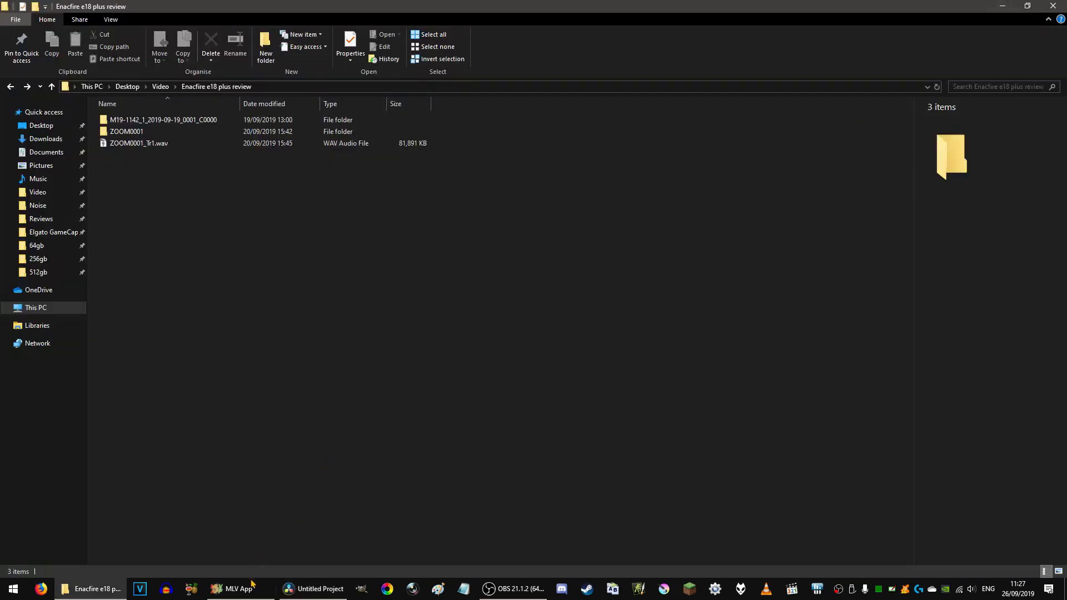
left_click(235, 589)
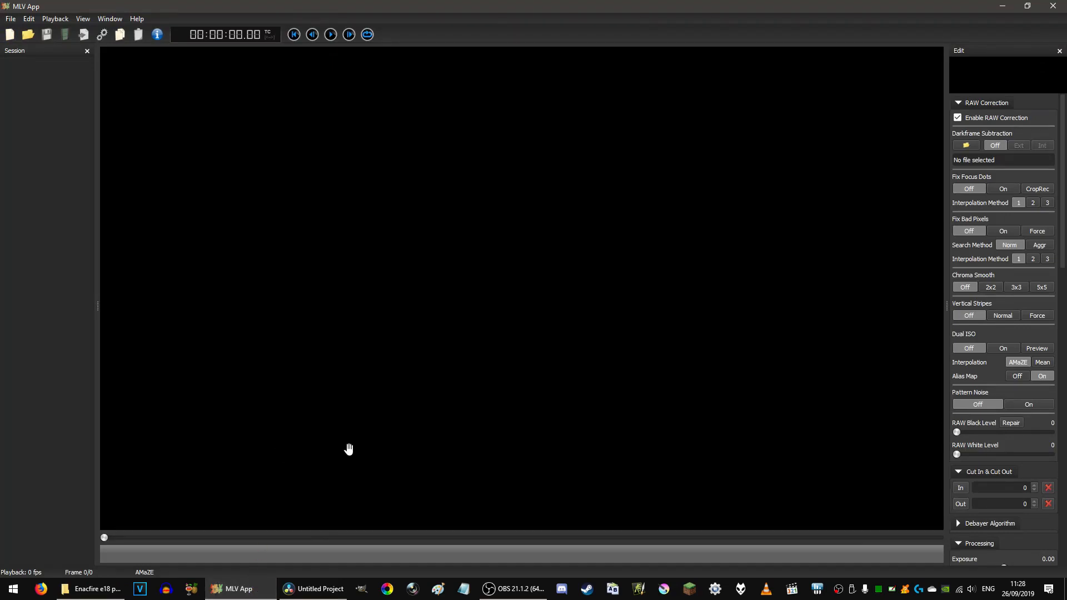
mouse_move(328, 442)
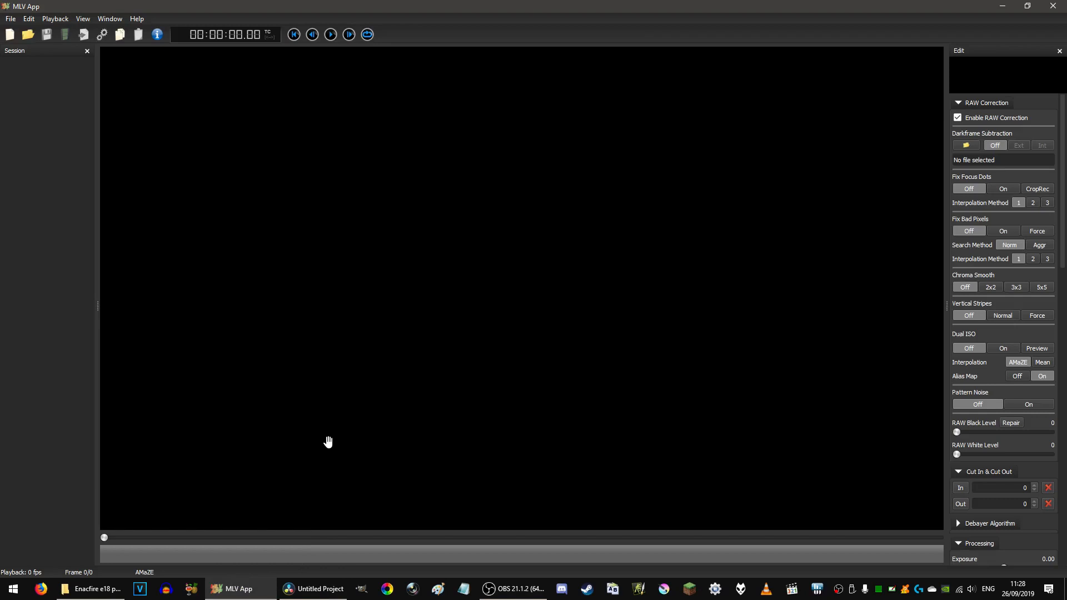
mouse_move(1016, 268)
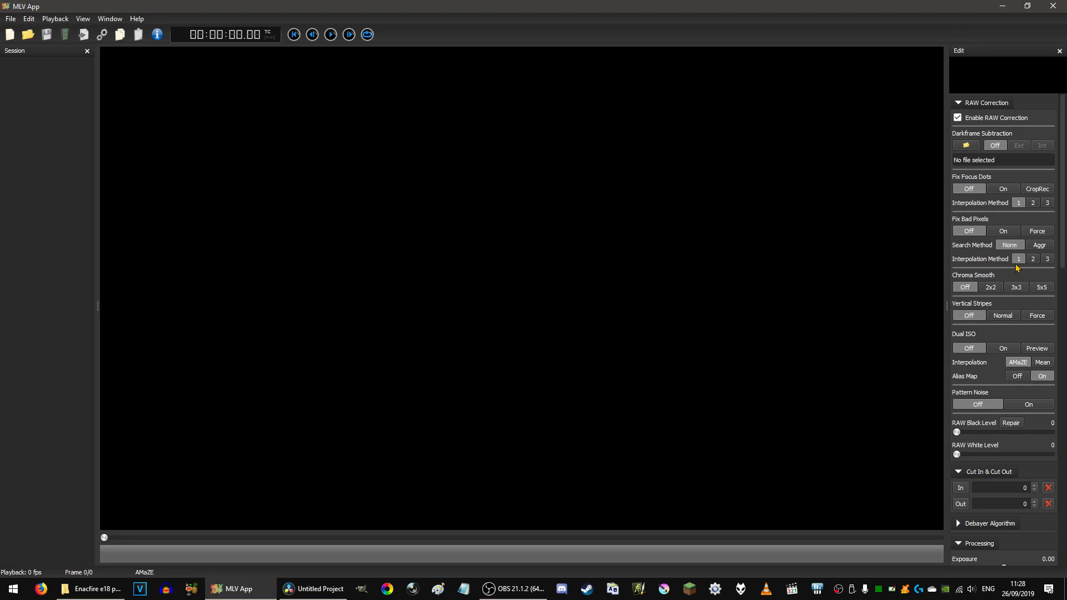
mouse_move(227, 209)
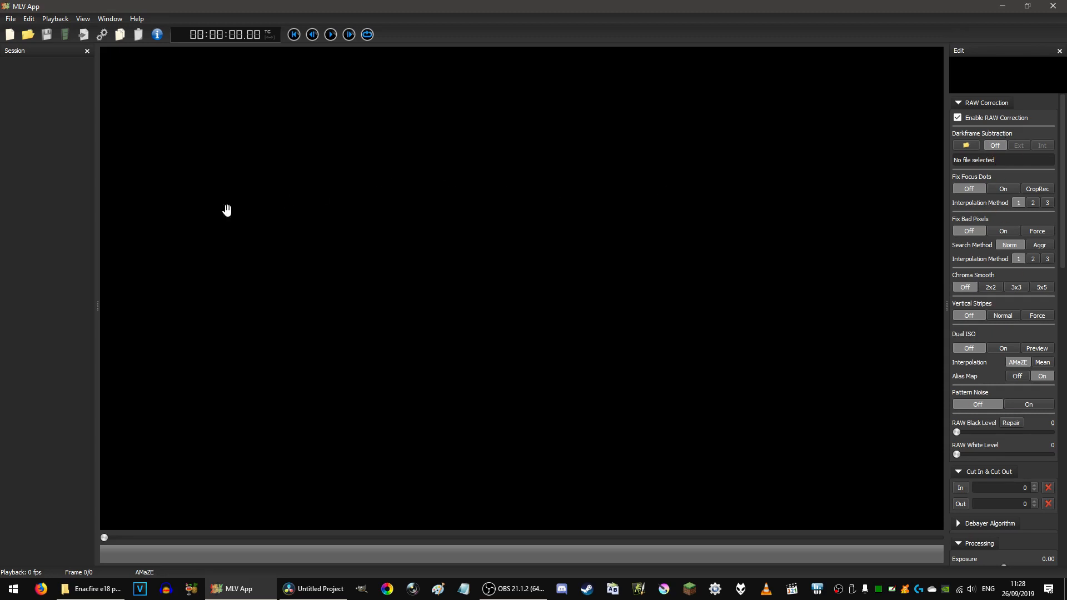
mouse_move(80, 68)
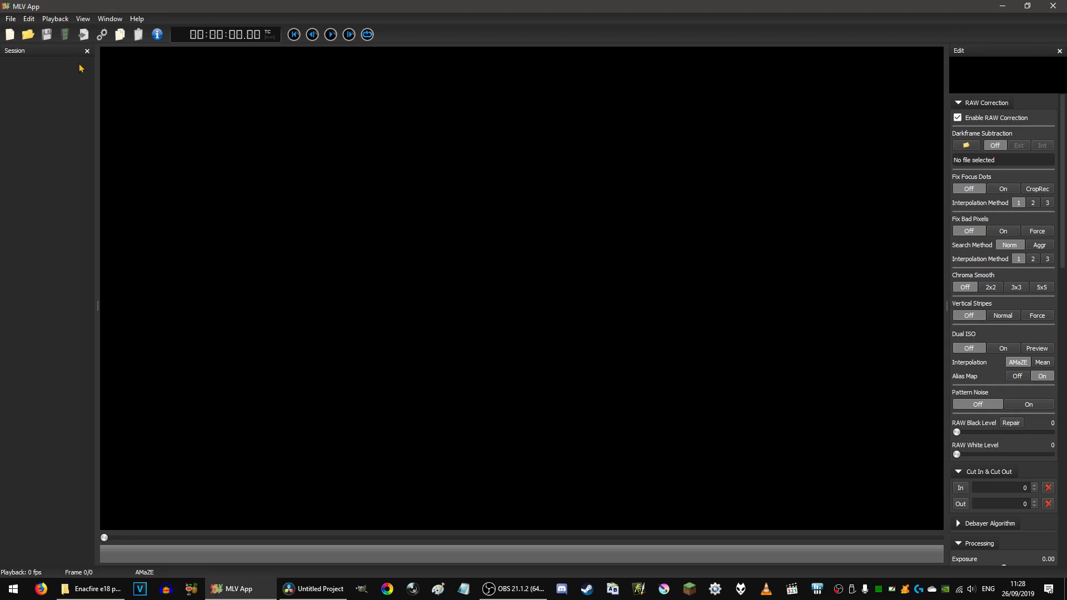
mouse_move(103, 34)
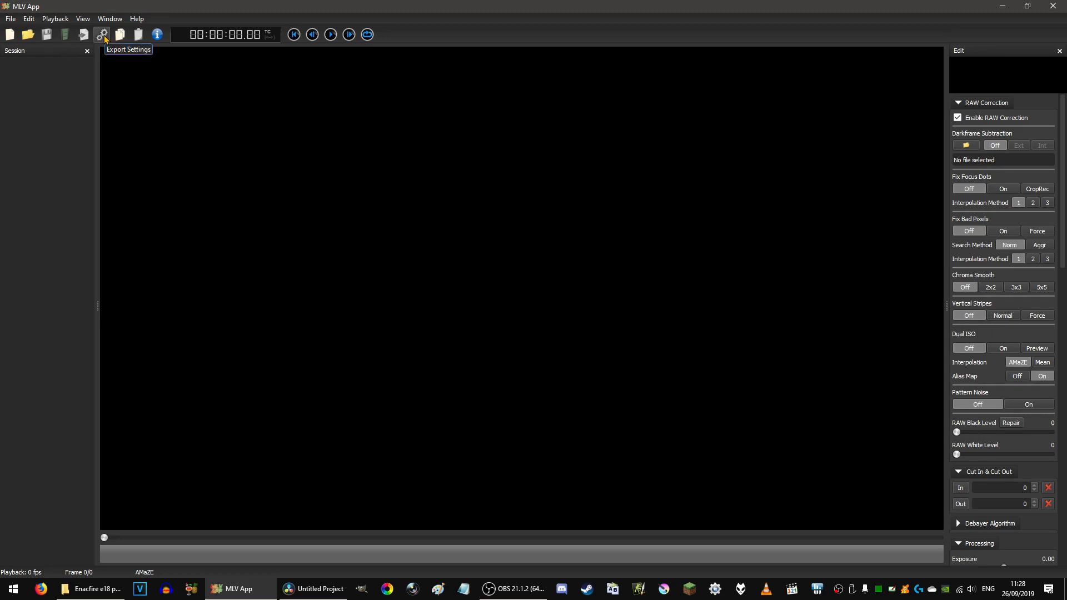
Keep CinemaDNG Lossless as the export codec and choose the DaVinci Resolve naming scheme
left_click(101, 34)
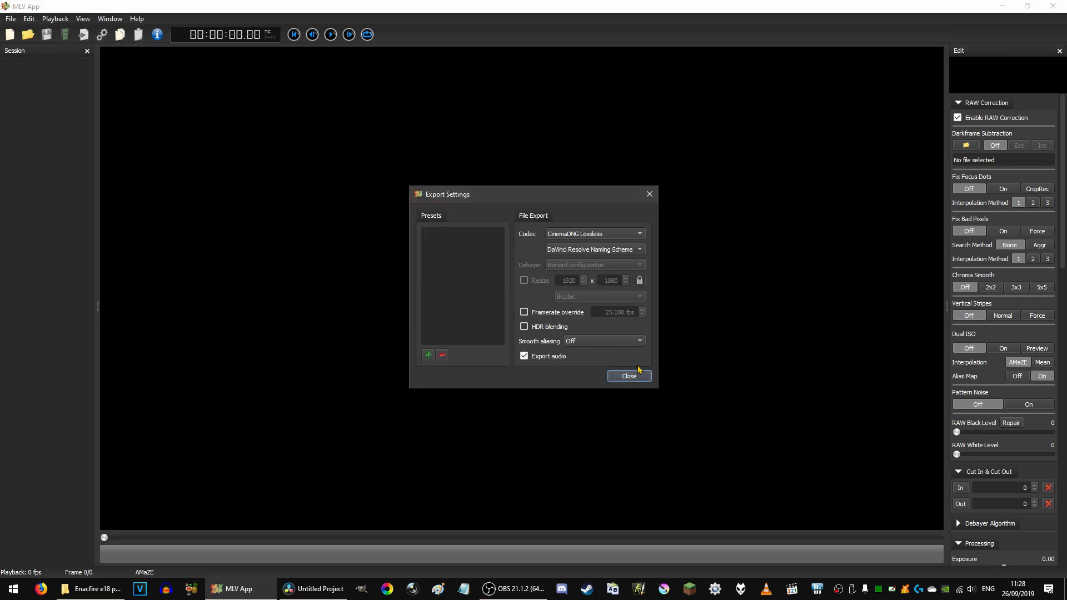
mouse_move(392, 239)
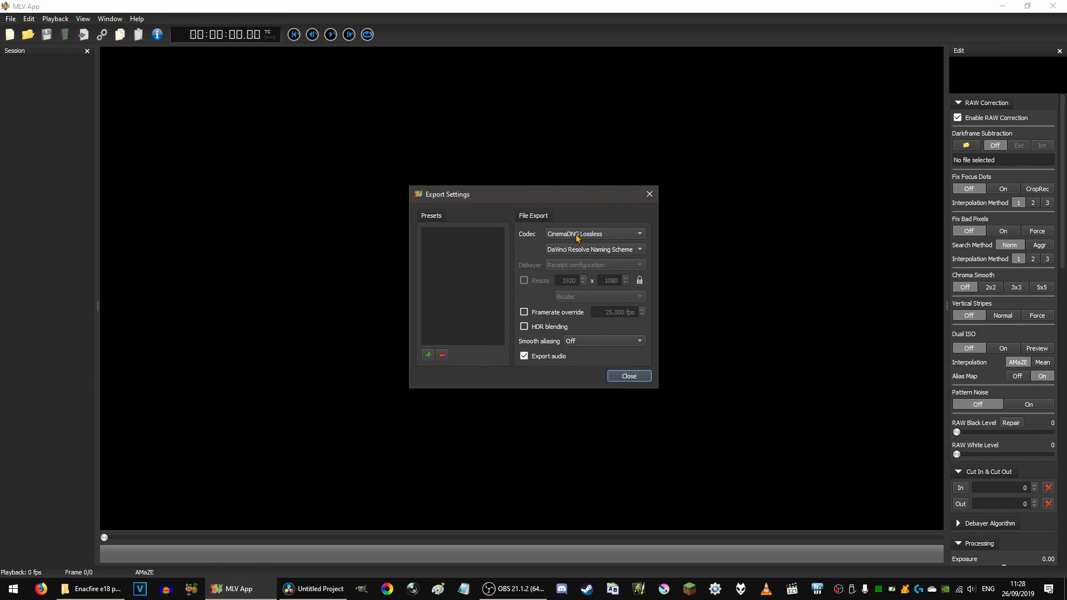
left_click(593, 234)
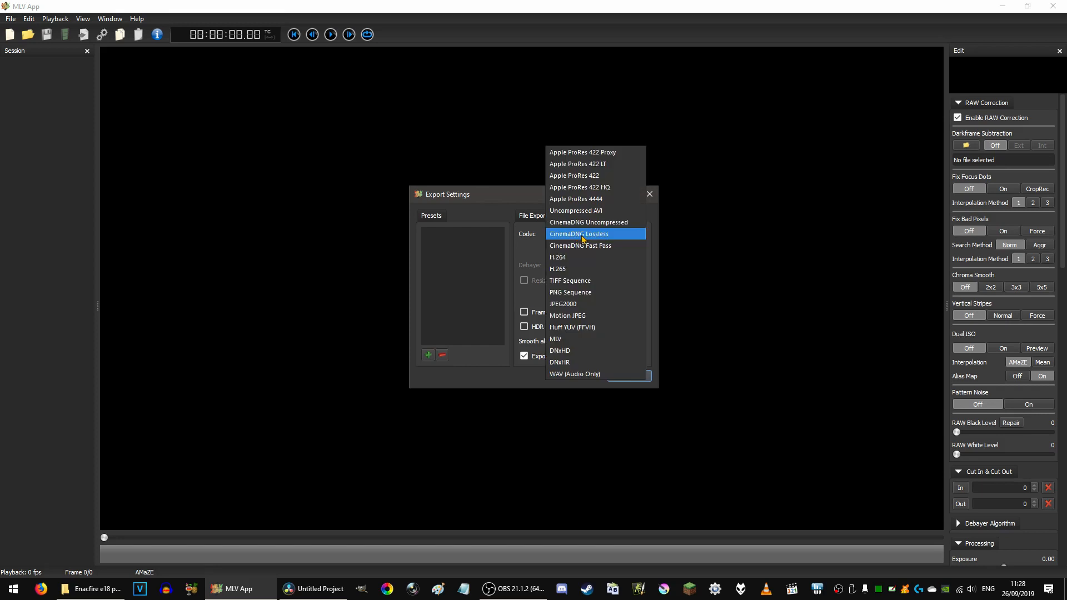
left_click(581, 233)
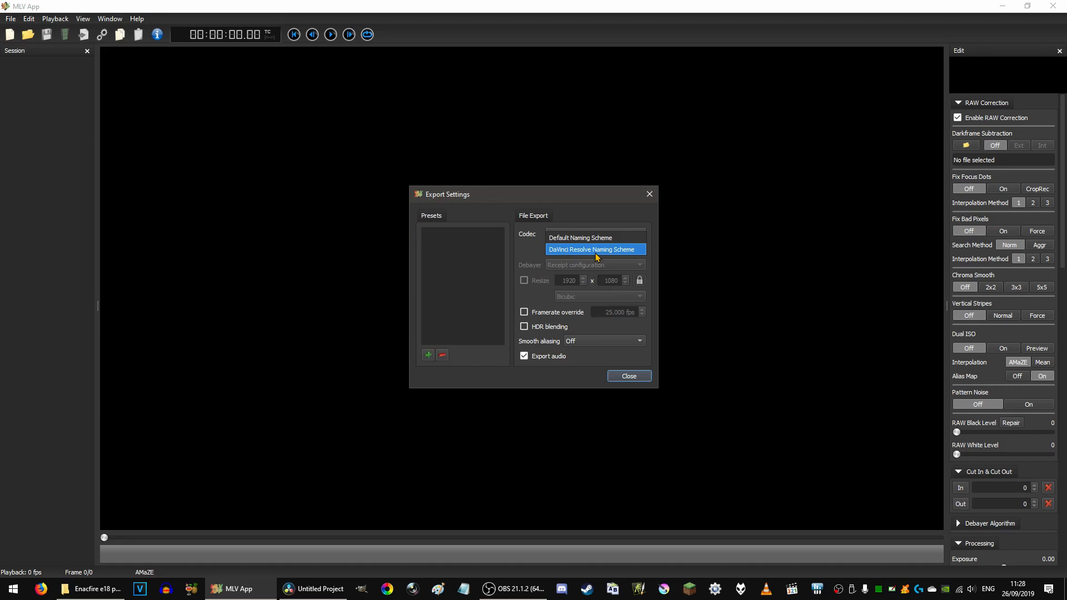
left_click(593, 249)
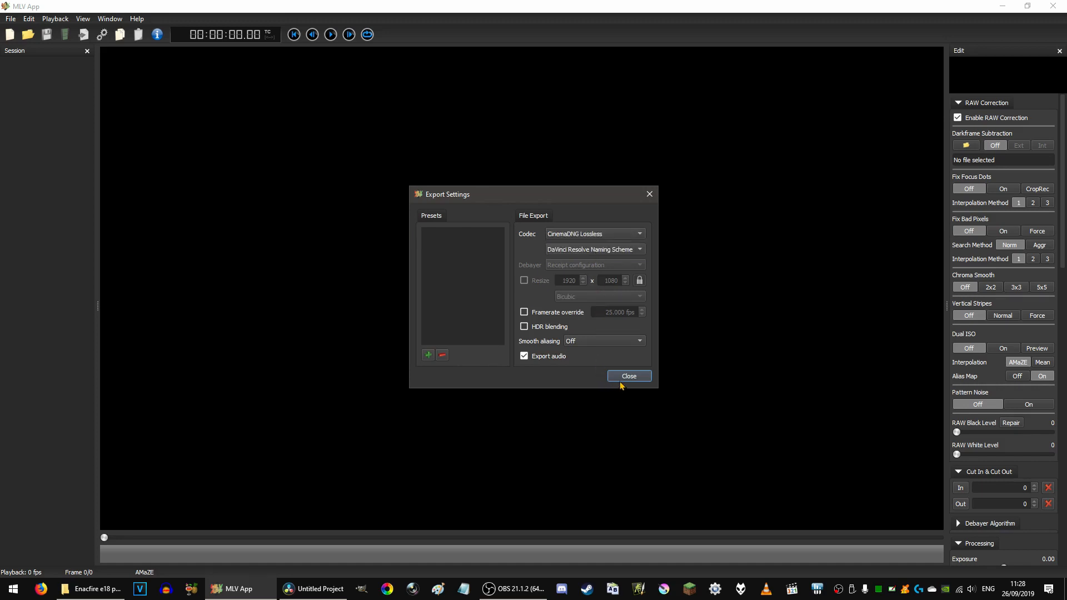
mouse_move(626, 383)
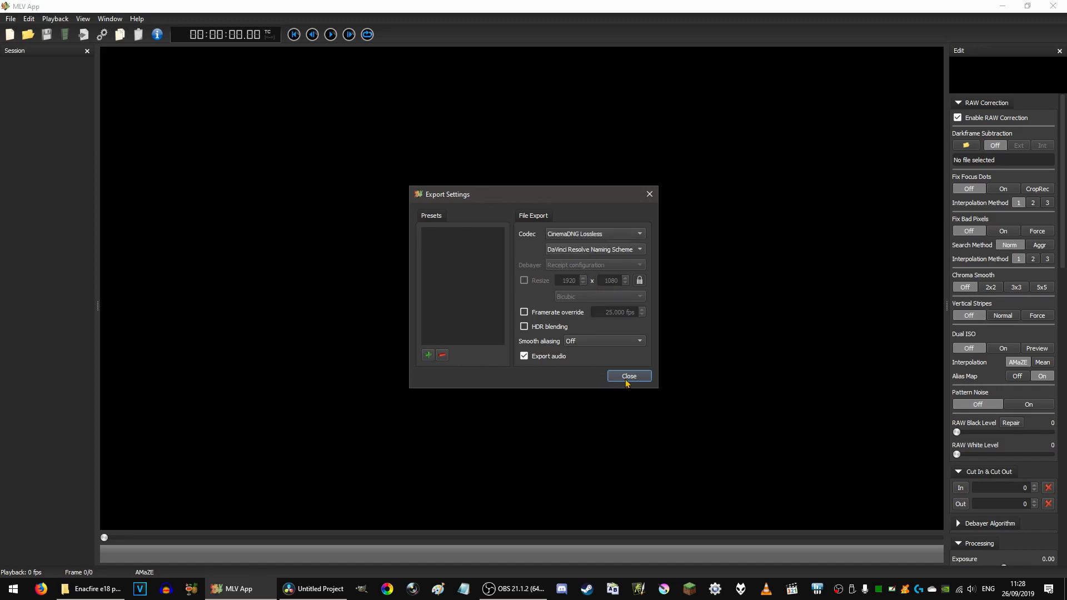
left_click(627, 376)
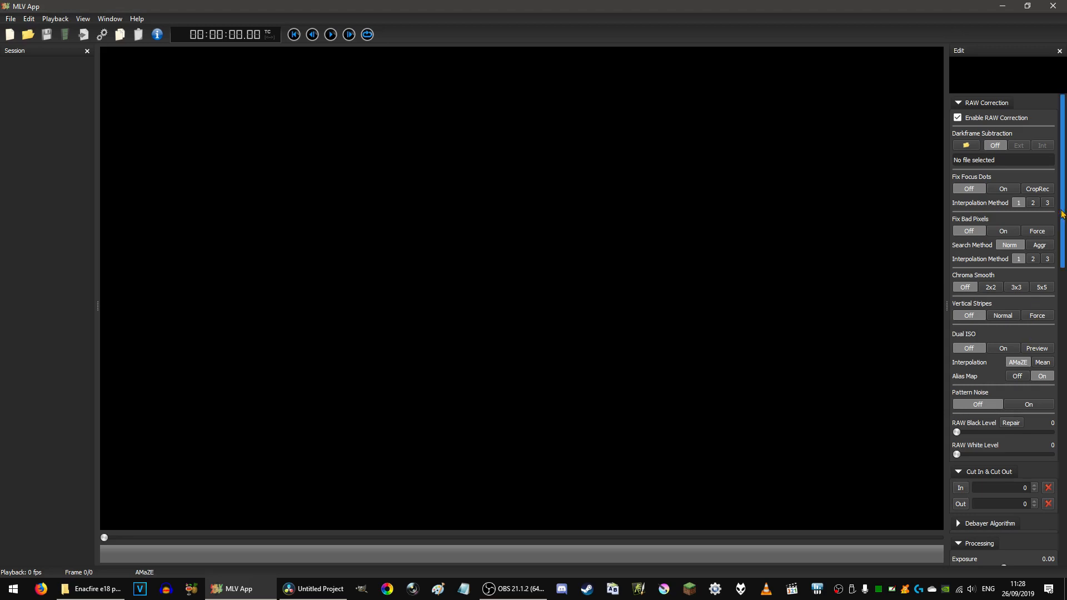
scroll("down", 3)
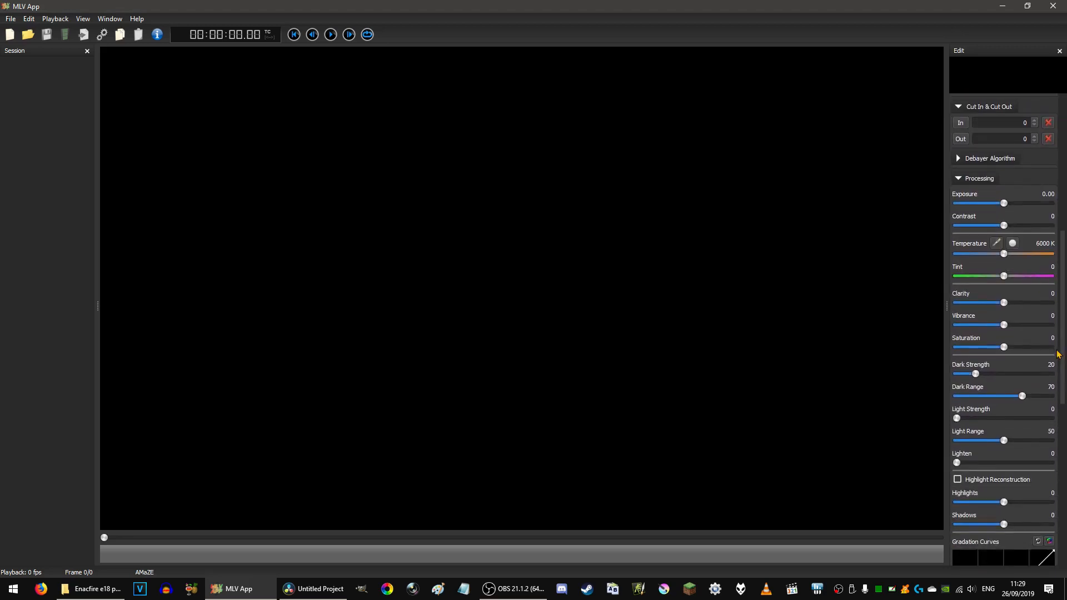
mouse_move(747, 327)
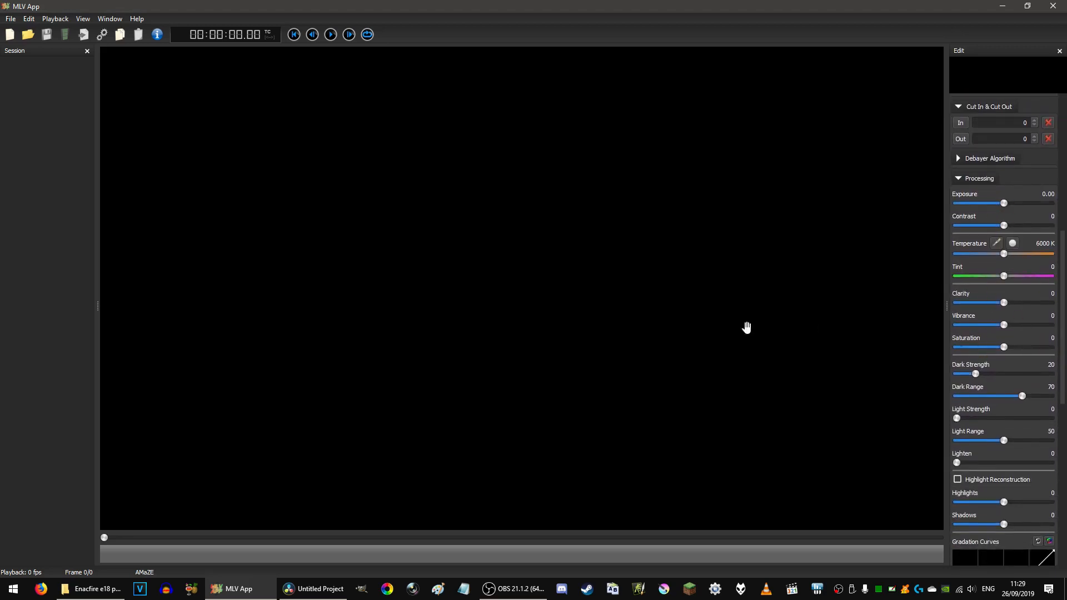
mouse_move(179, 380)
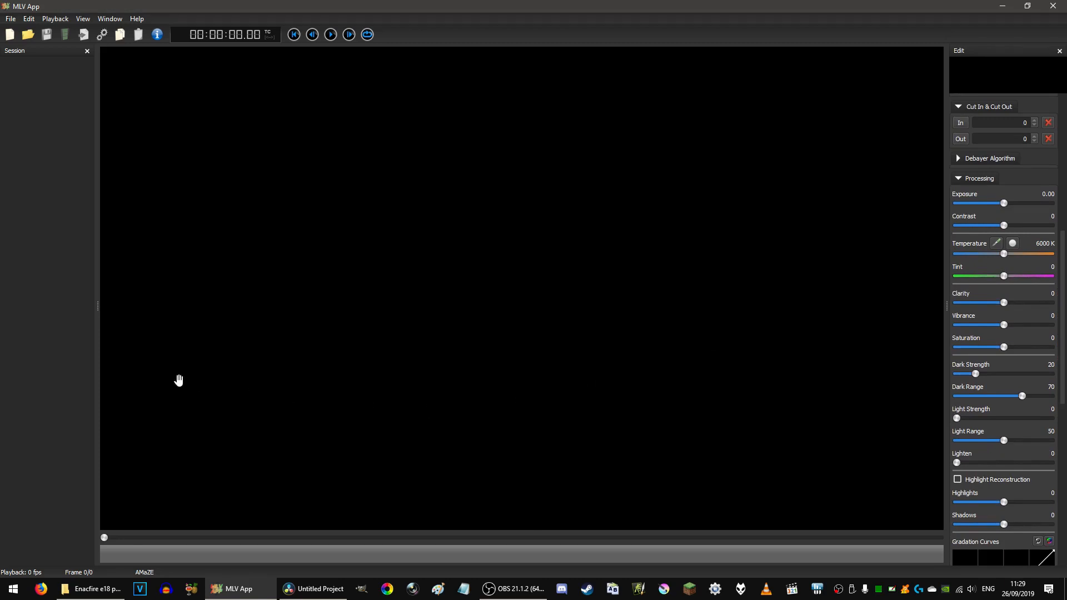
mouse_move(235, 347)
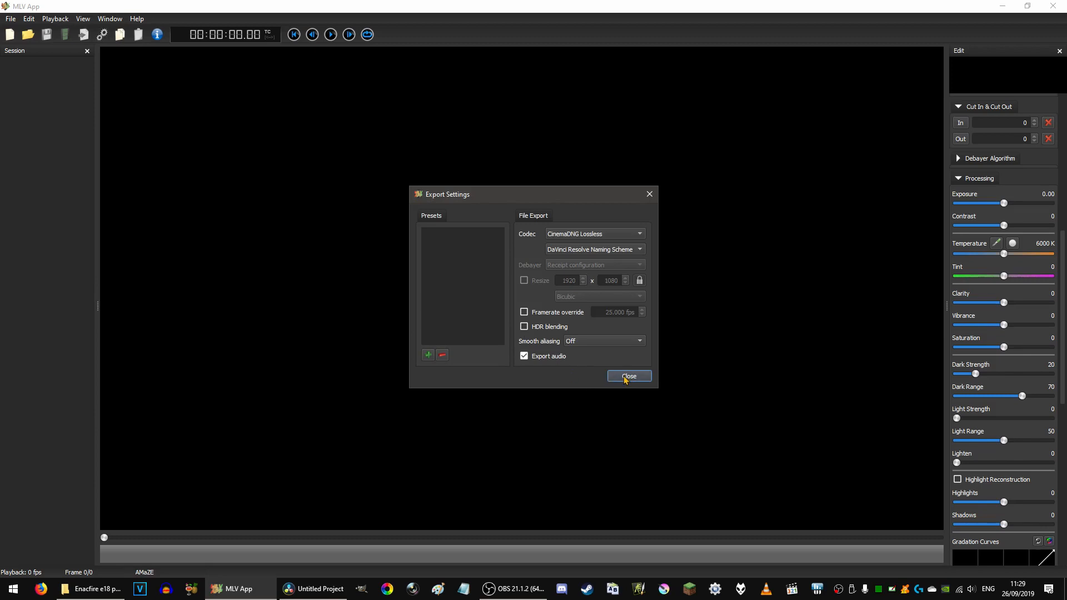
Reconfirm the CinemaDNG codec choice in the reopened export settings and close them
left_click(627, 377)
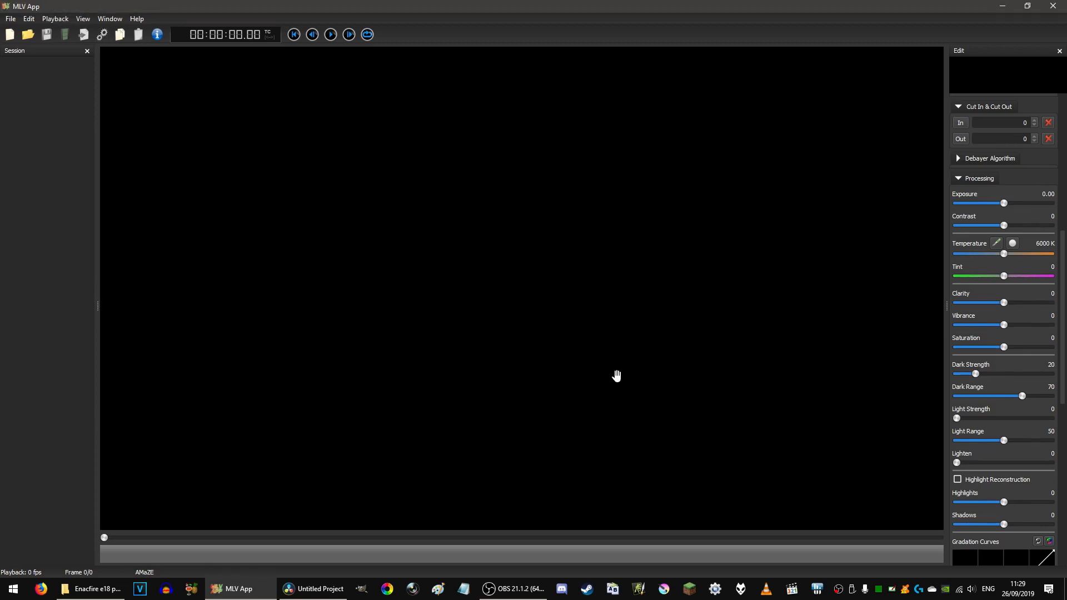
mouse_move(611, 354)
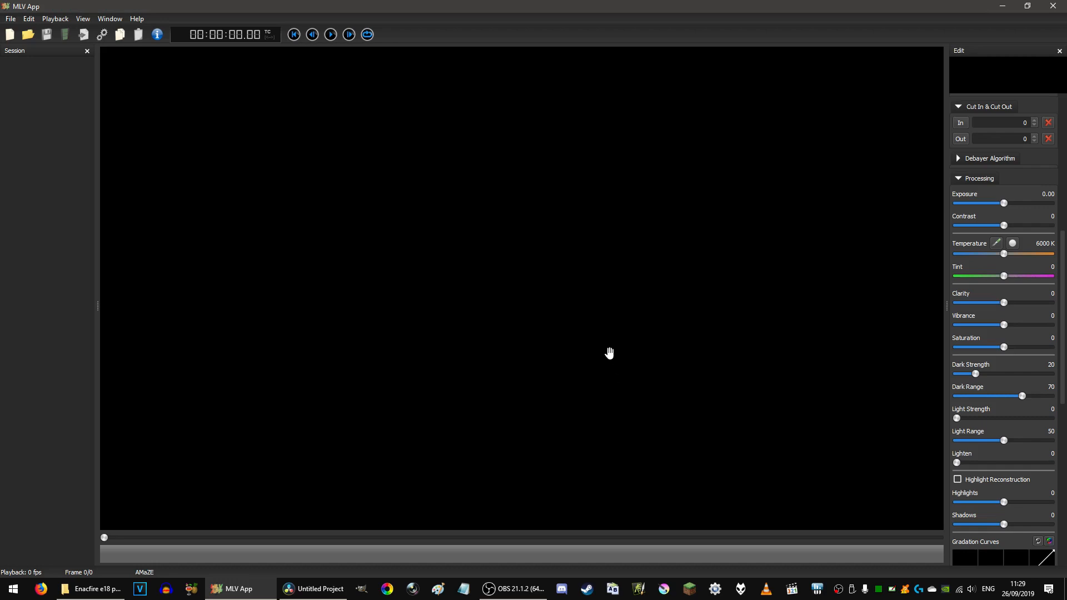
mouse_move(1005, 362)
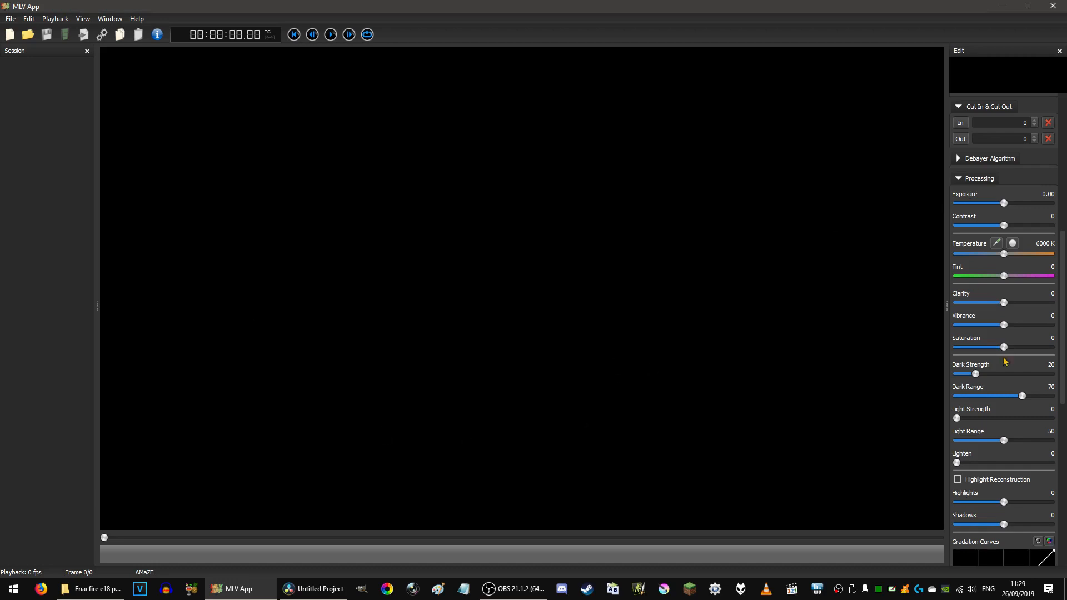
mouse_move(709, 360)
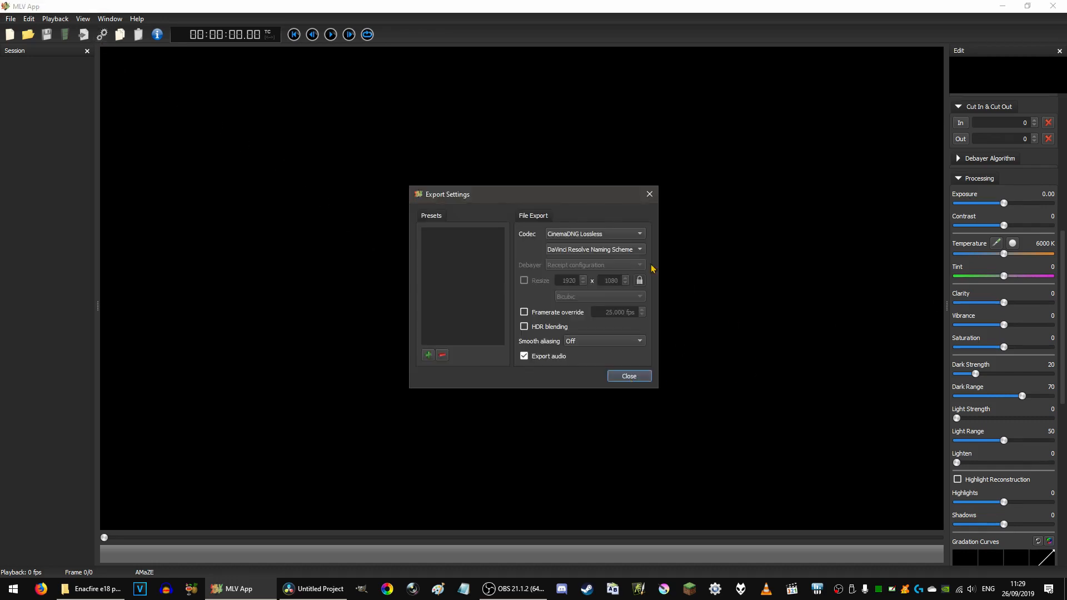
left_click(593, 233)
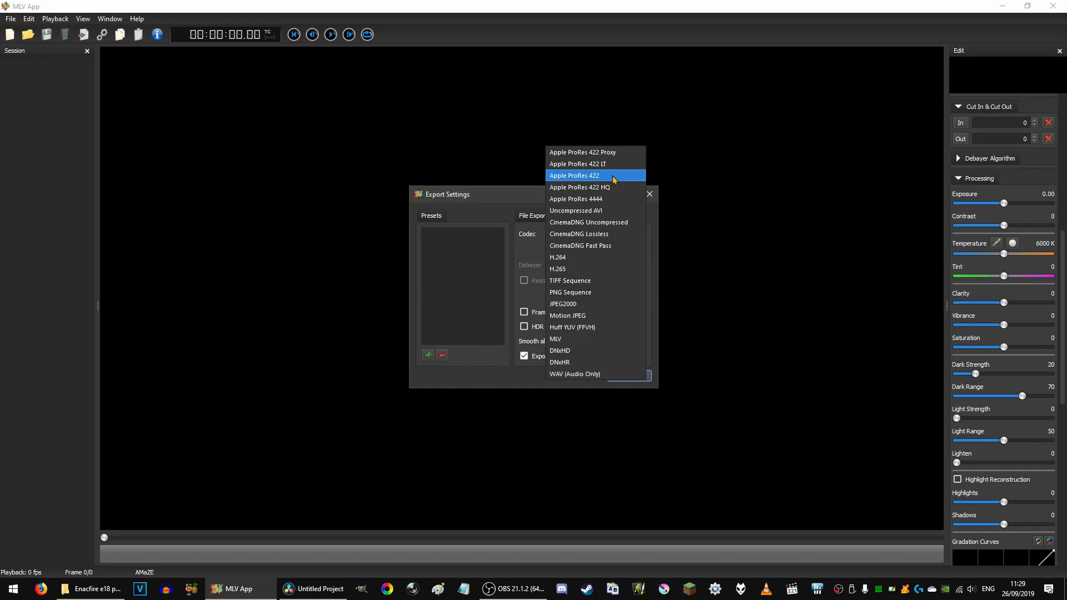
mouse_move(619, 222)
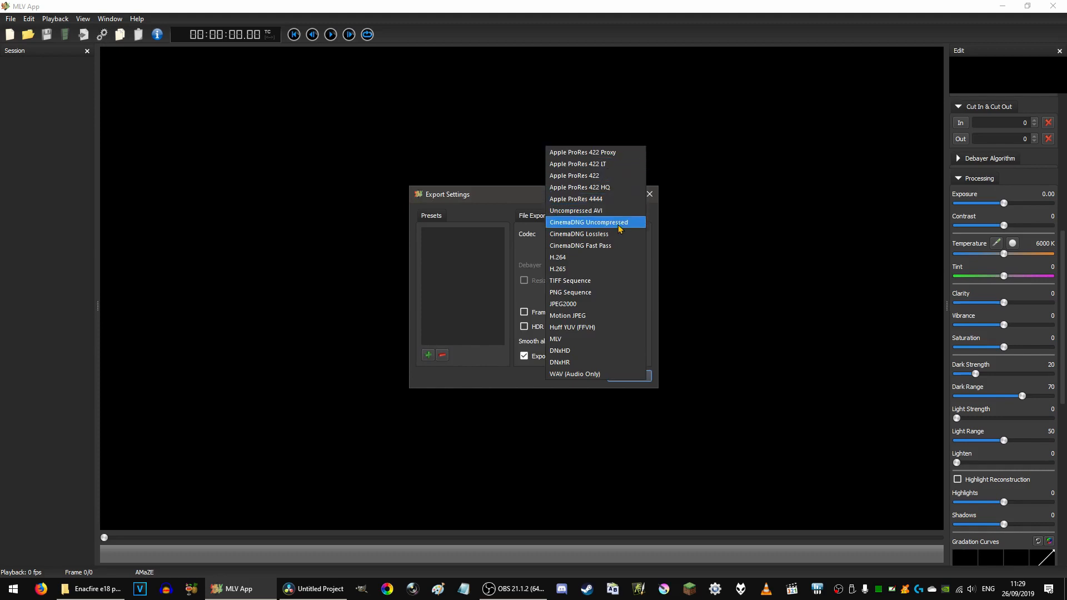
left_click(578, 233)
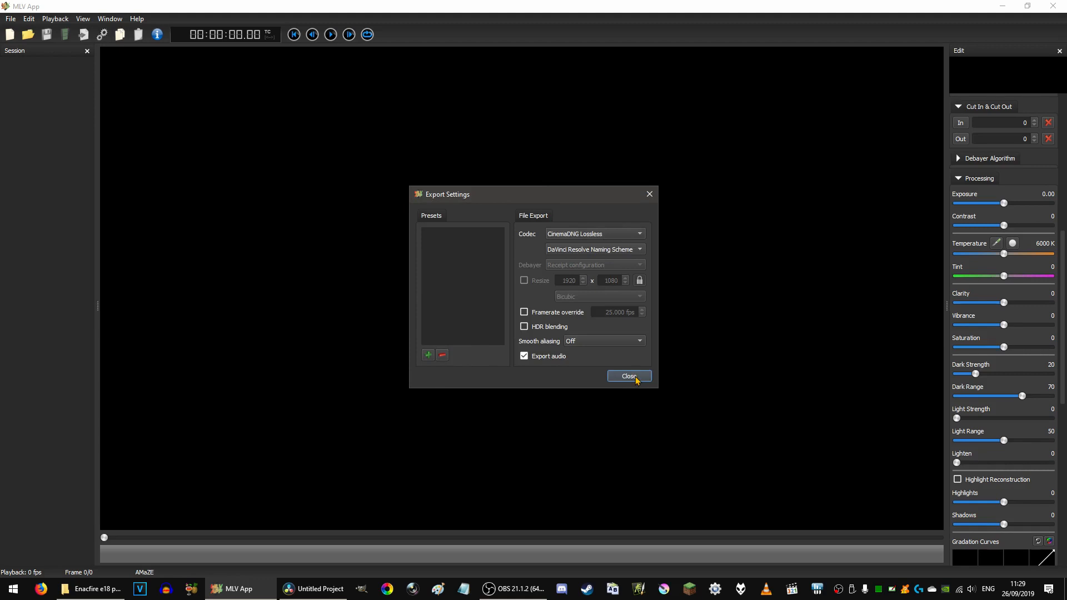
left_click(628, 376)
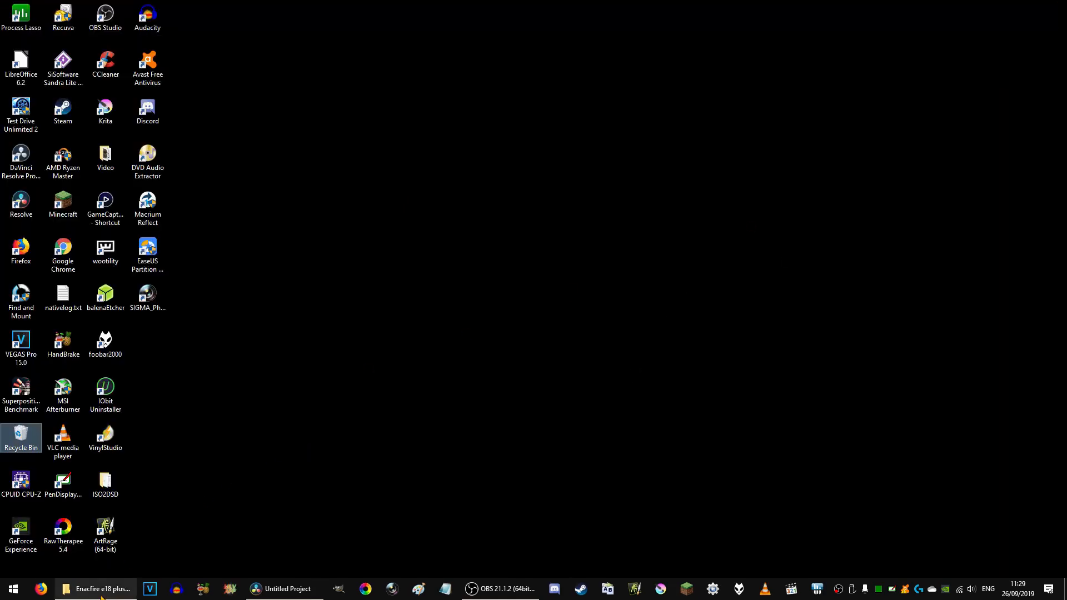
Browse the M19 DNG frames folder in File Explorer, then go back to the Enacfire e18 plus review folder
left_click(96, 589)
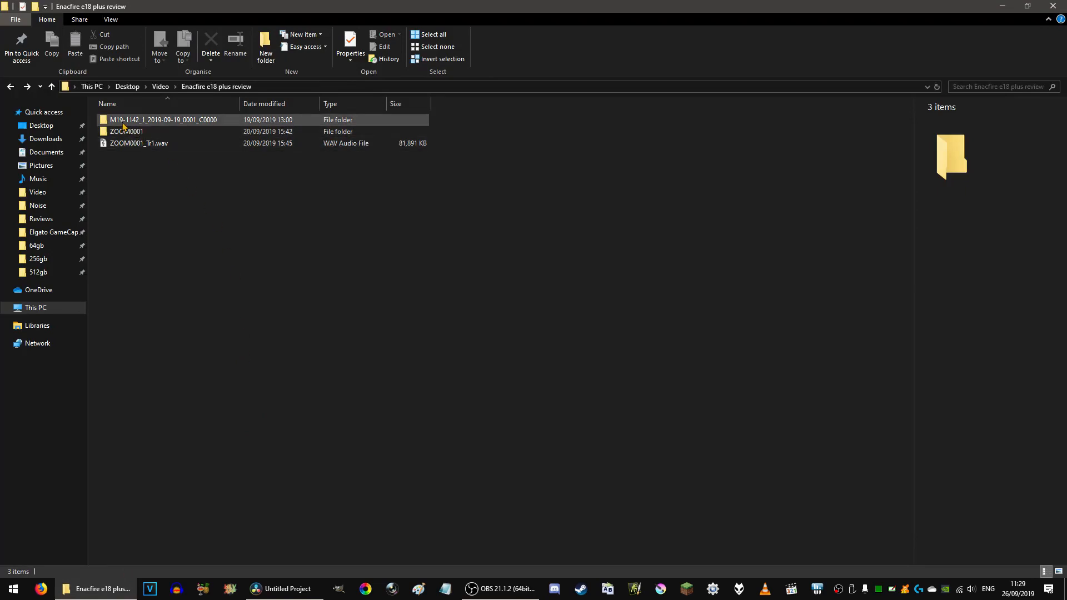
double_click(162, 119)
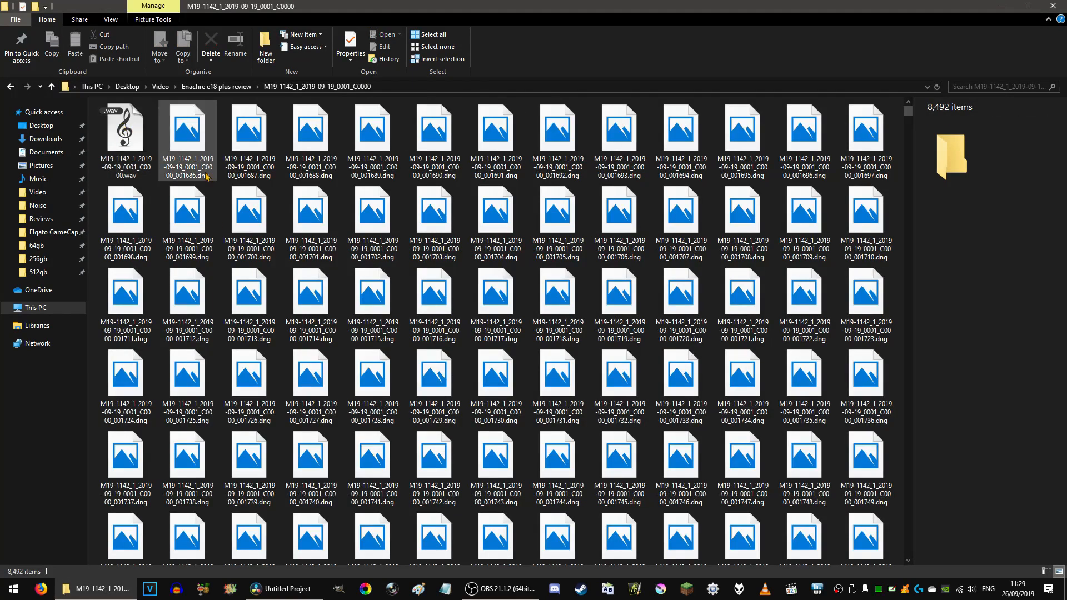
scroll("down", 3)
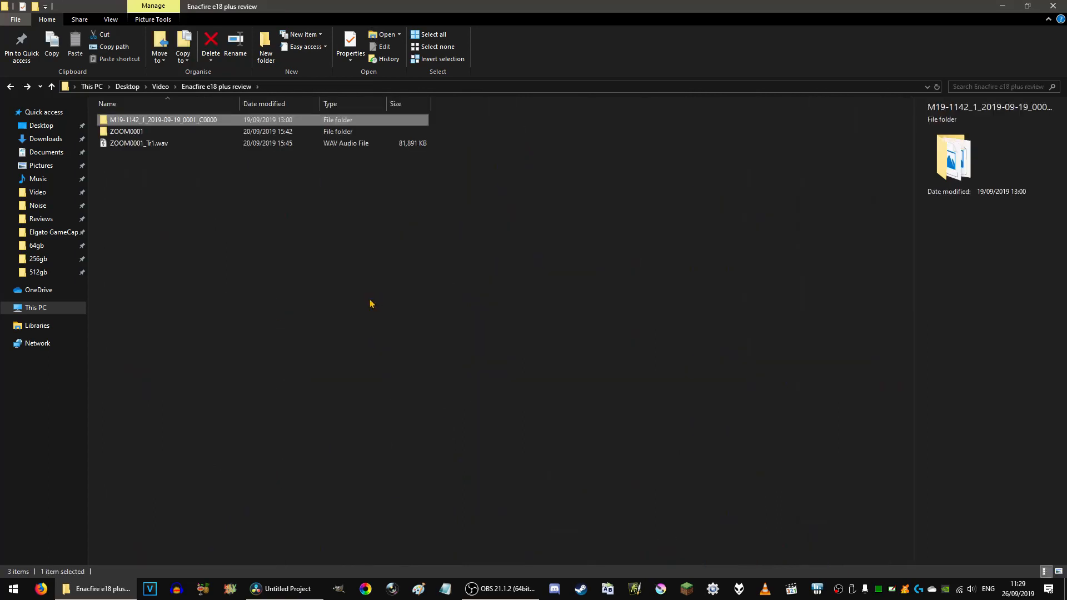
left_click(346, 333)
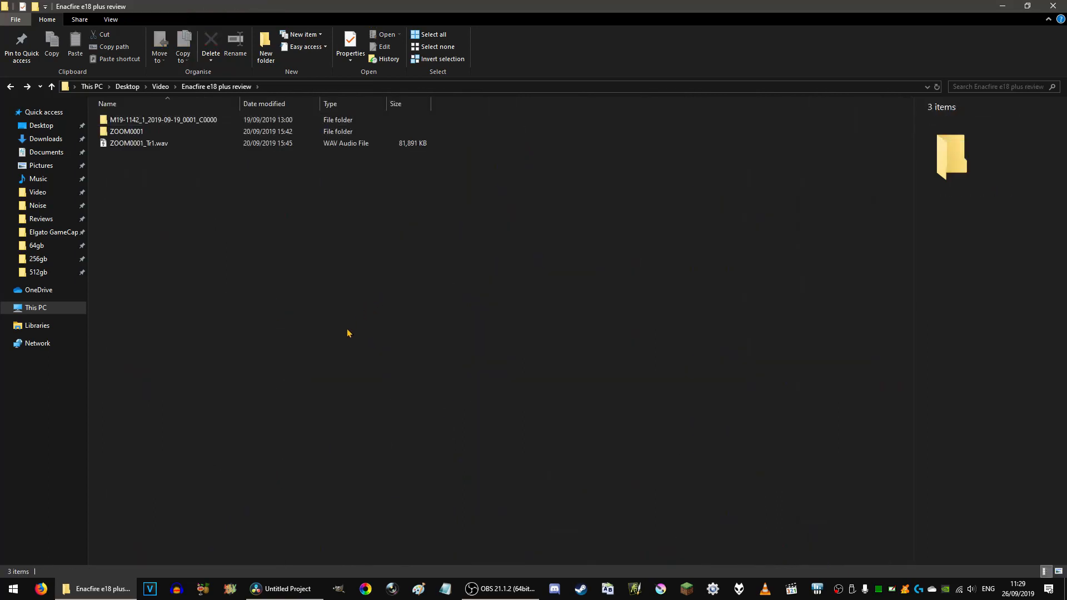
mouse_move(265, 582)
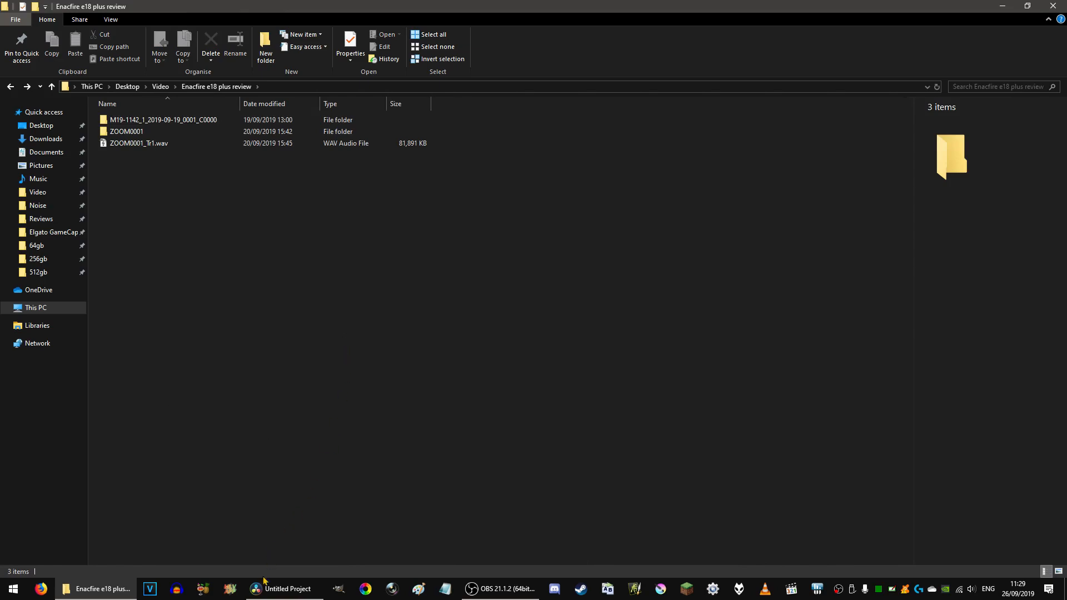
Bring Resolve forward and show its Project Settings on Master Settings (1920×1080, 24 fps)
left_click(283, 590)
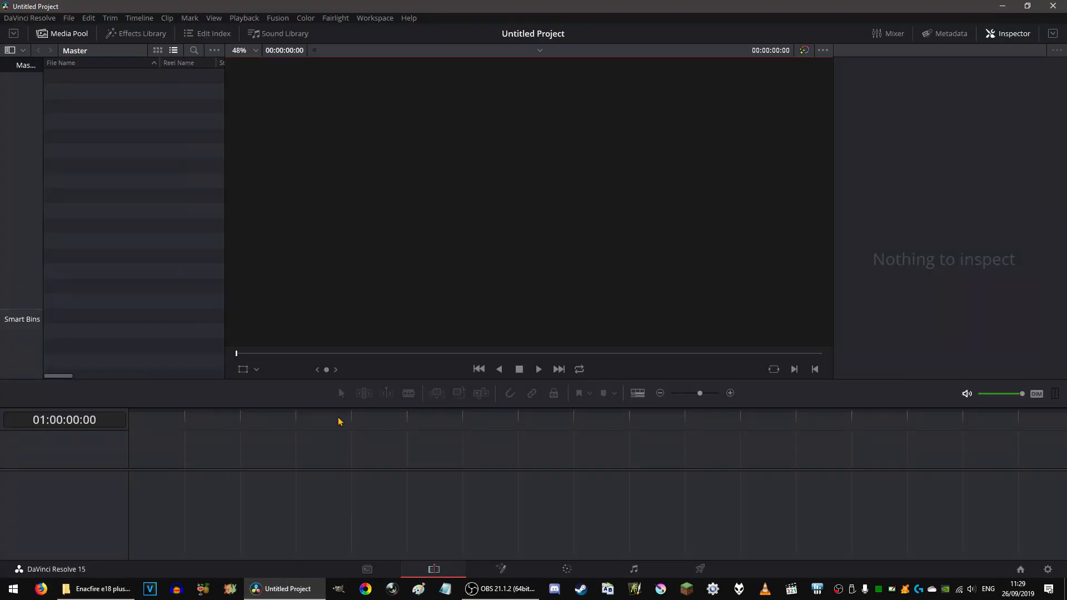
left_click(68, 18)
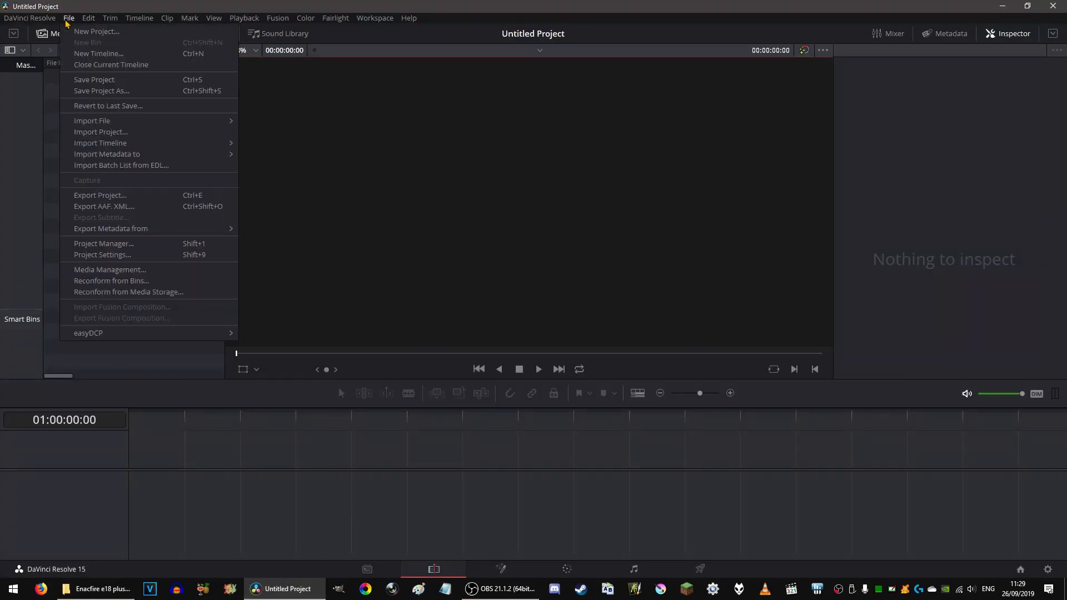
mouse_move(103, 255)
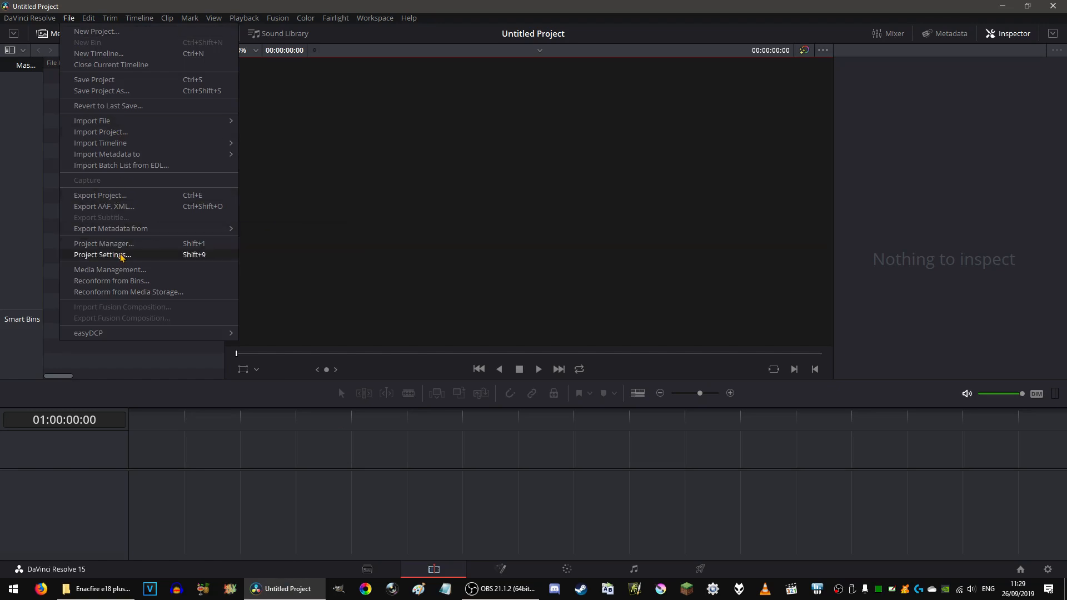
left_click(103, 255)
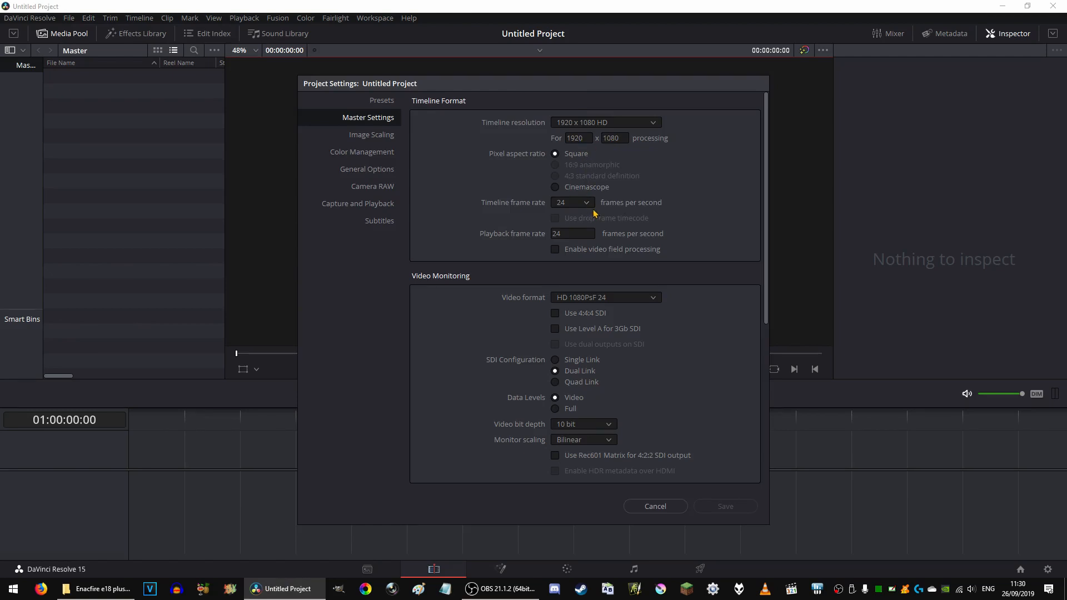
mouse_move(401, 116)
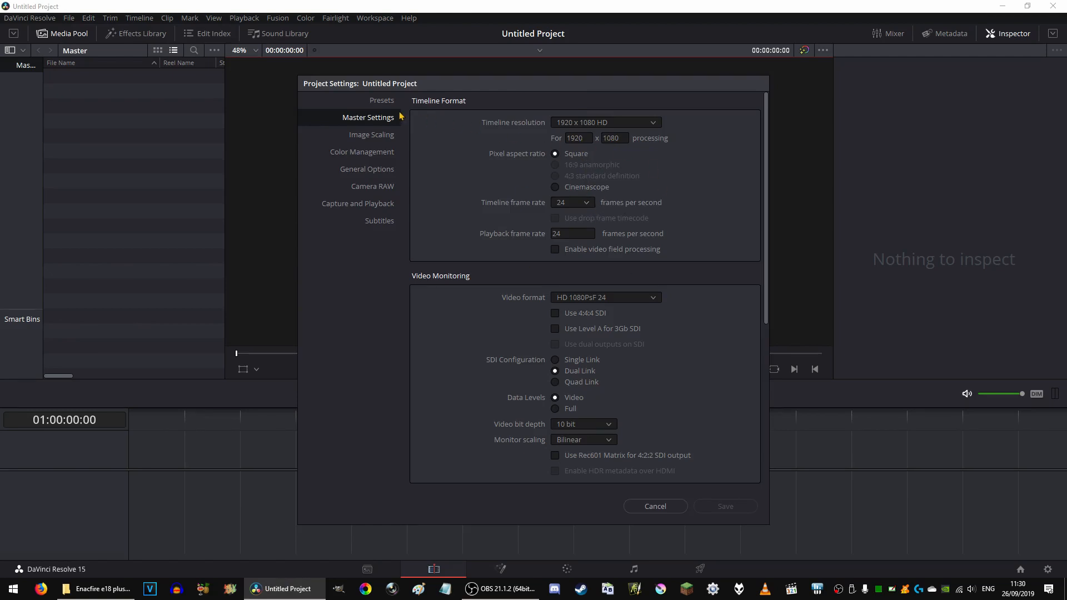
mouse_move(570, 210)
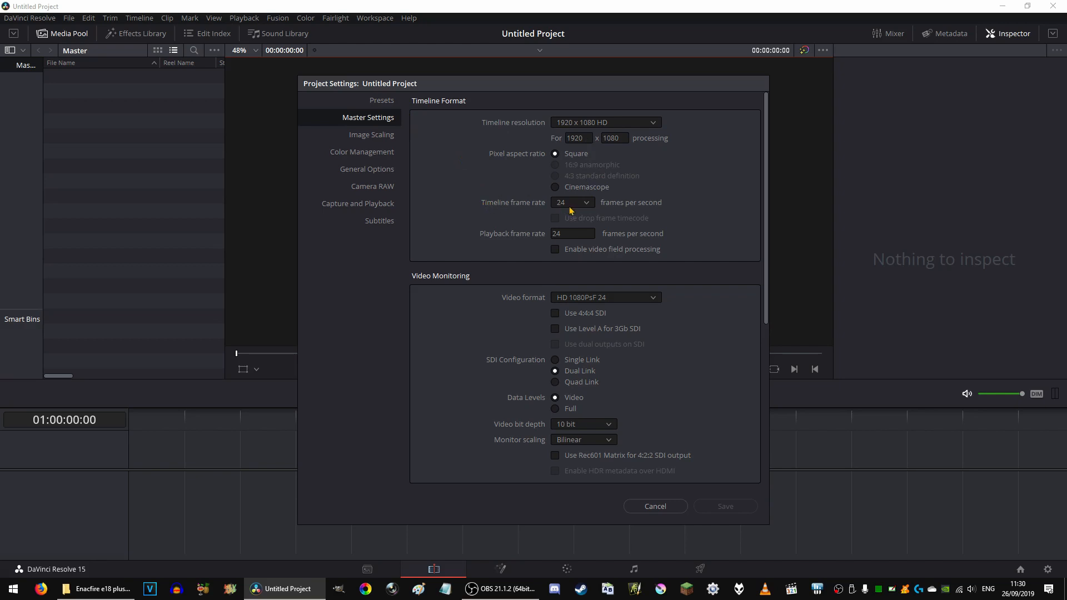
mouse_move(386, 106)
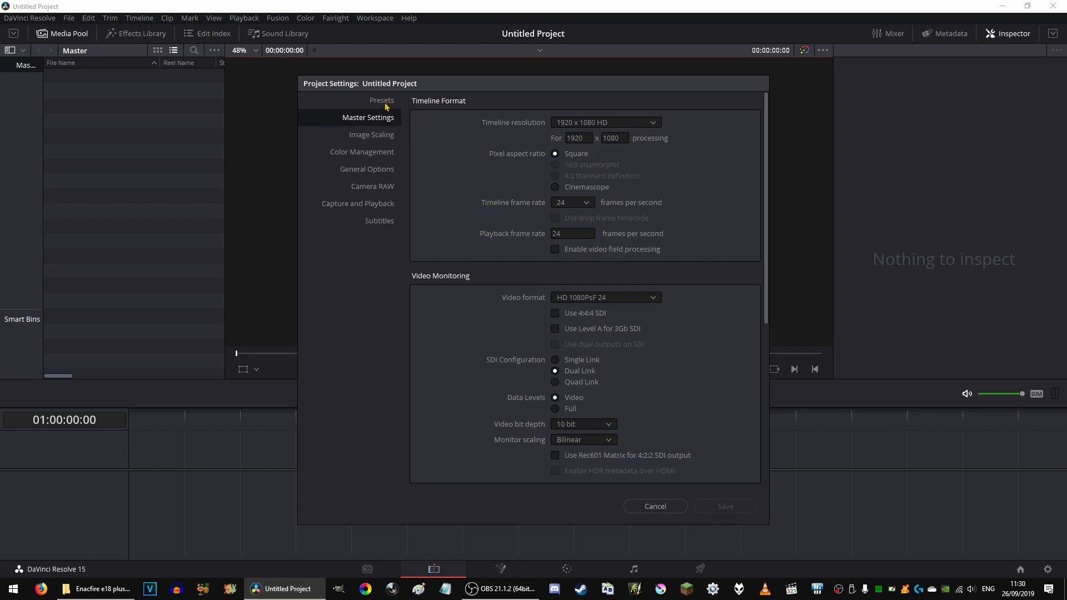
Load the saved 1920x960 24p preset into the current project and leave the settings
left_click(381, 100)
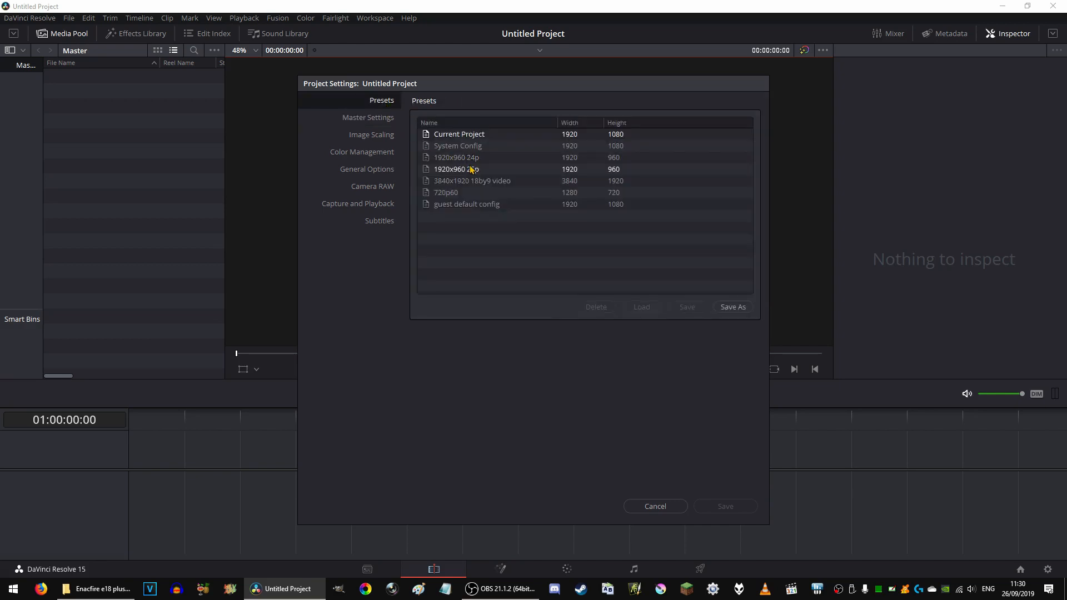
left_click(456, 157)
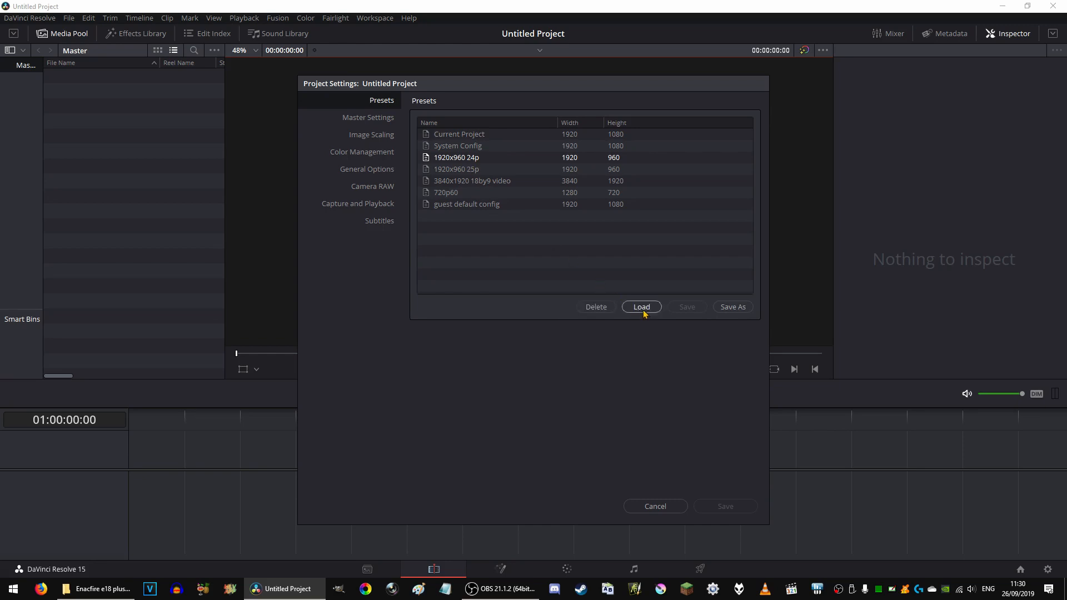
left_click(640, 307)
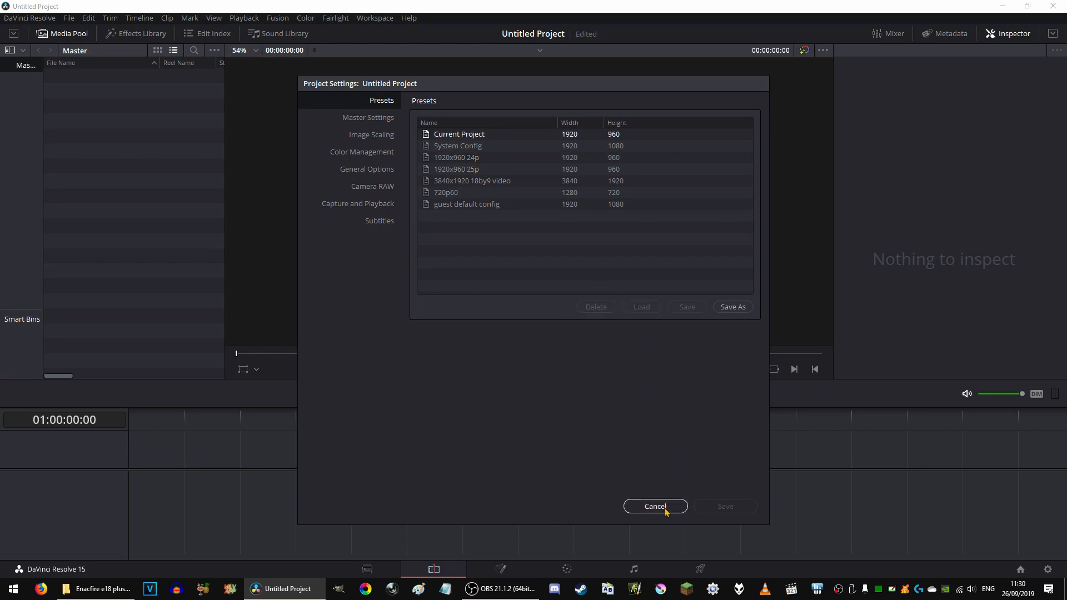
left_click(654, 506)
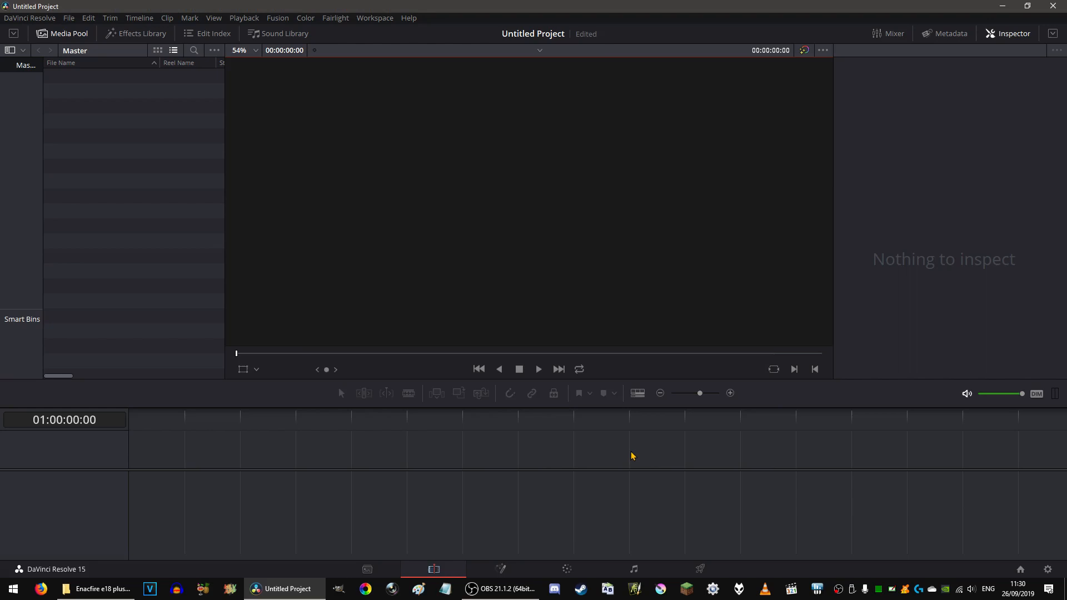
mouse_move(499, 490)
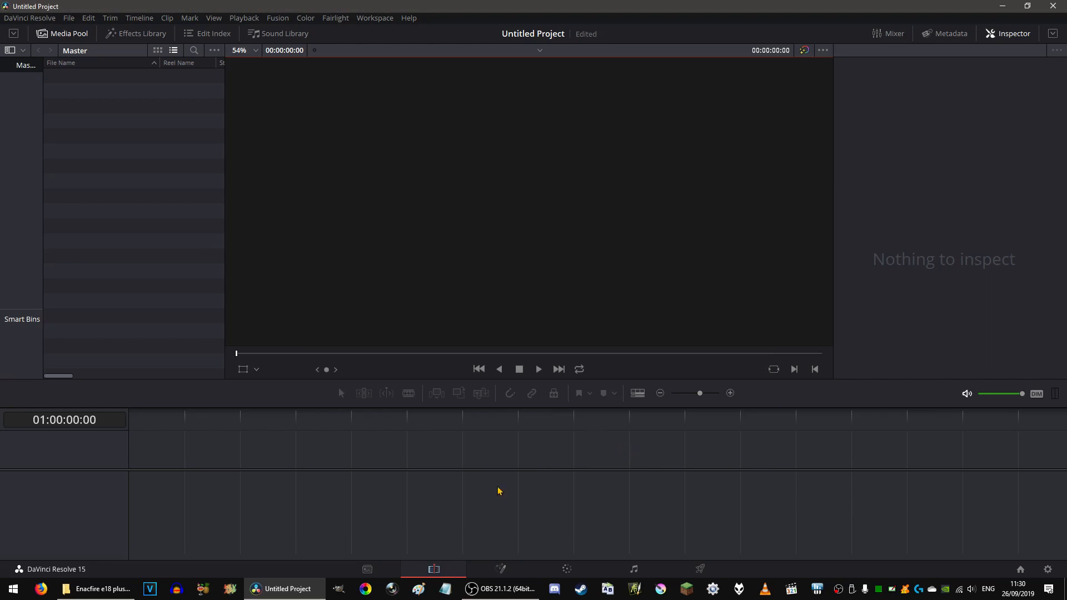
Drag the DNG sequence folder from File Explorer into Resolve so the clip and WAV land on Timeline 1
key("Alt+Tab")
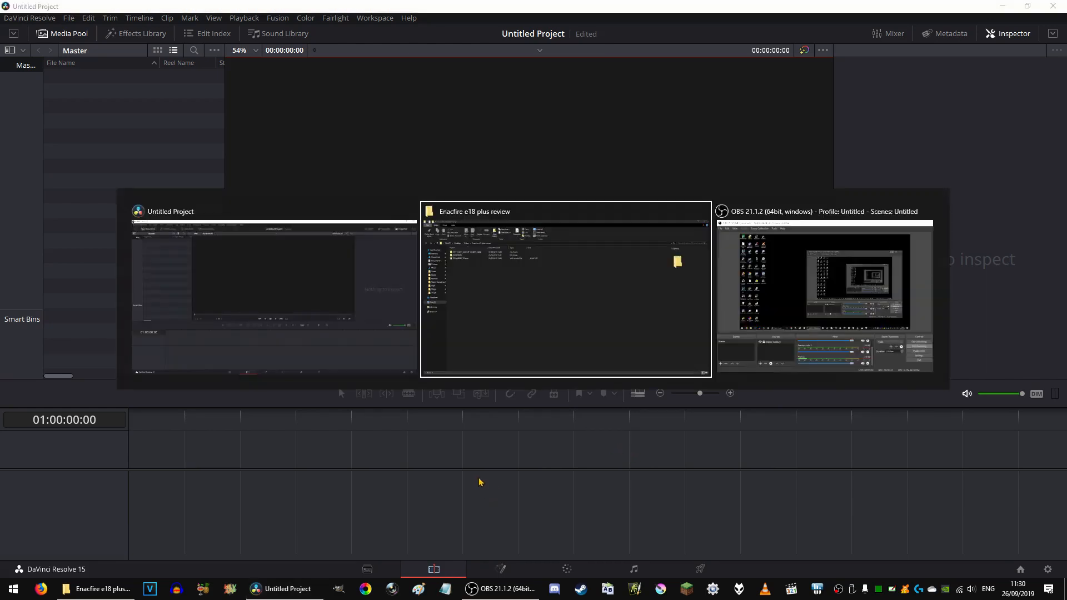
left_click(565, 289)
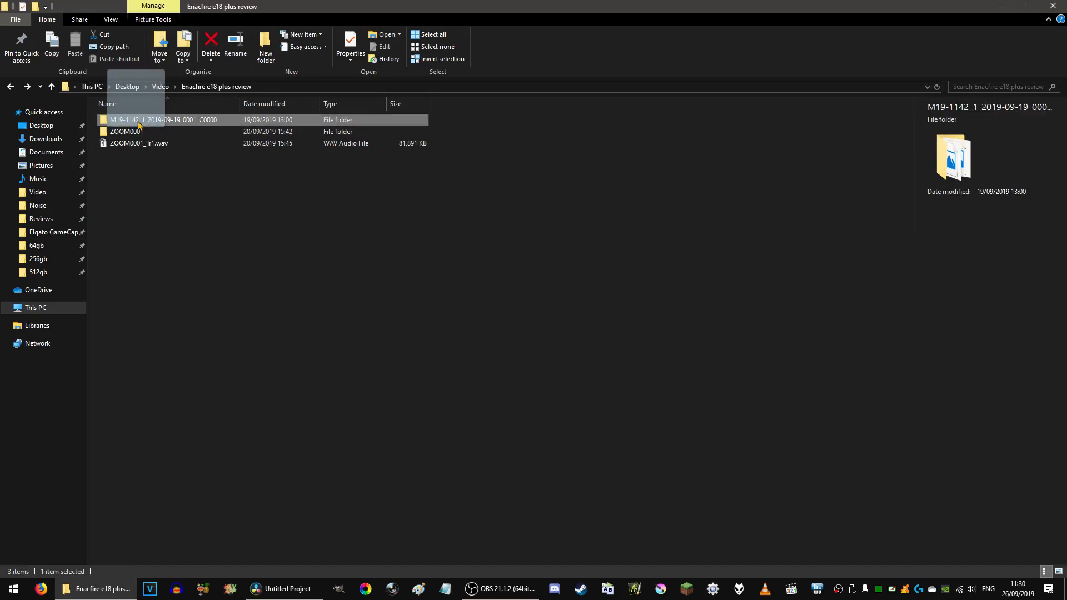
left_click(286, 589)
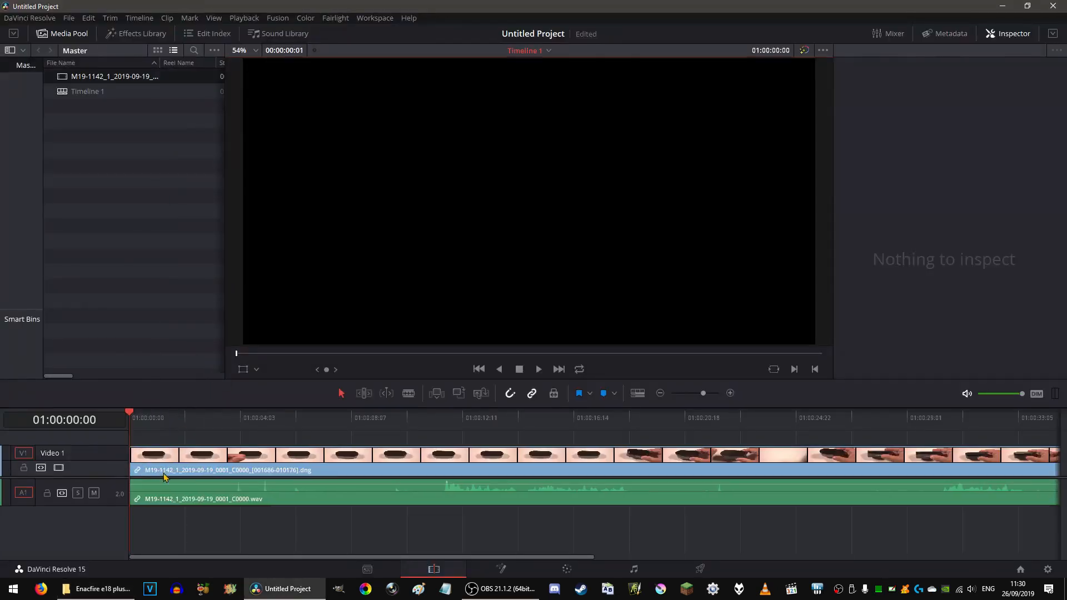
Select the DNG clip on Timeline 1 so the viewer and Inspector show it
left_click(333, 417)
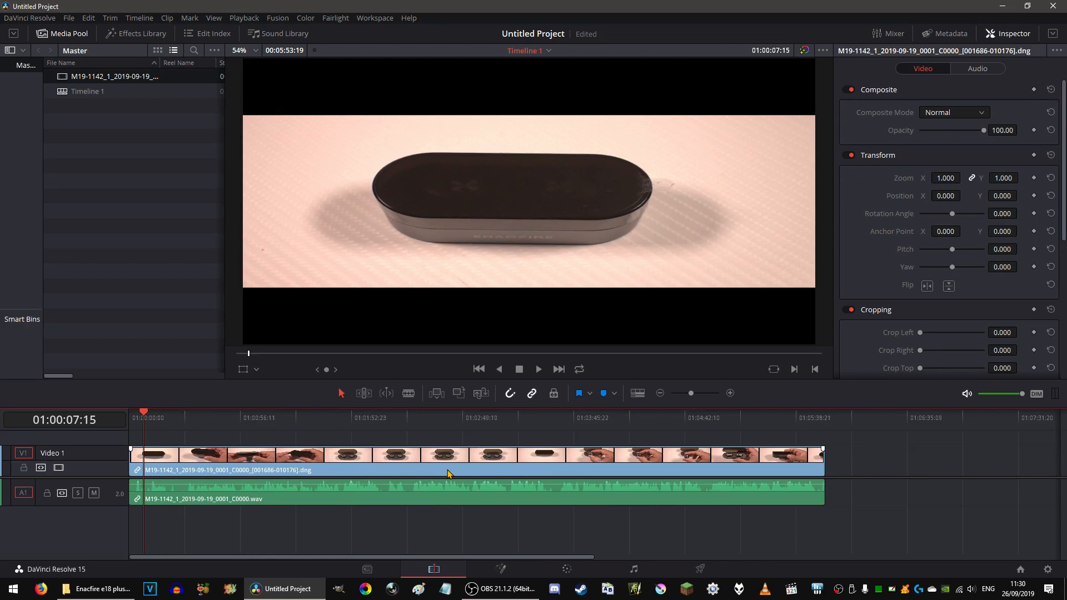
mouse_move(388, 520)
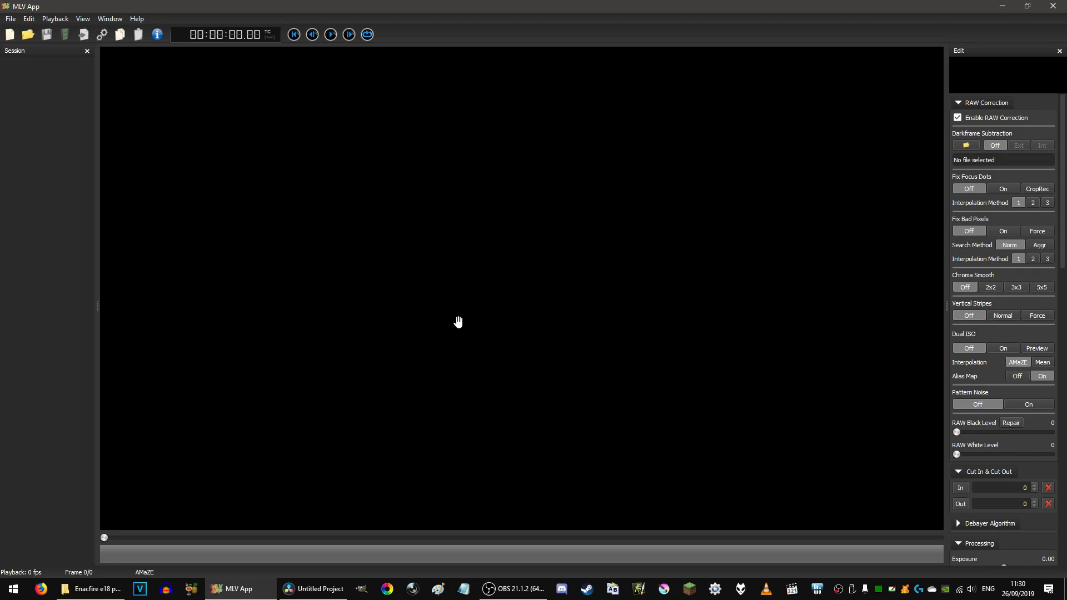
mouse_move(548, 266)
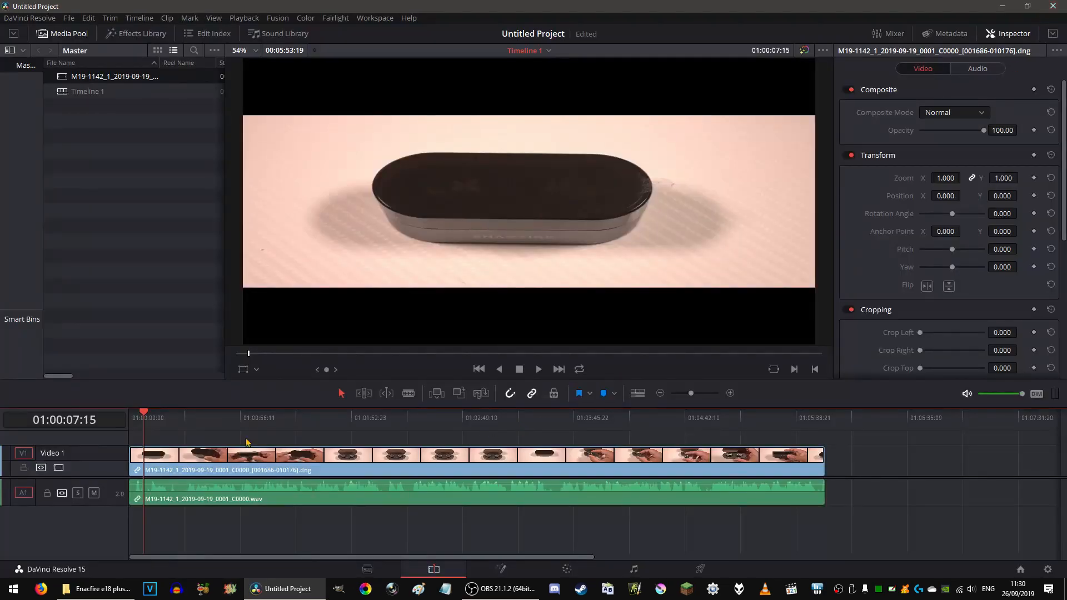
mouse_move(217, 427)
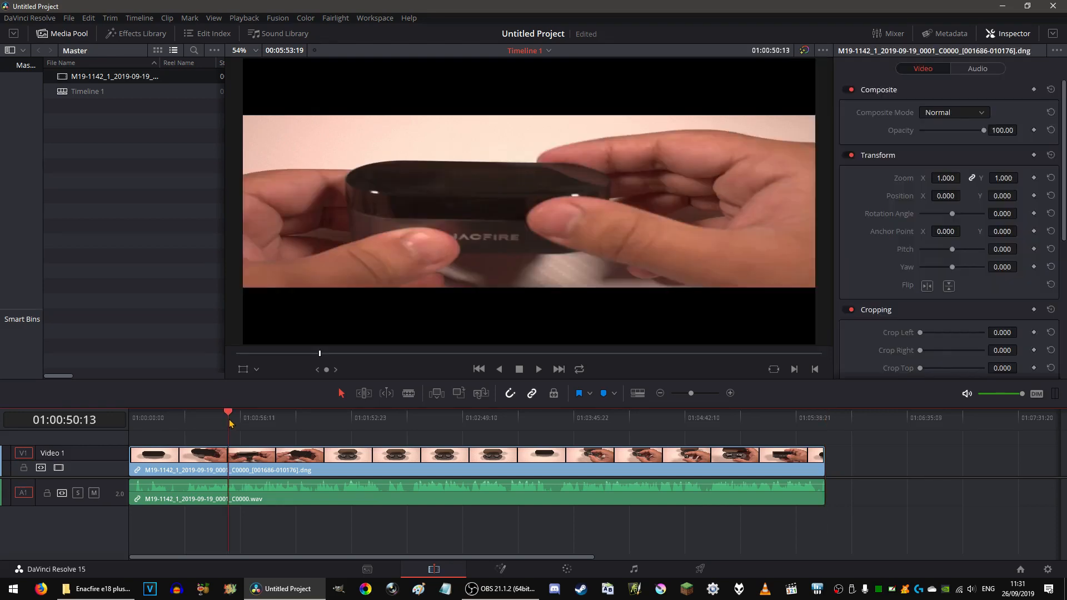
mouse_move(344, 389)
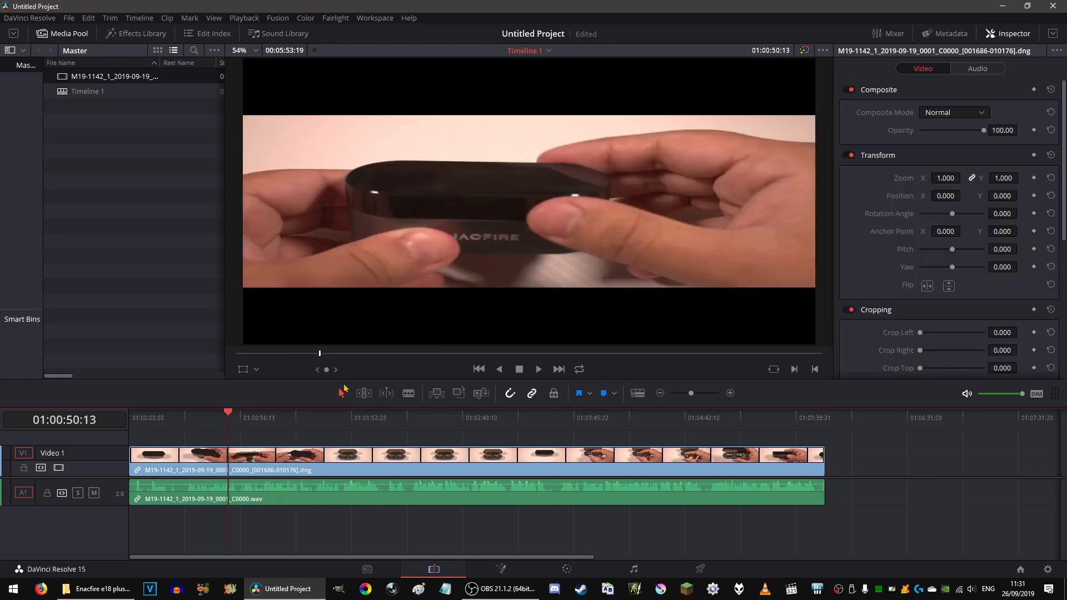
mouse_move(386, 256)
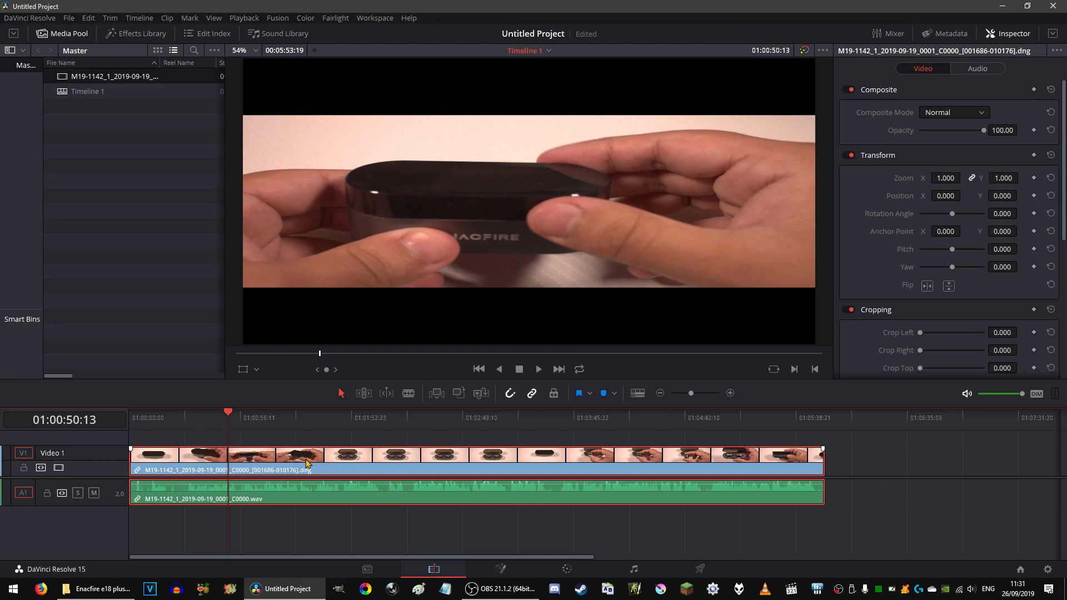
mouse_move(865, 197)
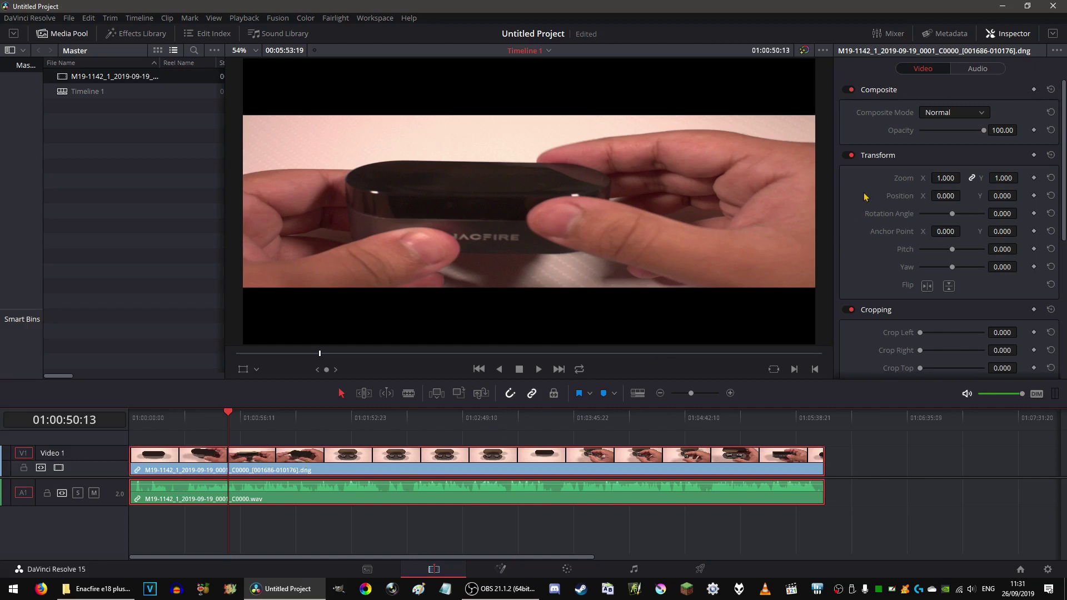
mouse_move(918, 195)
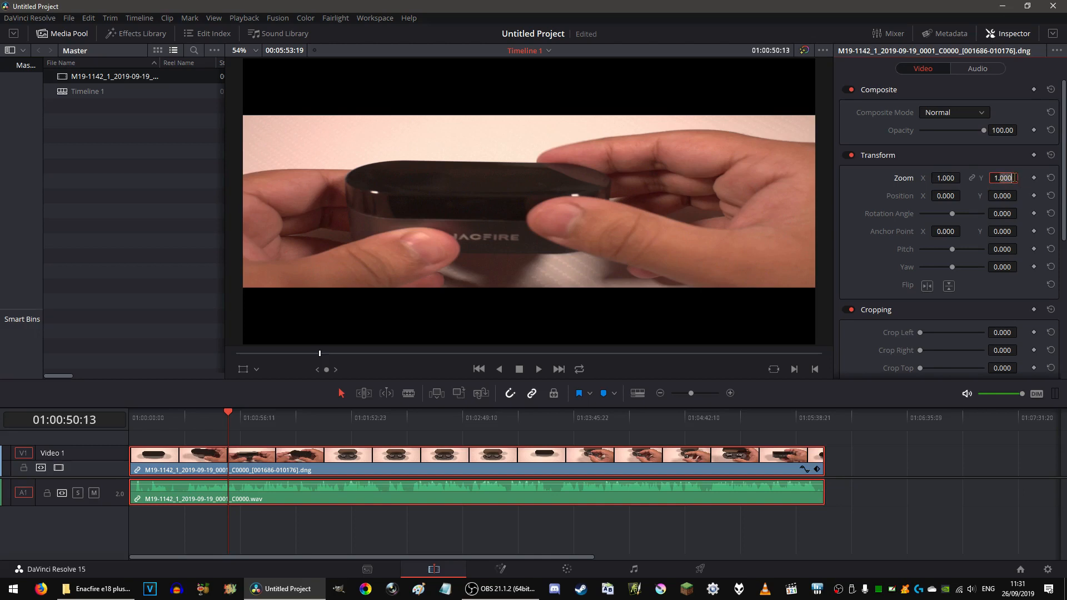
Set the clip's zoom to 1.67, check a later moment, then return to the open earbud case shot
type("1.67")
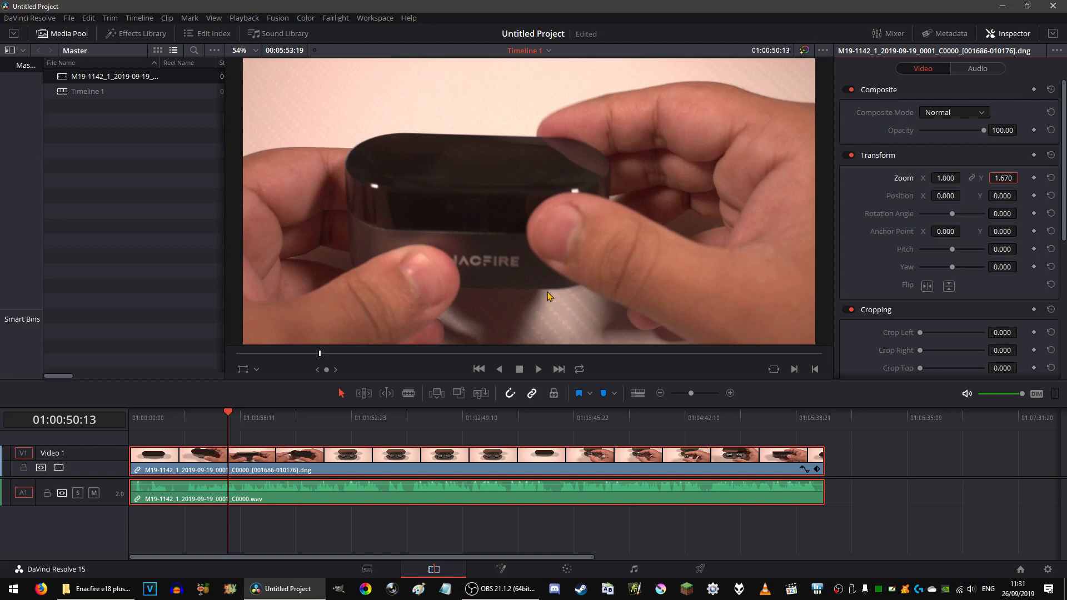
left_click(708, 411)
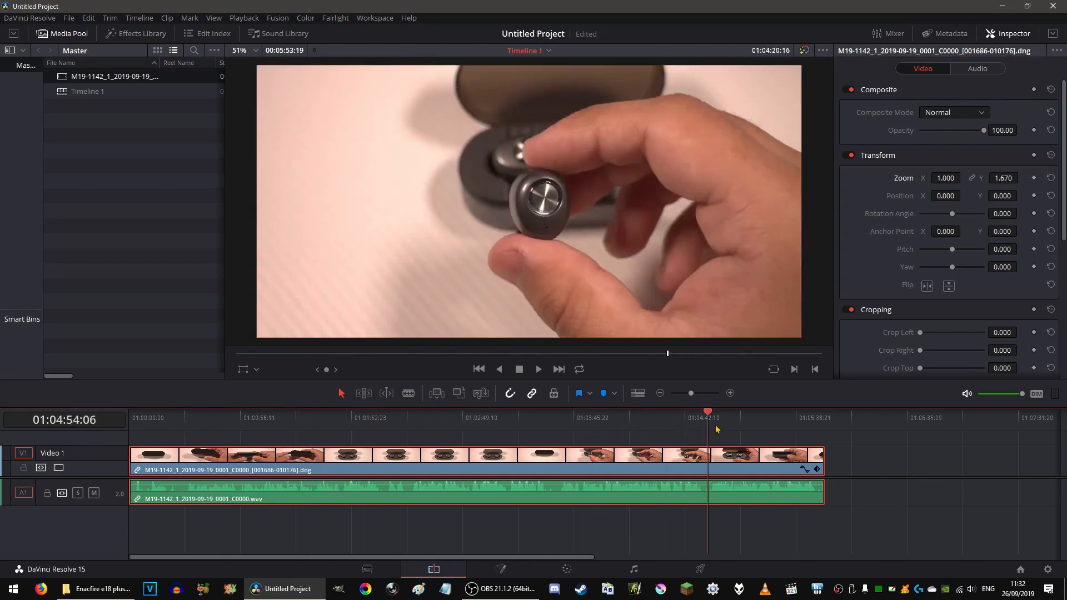
left_click(347, 417)
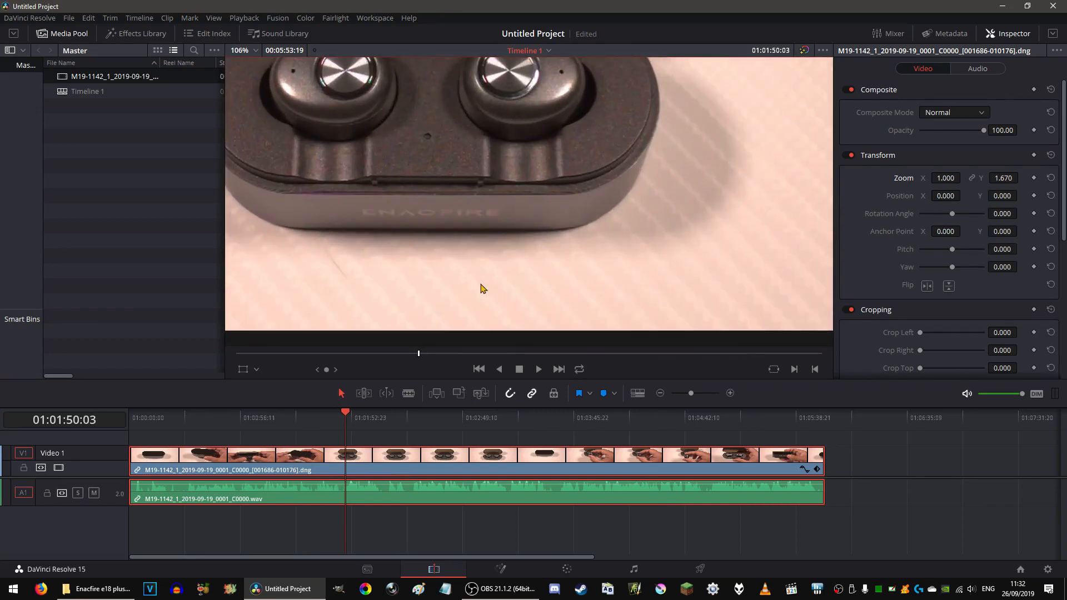
Inspect the Image Scaling project settings, then fit the whole earbud frame in the viewer
left_click(68, 18)
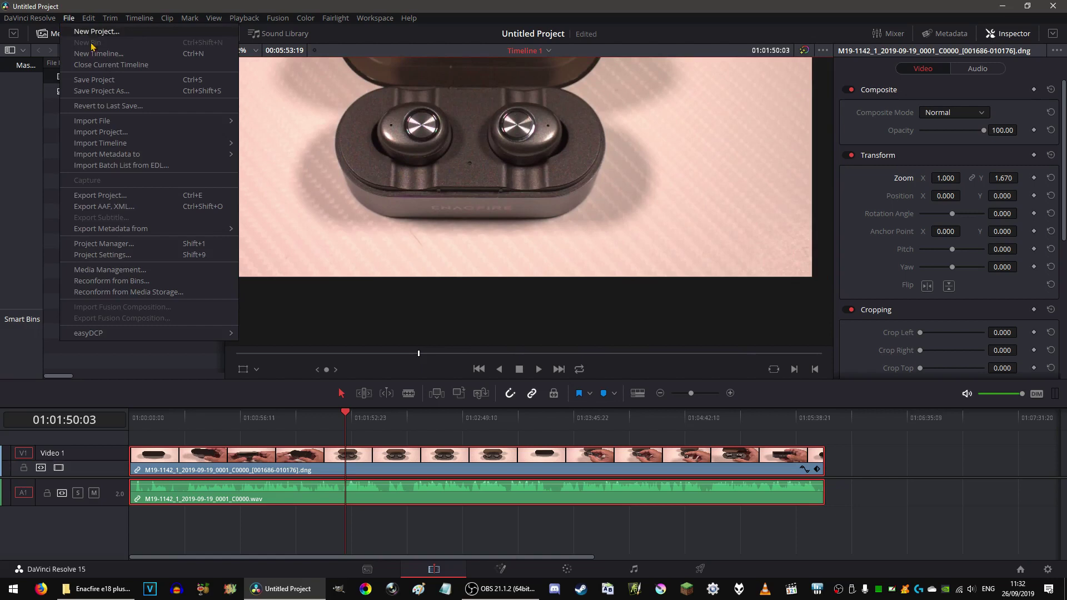
left_click(102, 255)
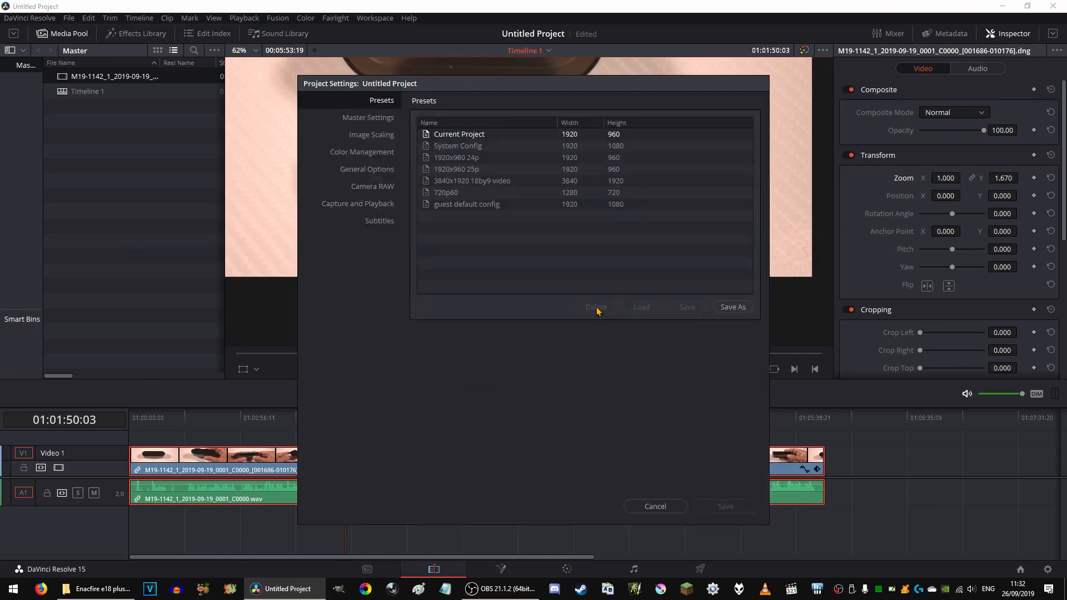
left_click(371, 134)
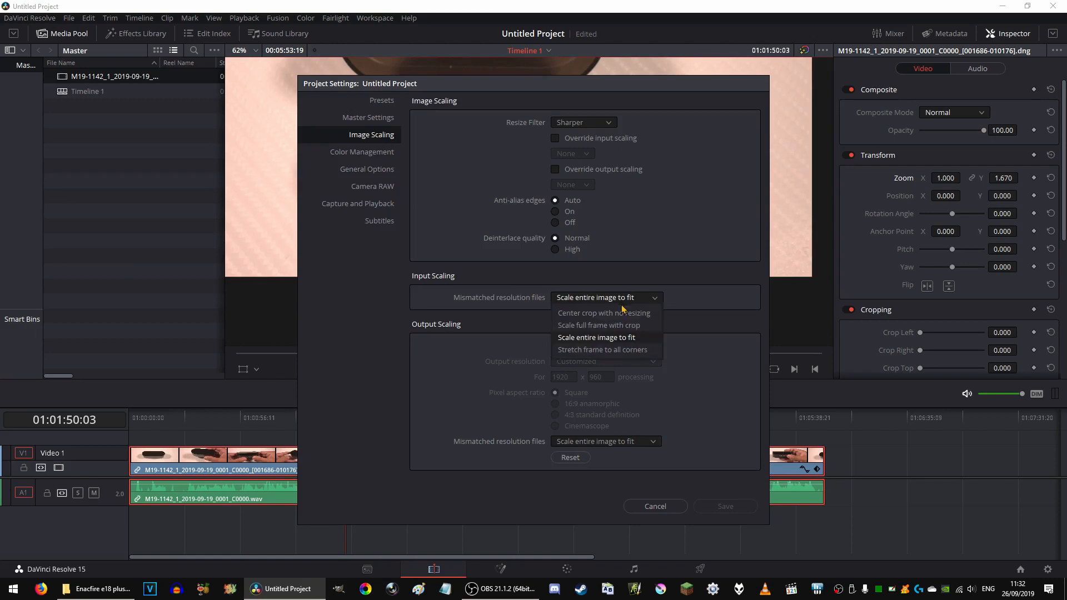
mouse_move(587, 341)
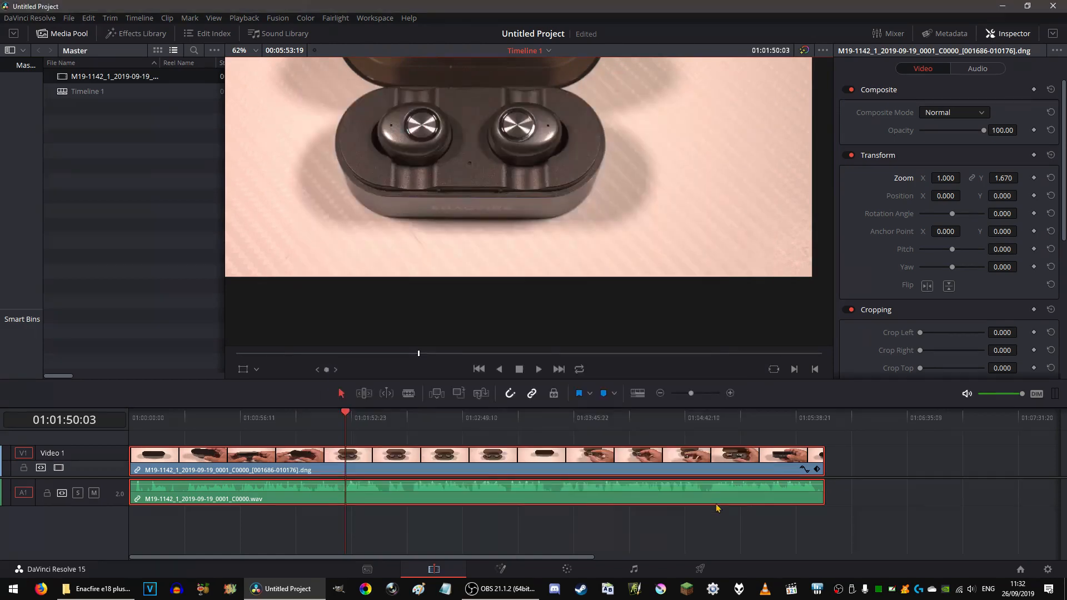
left_click(258, 50)
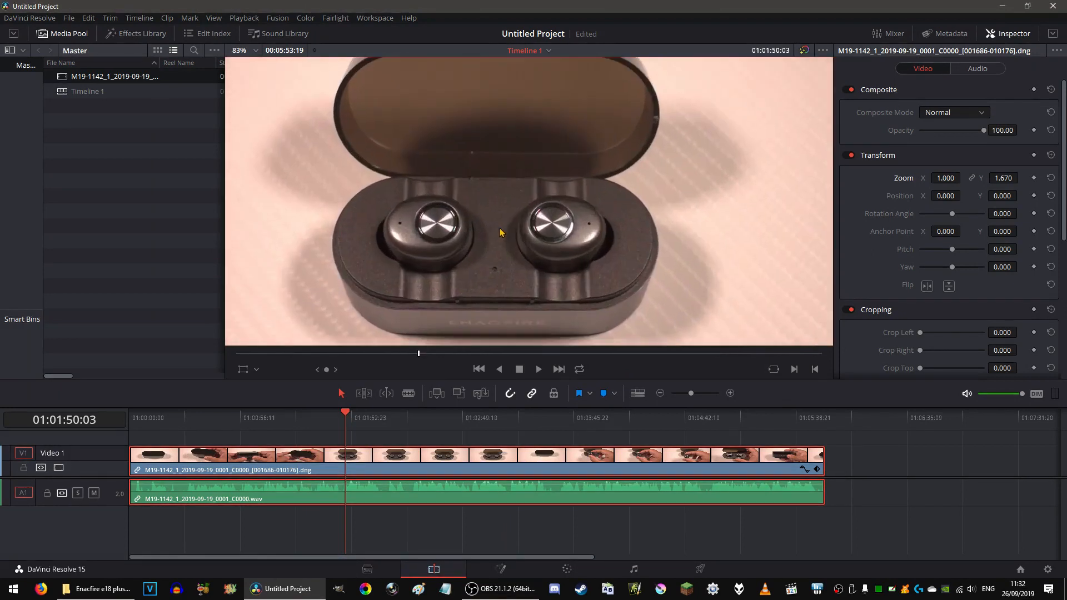
left_click(256, 50)
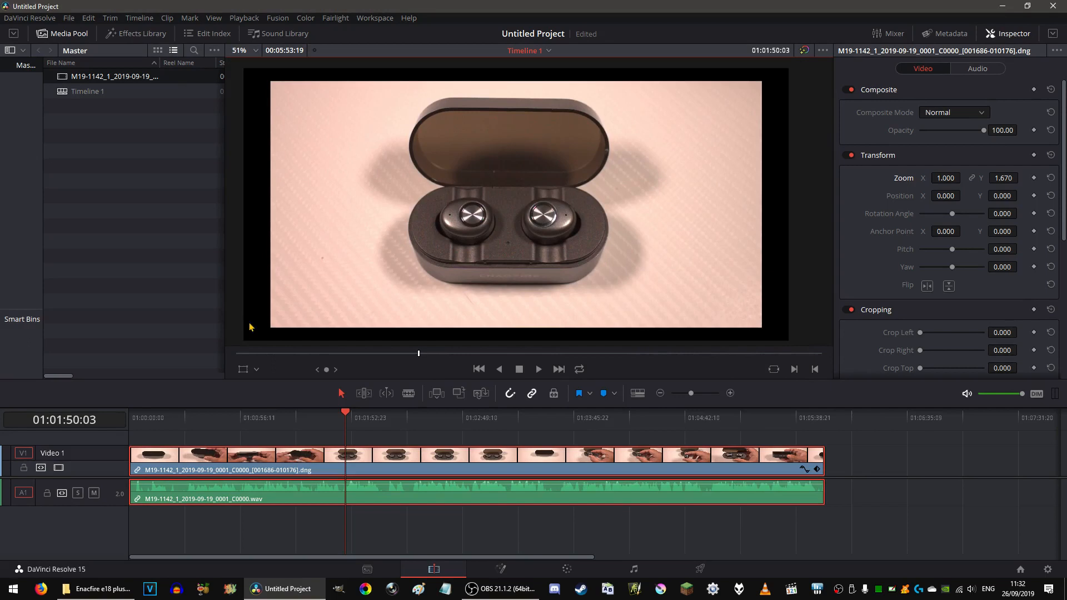
Set mismatched-resolution files to 'Scale entire image to fit' and save the project settings
left_click(69, 18)
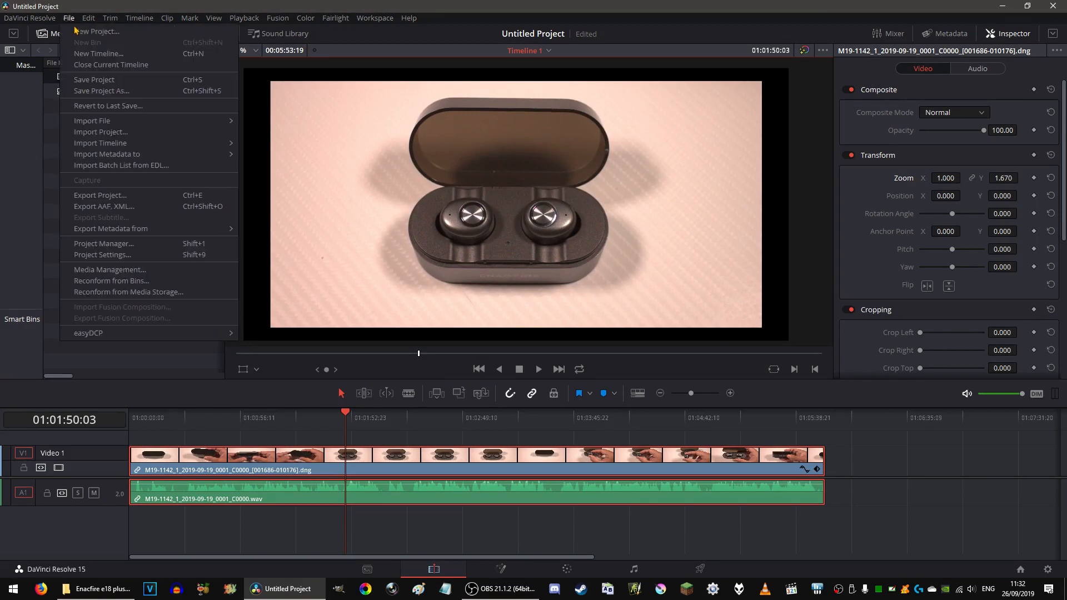
left_click(102, 254)
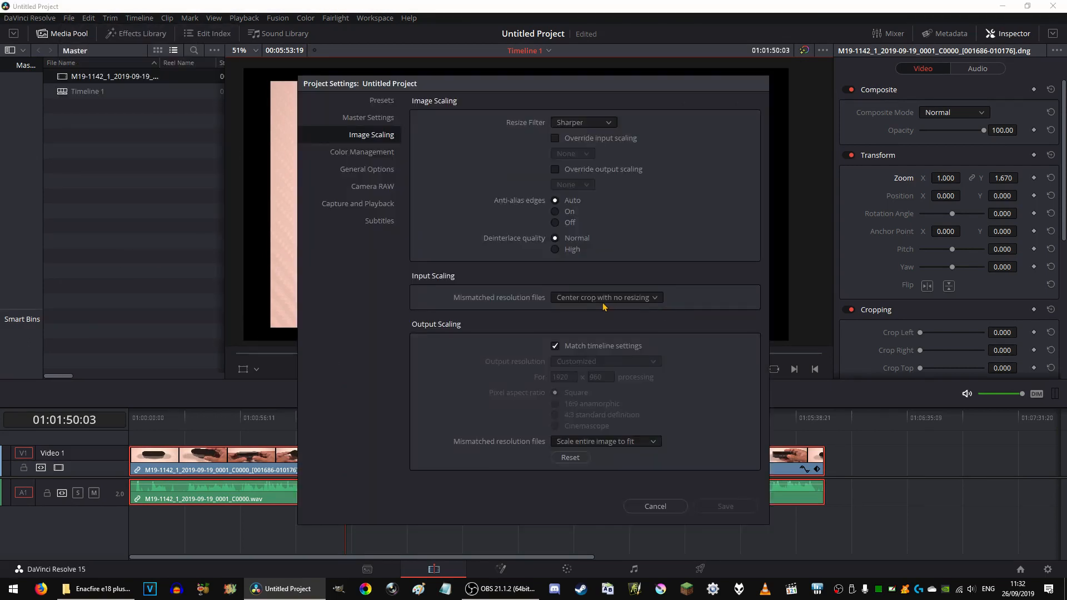
left_click(605, 298)
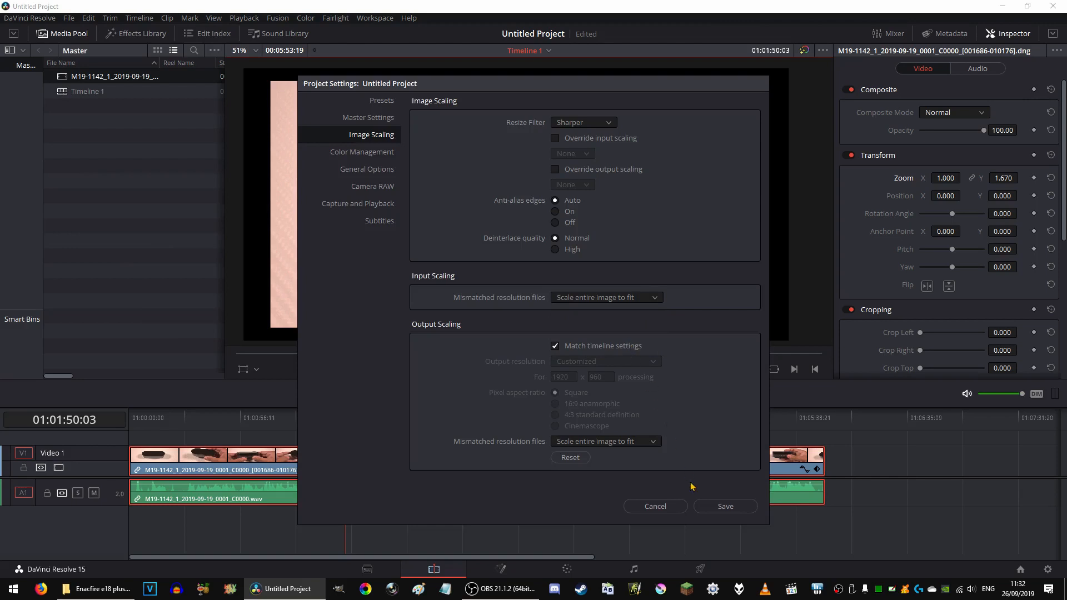
left_click(654, 506)
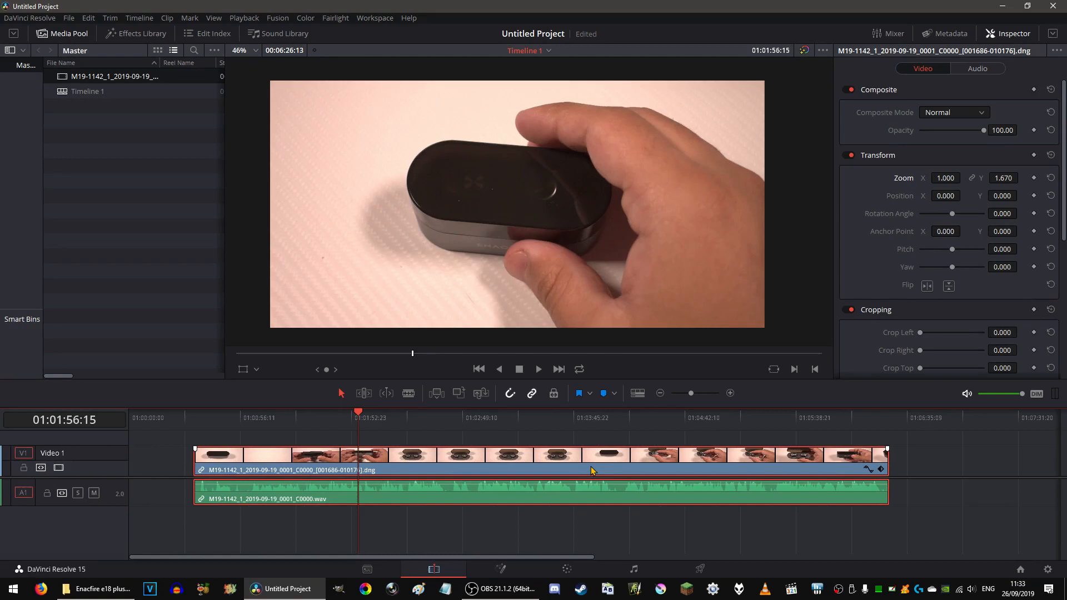
mouse_move(440, 474)
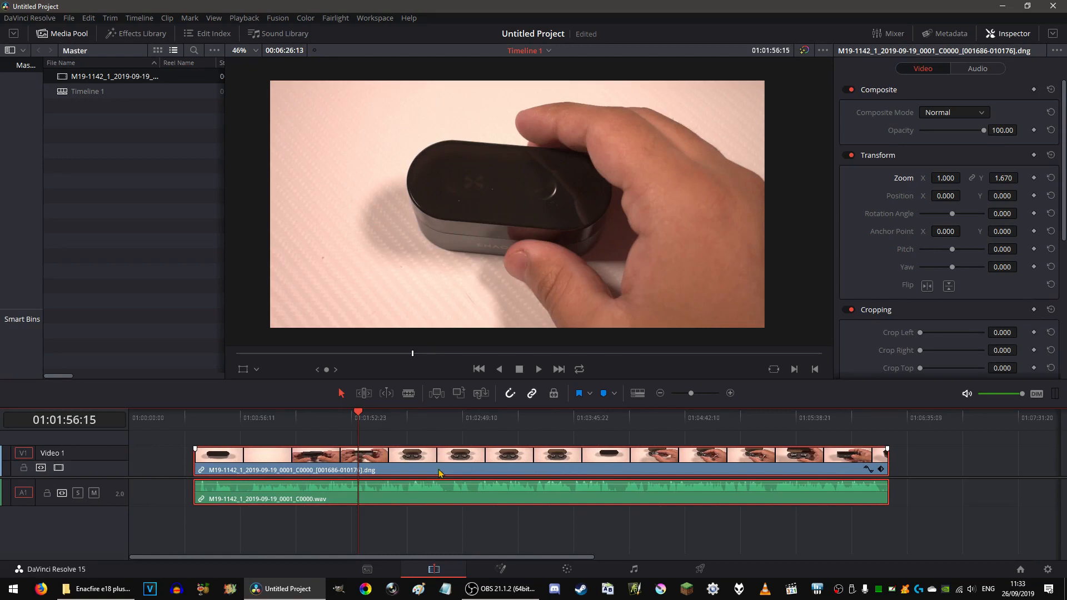
mouse_move(497, 474)
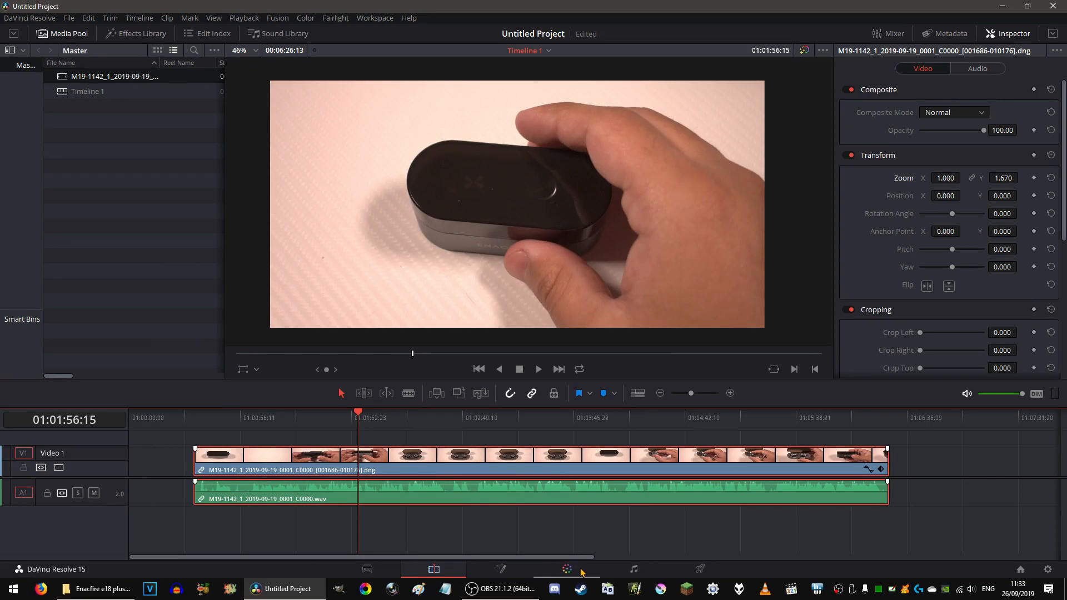
Switch to the Color page and scrub to the ENACFIRE logo shot of the case
left_click(567, 569)
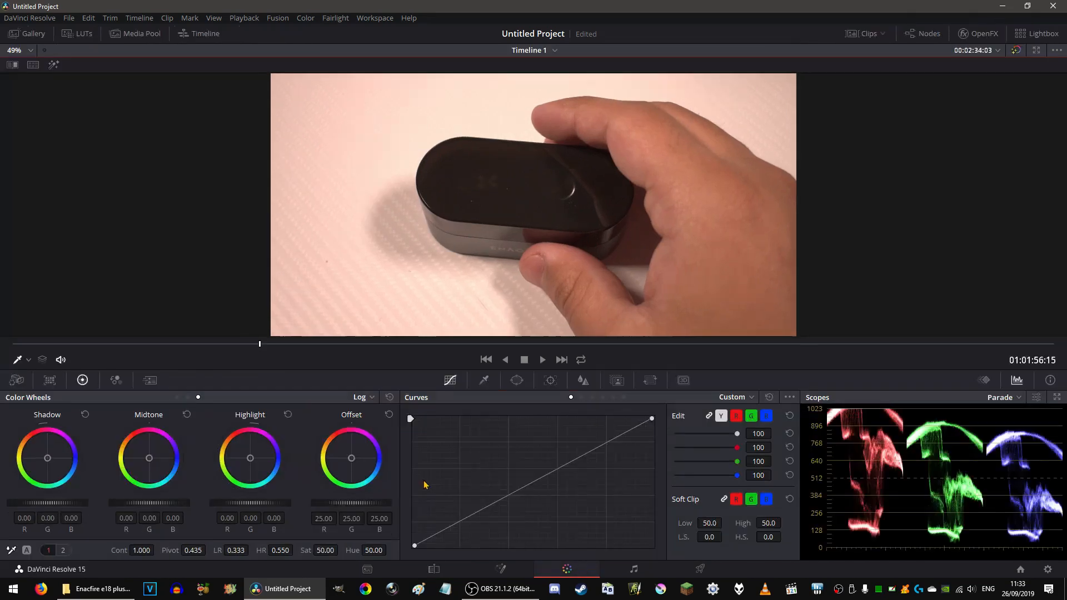
mouse_move(529, 178)
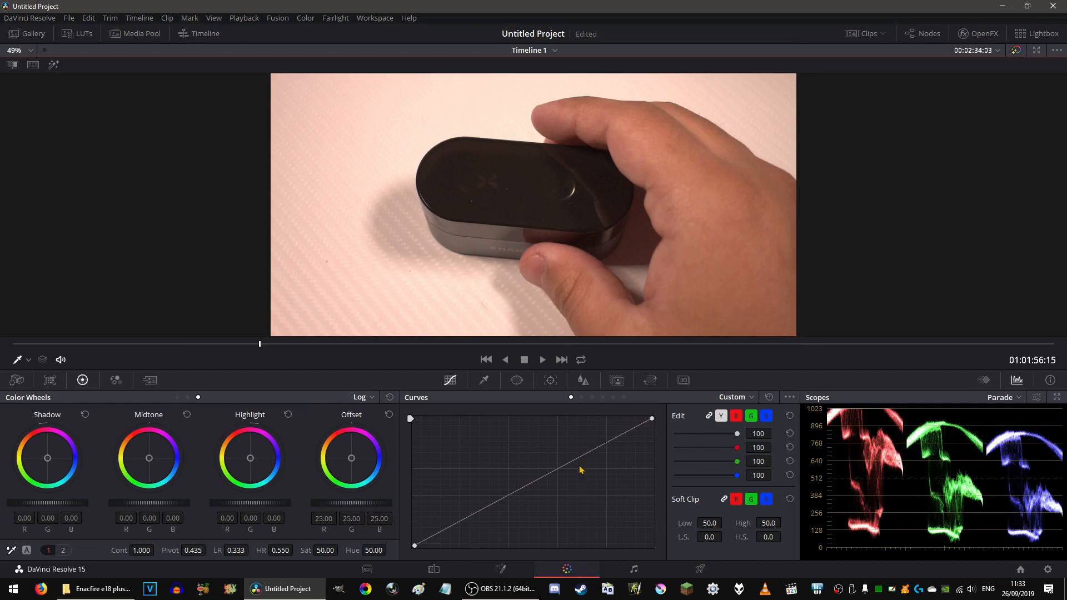
mouse_move(528, 201)
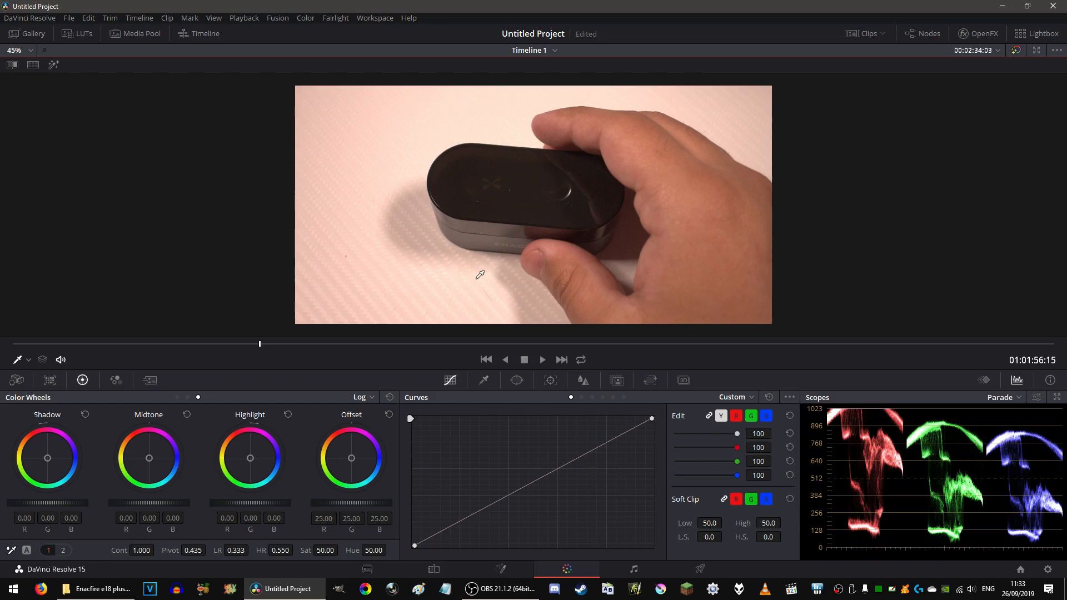
mouse_move(260, 347)
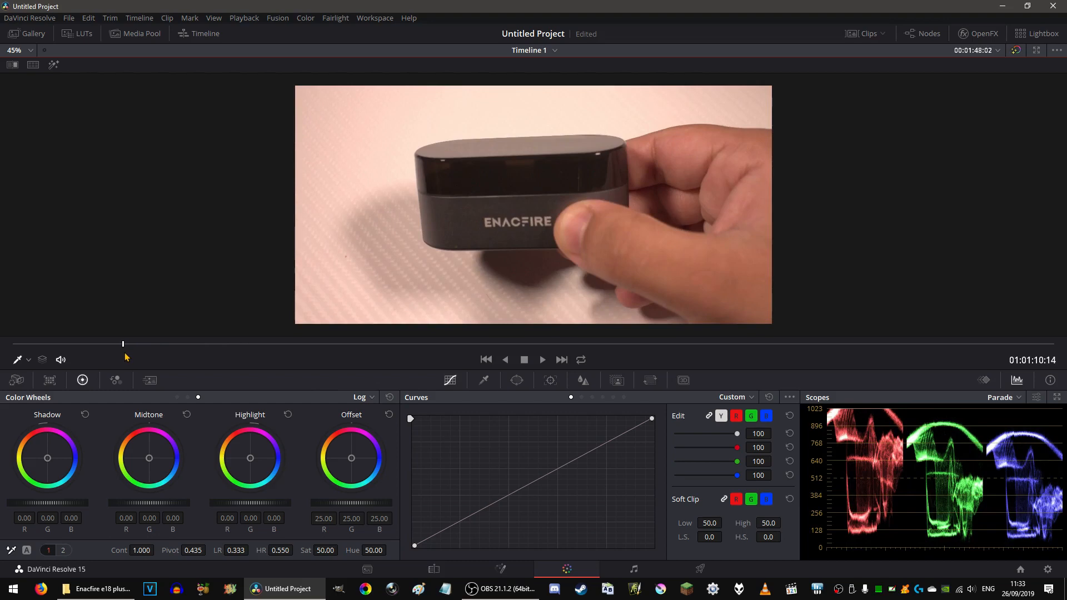
mouse_move(994, 441)
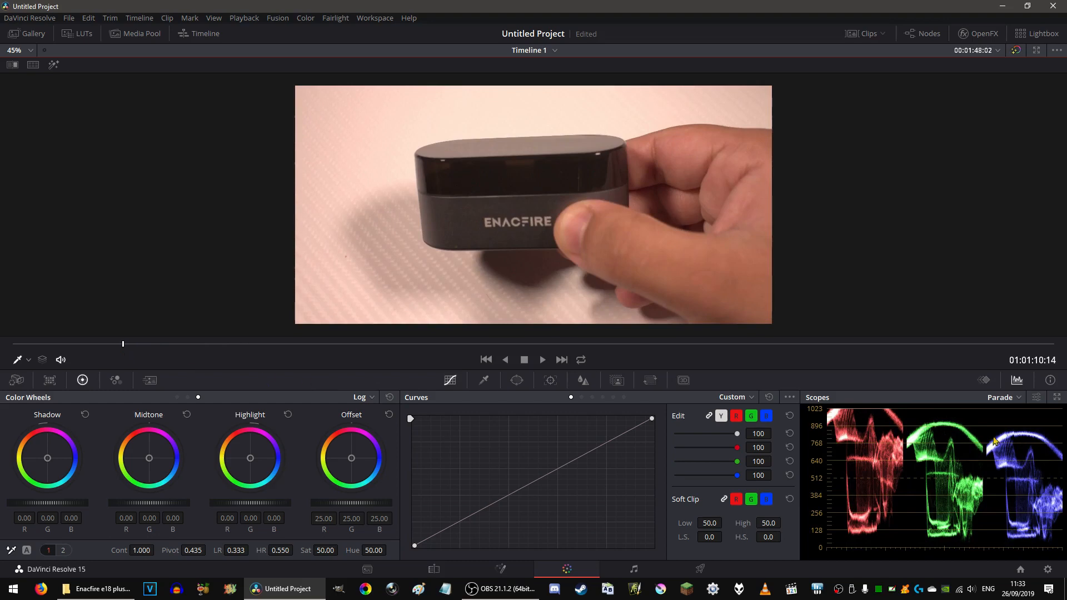
mouse_move(55, 524)
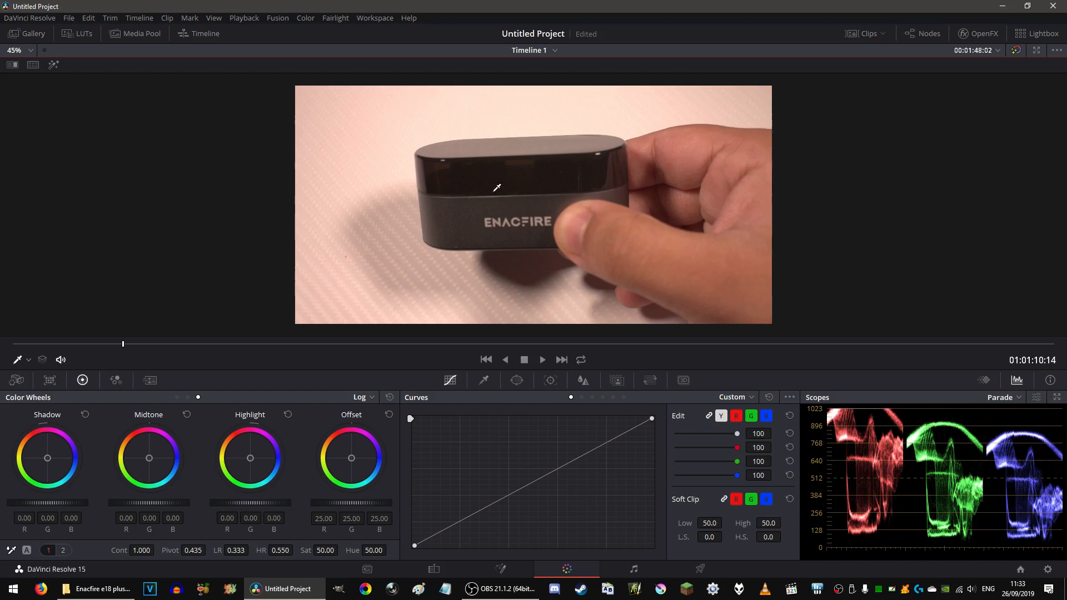
mouse_move(998, 443)
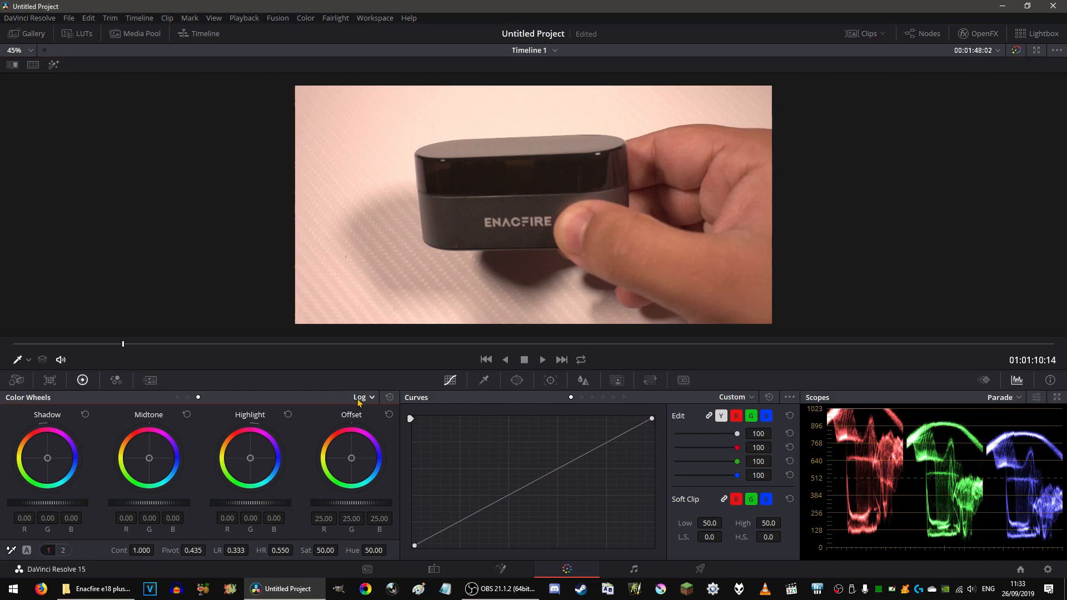
left_click(362, 397)
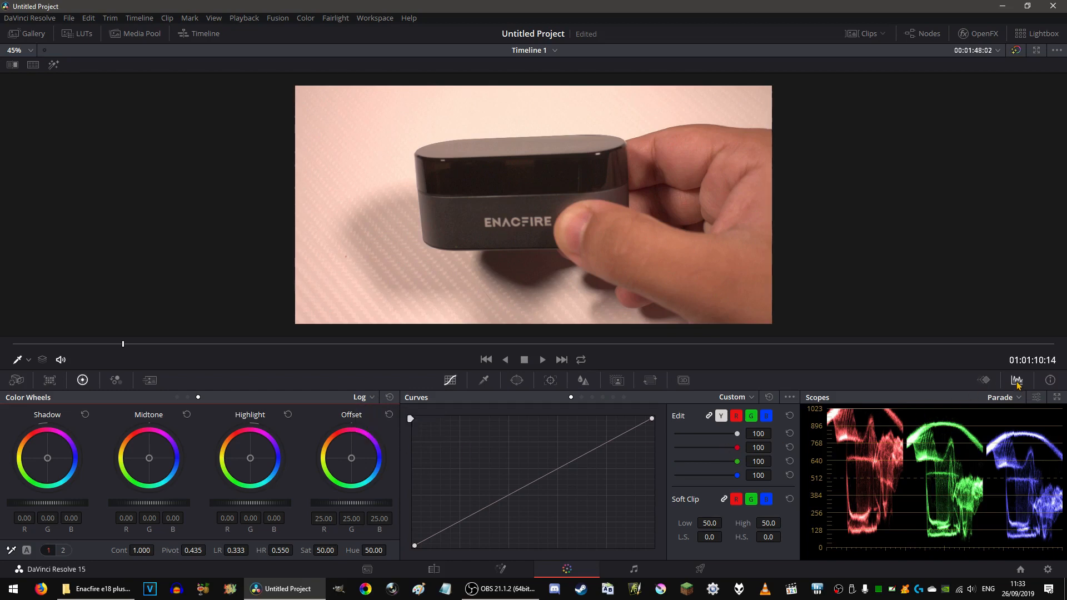
mouse_move(514, 512)
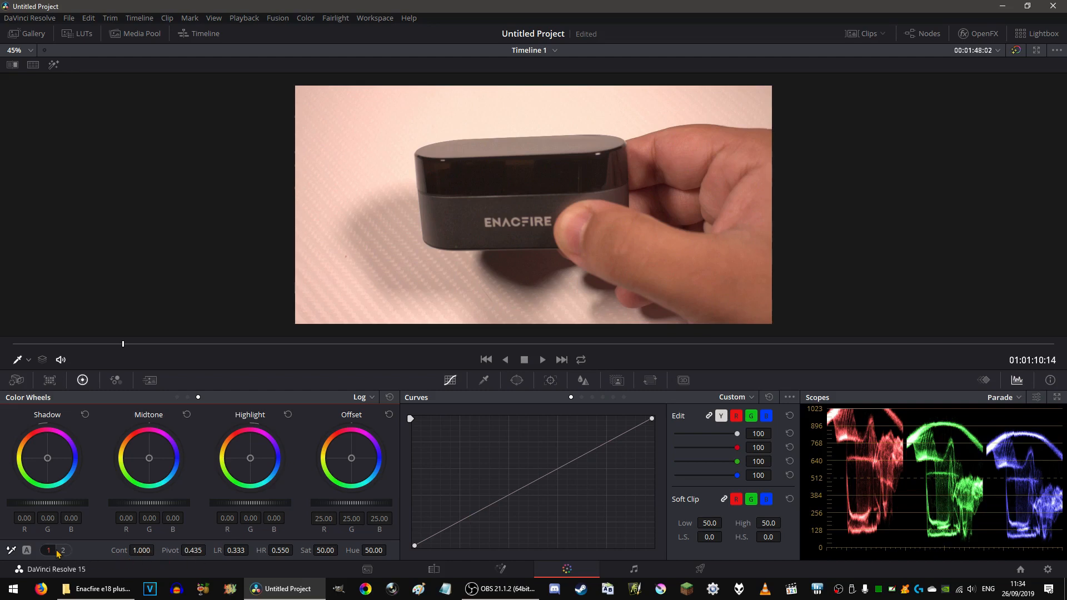
Reveal the second primary adjustments panel with Temp and Tint controls for white balancing
left_click(62, 551)
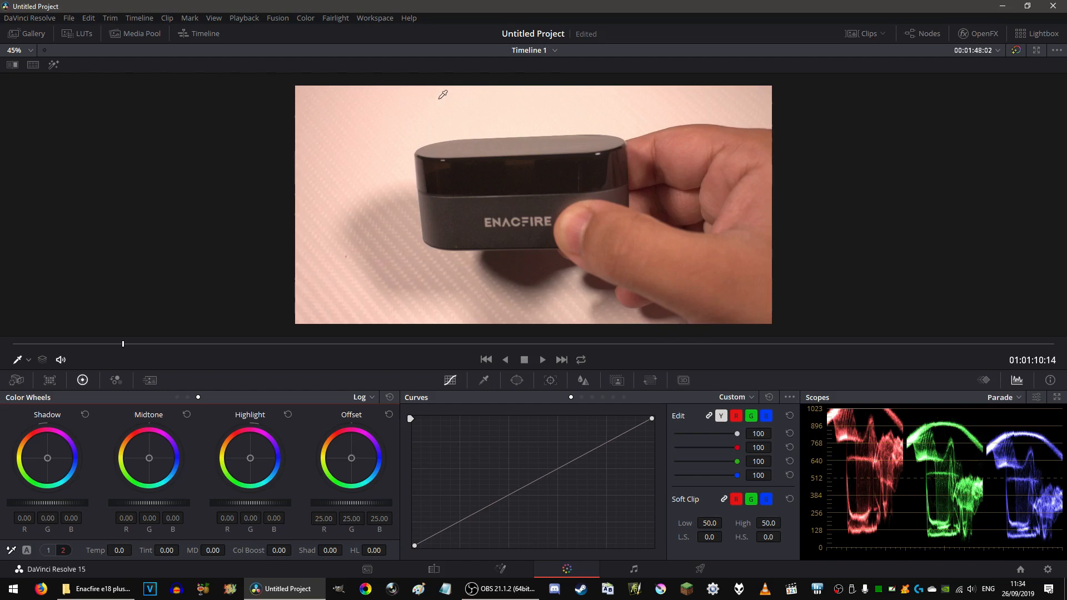
mouse_move(980, 452)
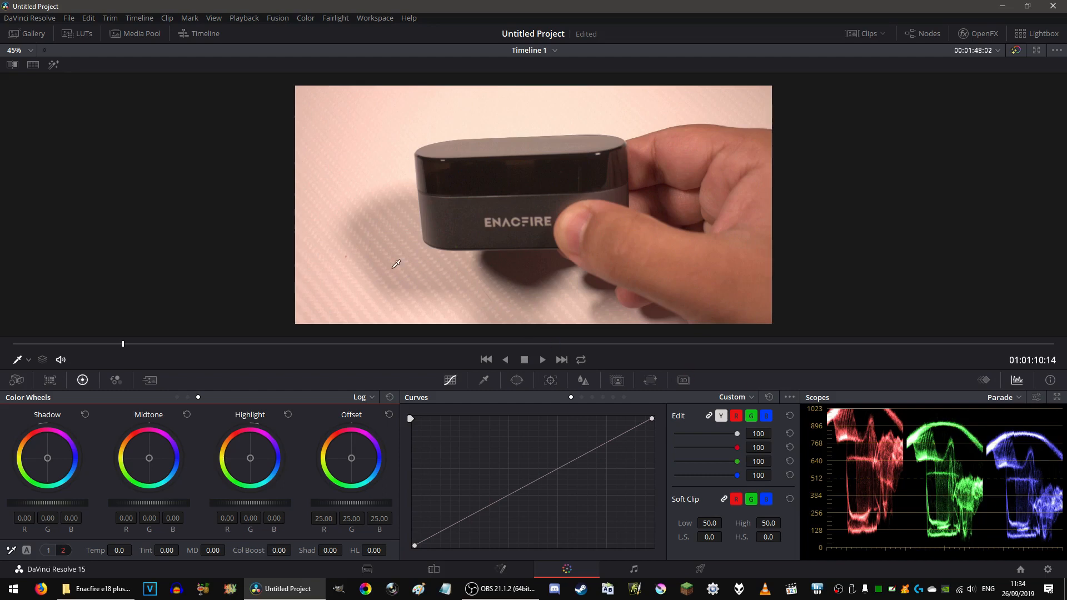
mouse_move(422, 302)
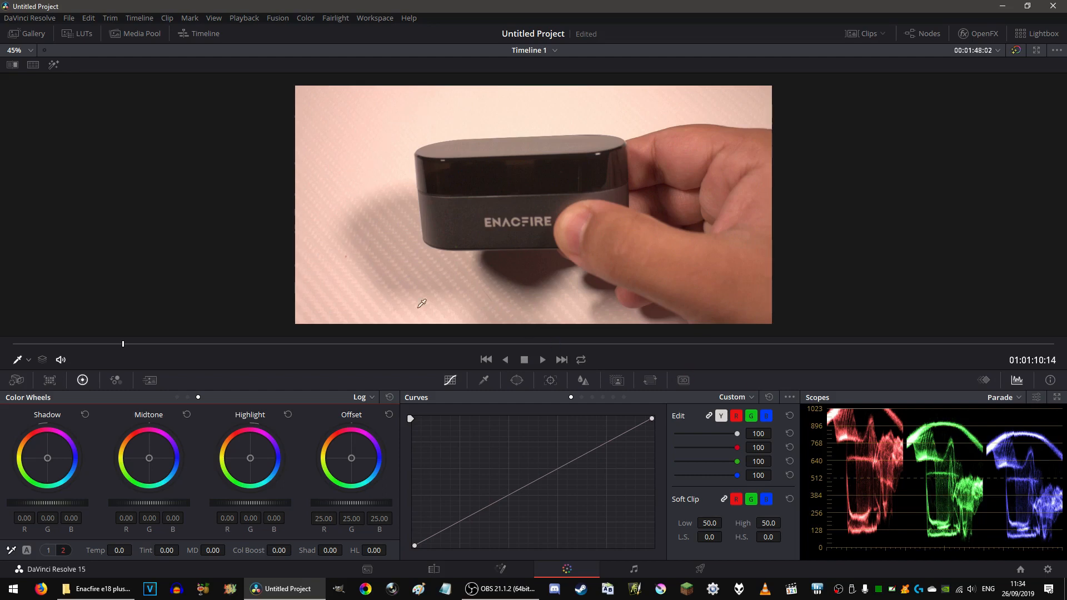
mouse_move(986, 463)
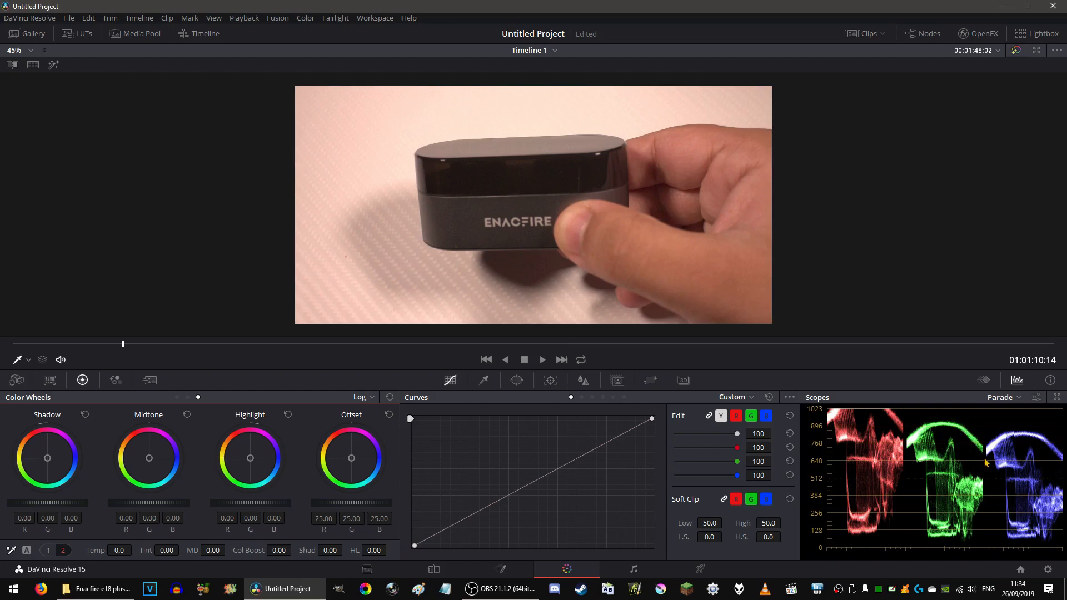
mouse_move(555, 499)
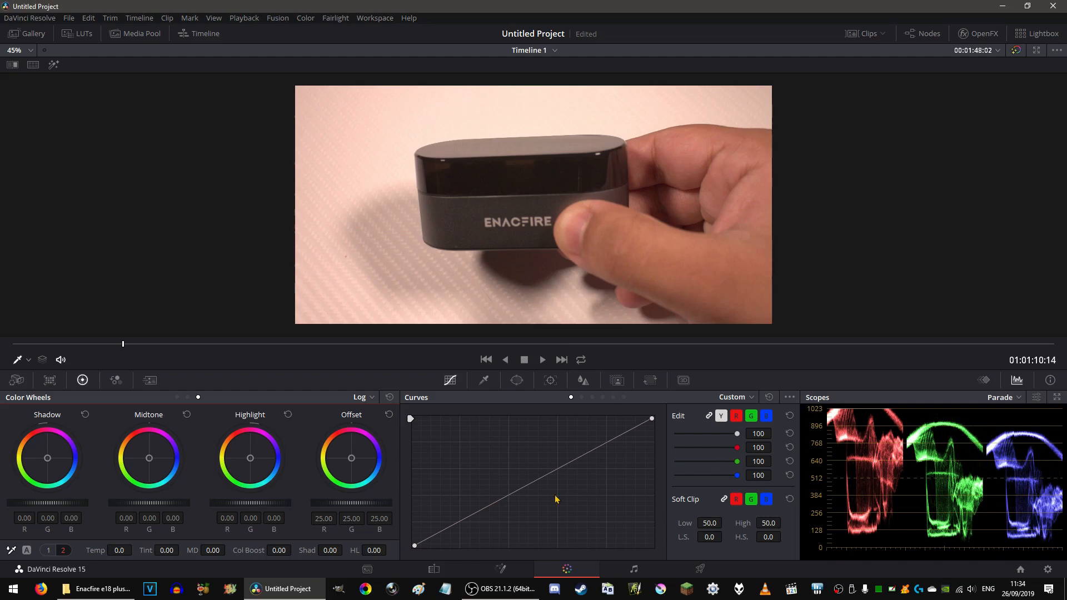
mouse_move(1033, 427)
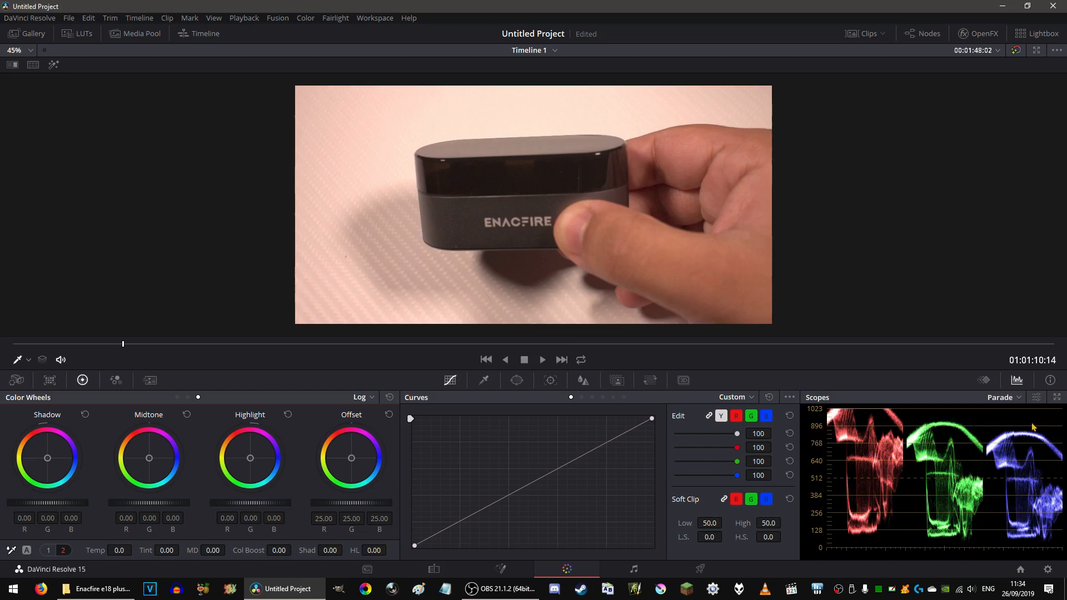
mouse_move(207, 431)
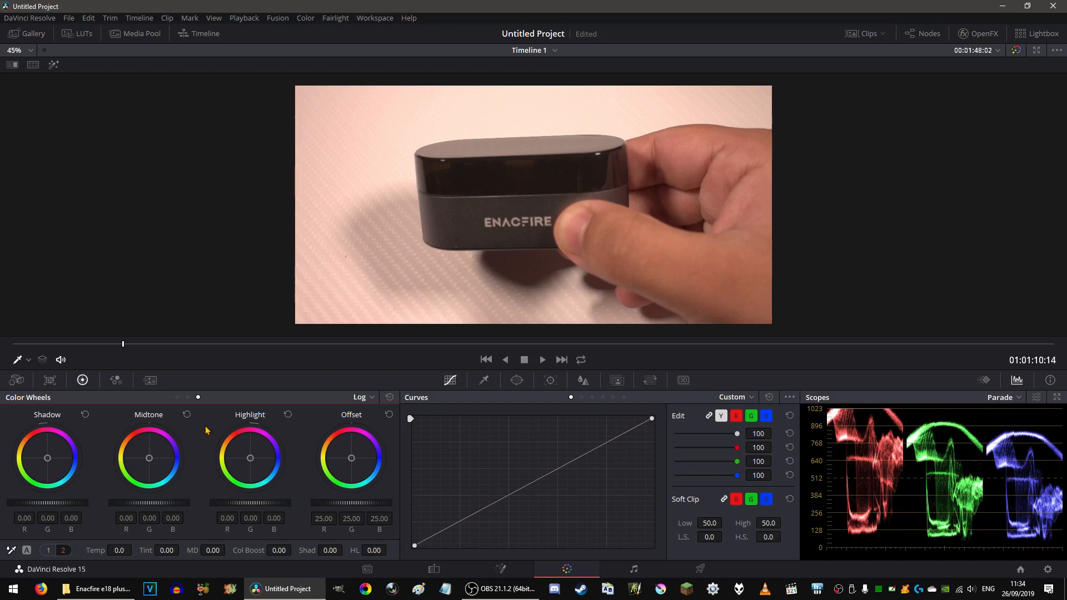
mouse_move(147, 544)
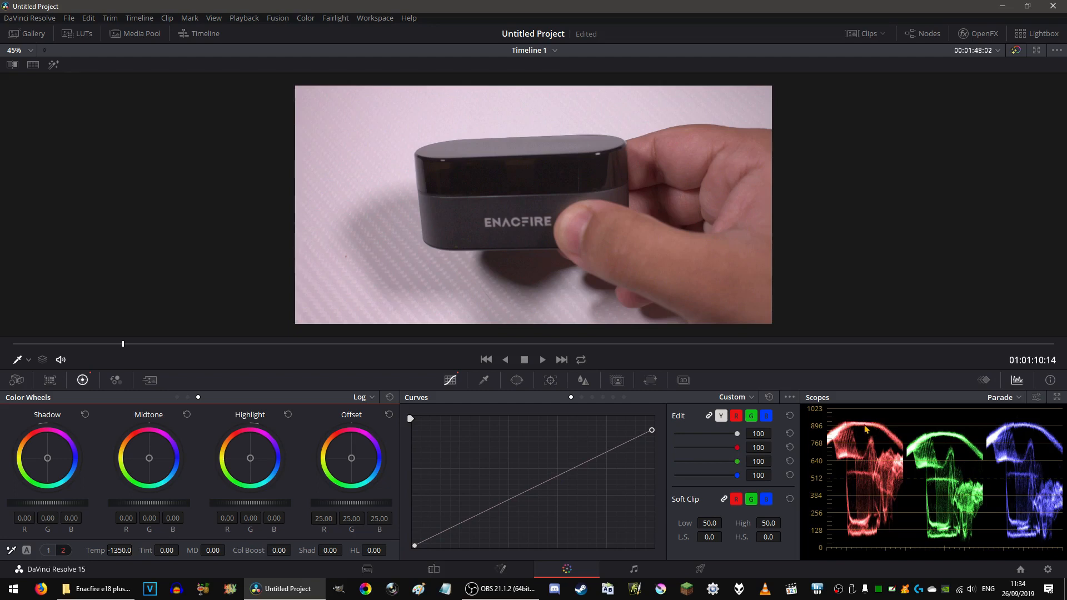
mouse_move(935, 455)
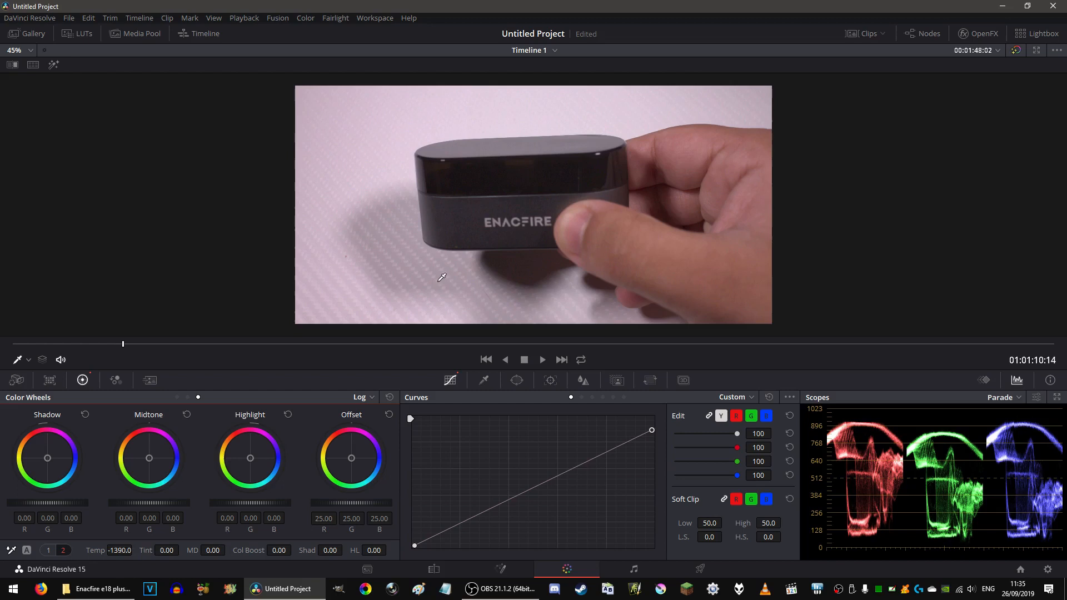
mouse_move(189, 572)
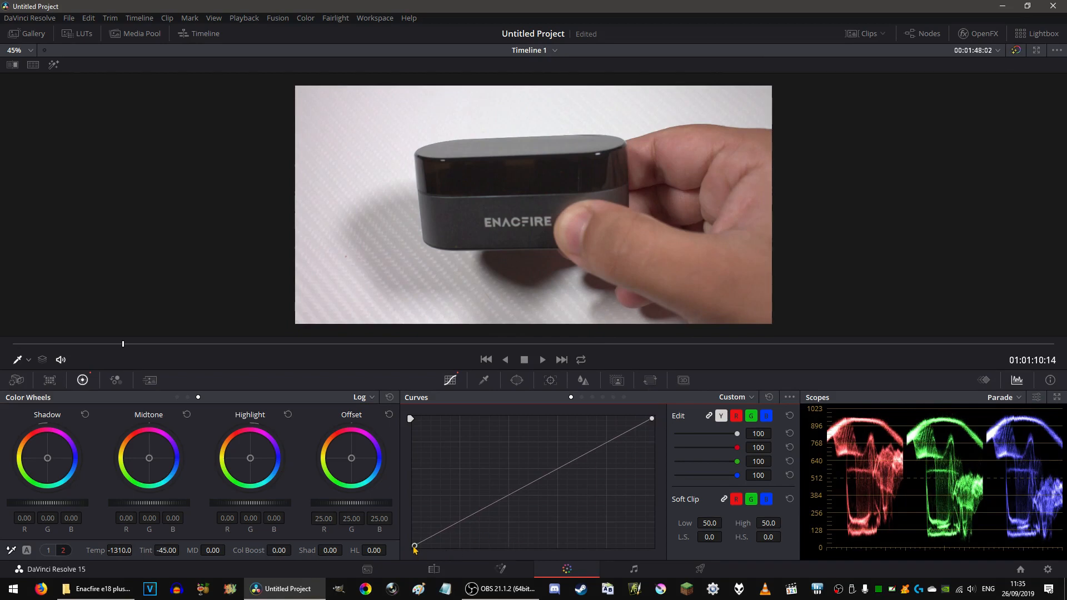
mouse_move(315, 353)
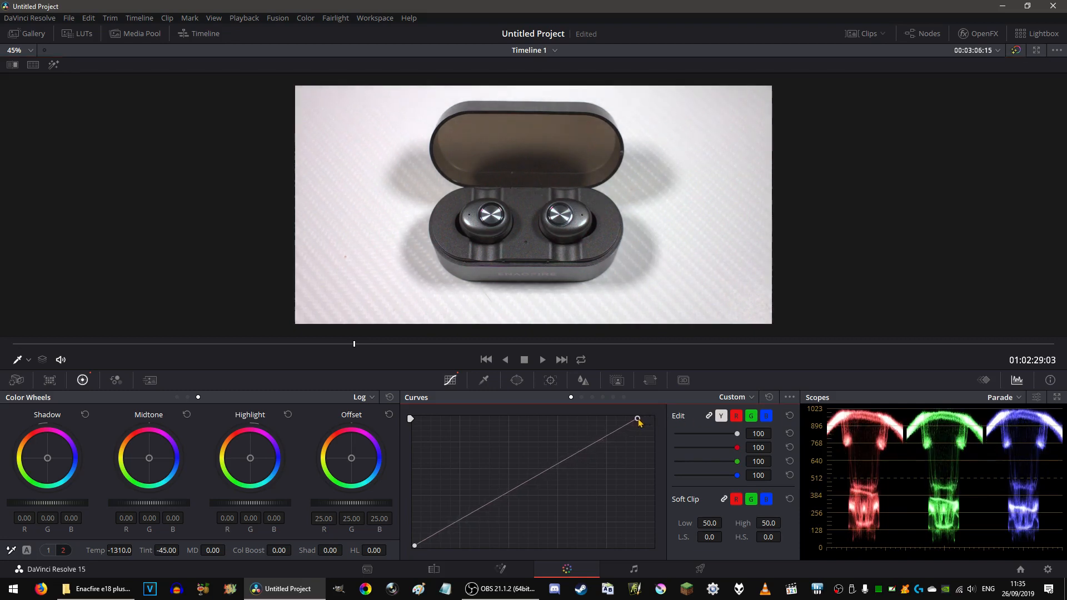
left_click(433, 343)
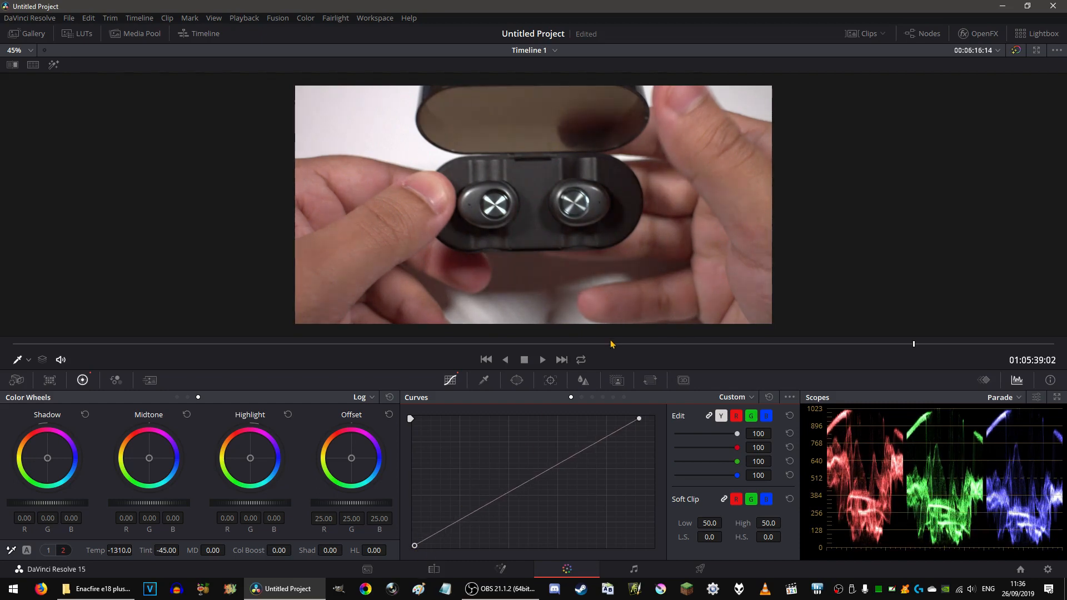
left_click(453, 343)
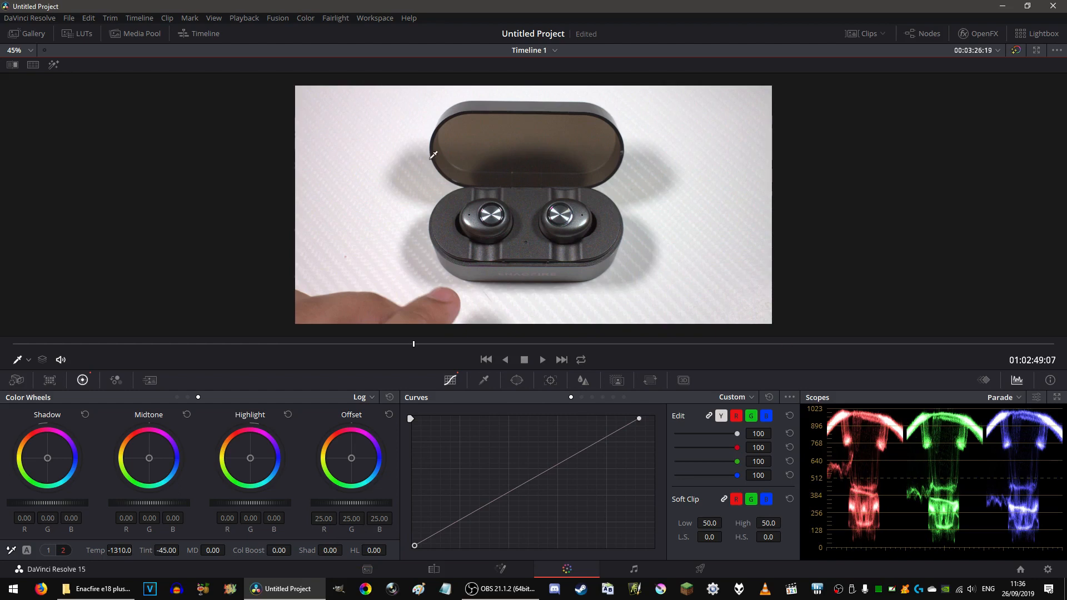
Show the node graph and add a second serial correction node after the original
left_click(923, 32)
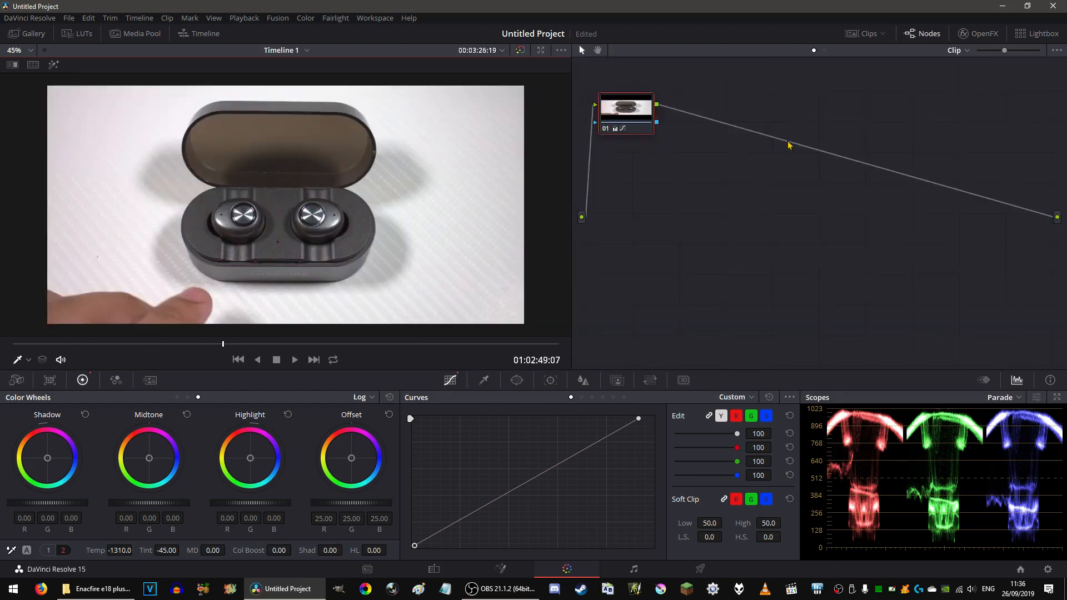
right_click(790, 144)
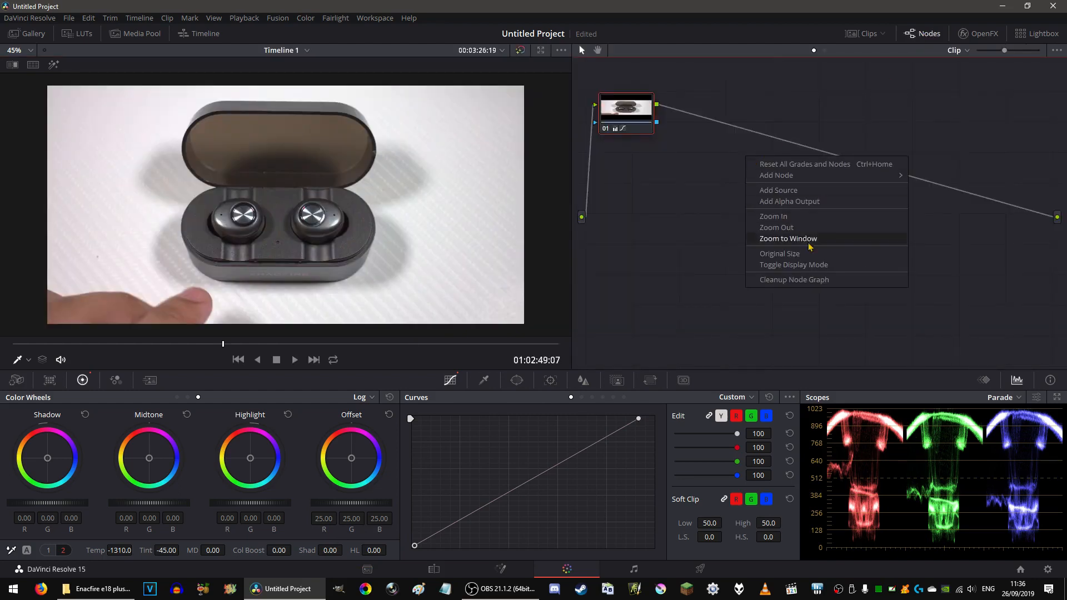
left_click(776, 174)
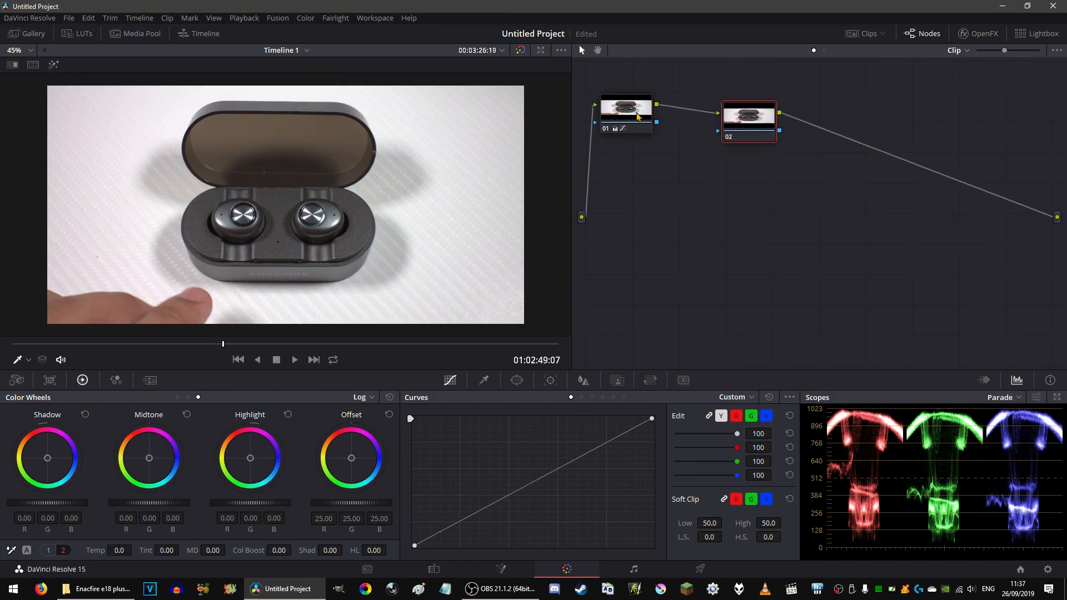
left_click(625, 109)
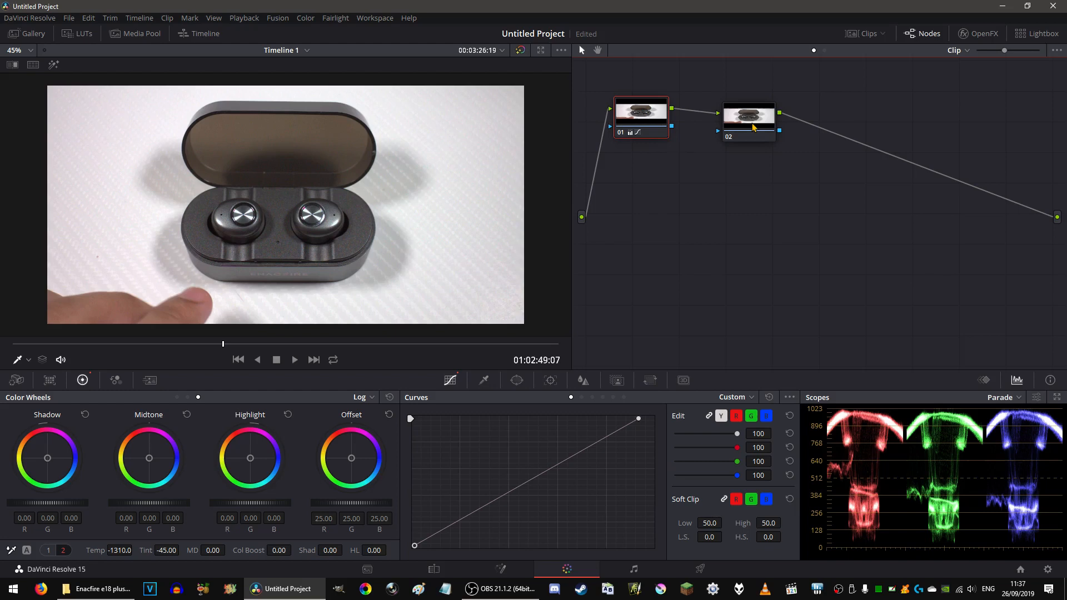
left_click(748, 121)
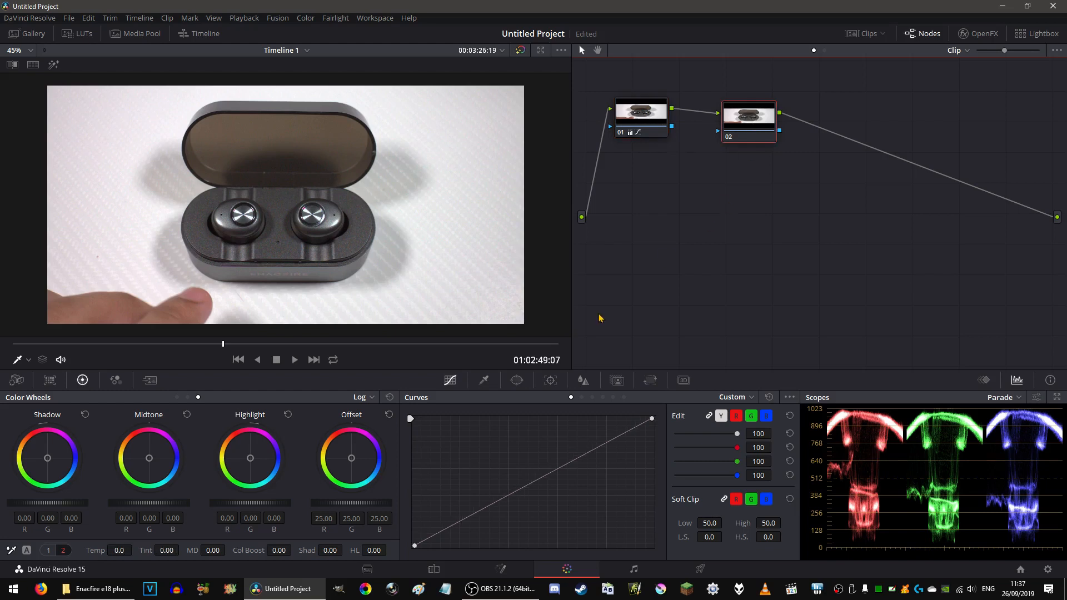
mouse_move(284, 461)
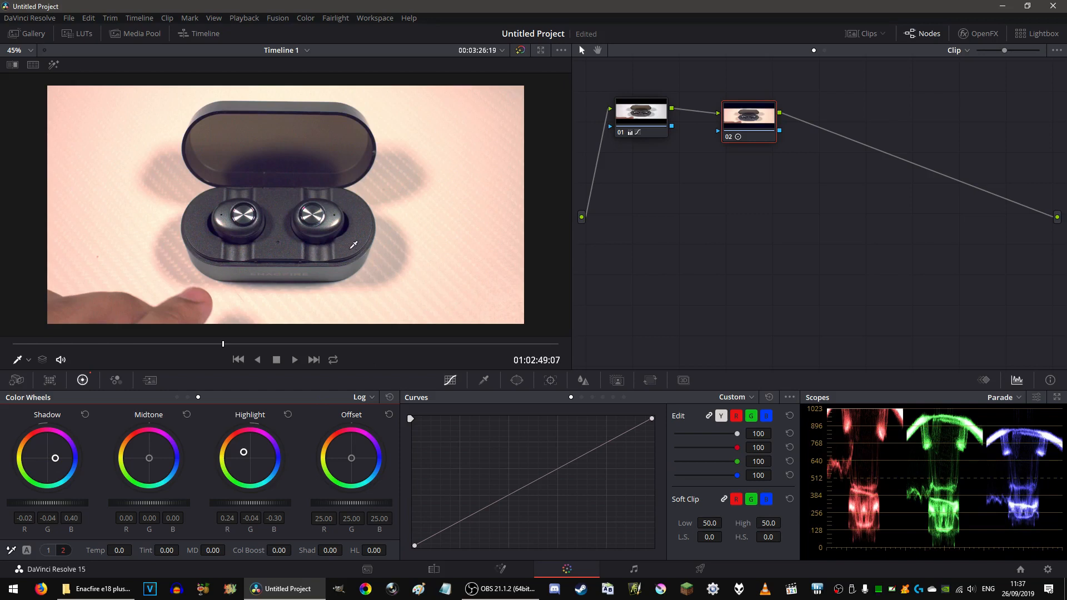
mouse_move(720, 207)
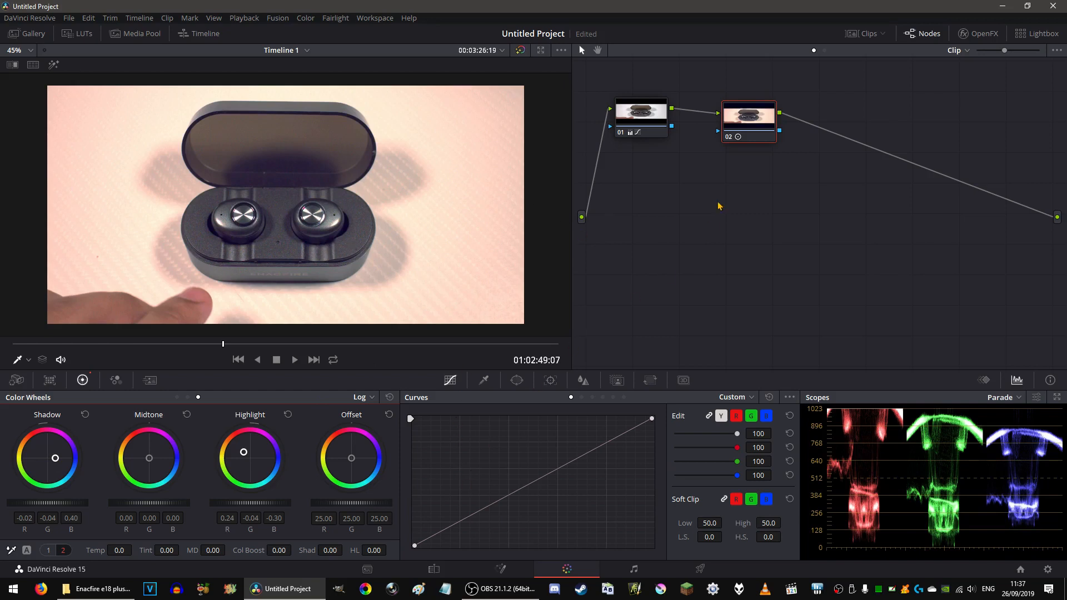
Delete the second node, keeping only the white-balanced first node
right_click(748, 122)
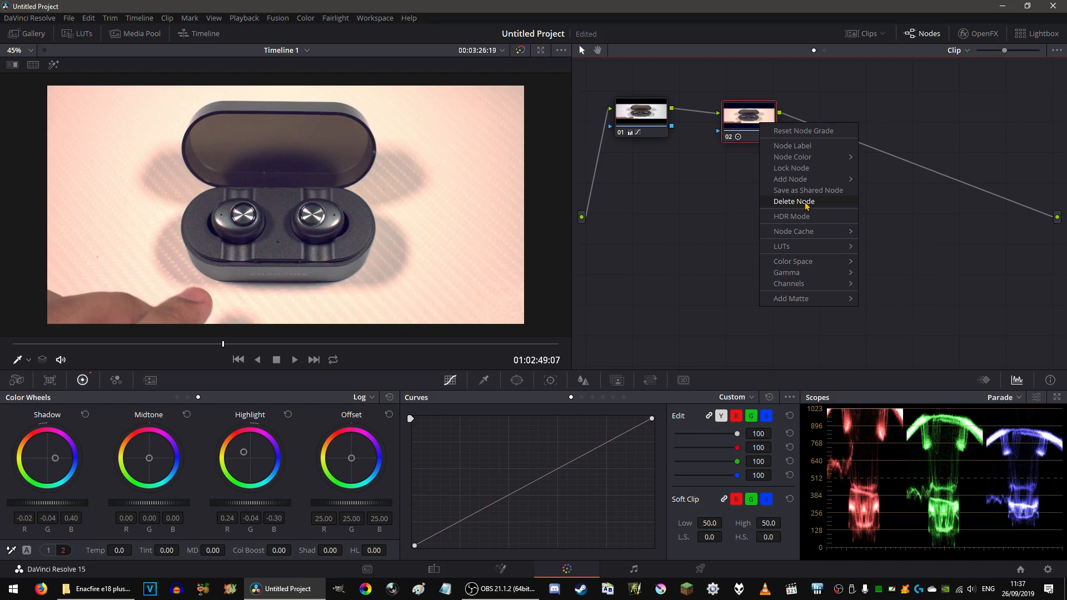
left_click(794, 201)
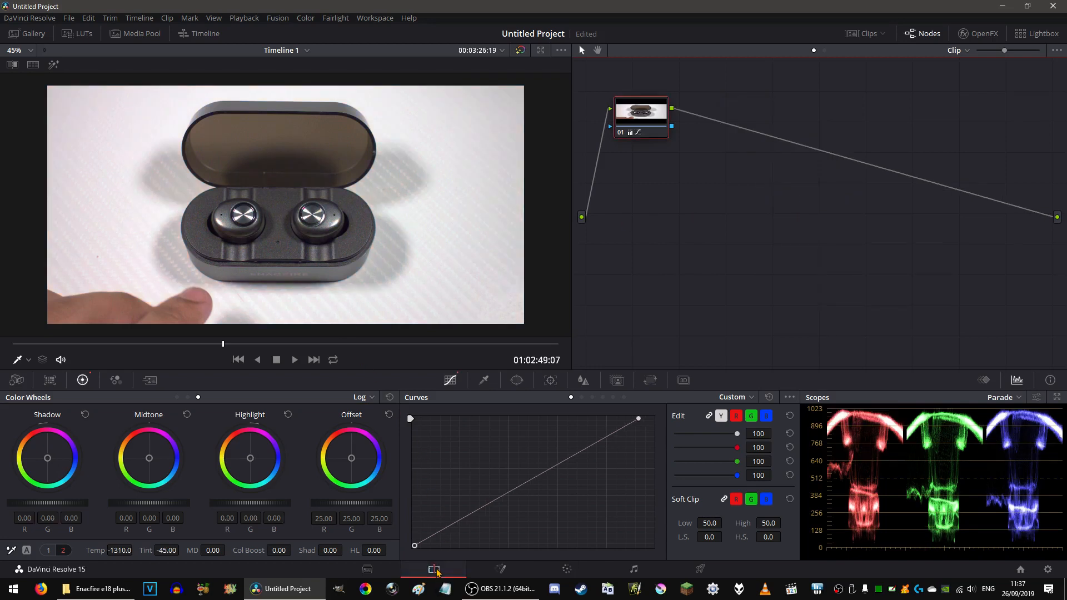
Review the graded clip on the Edit timeline: earbud close-up, open case, earlier case shot
left_click(434, 569)
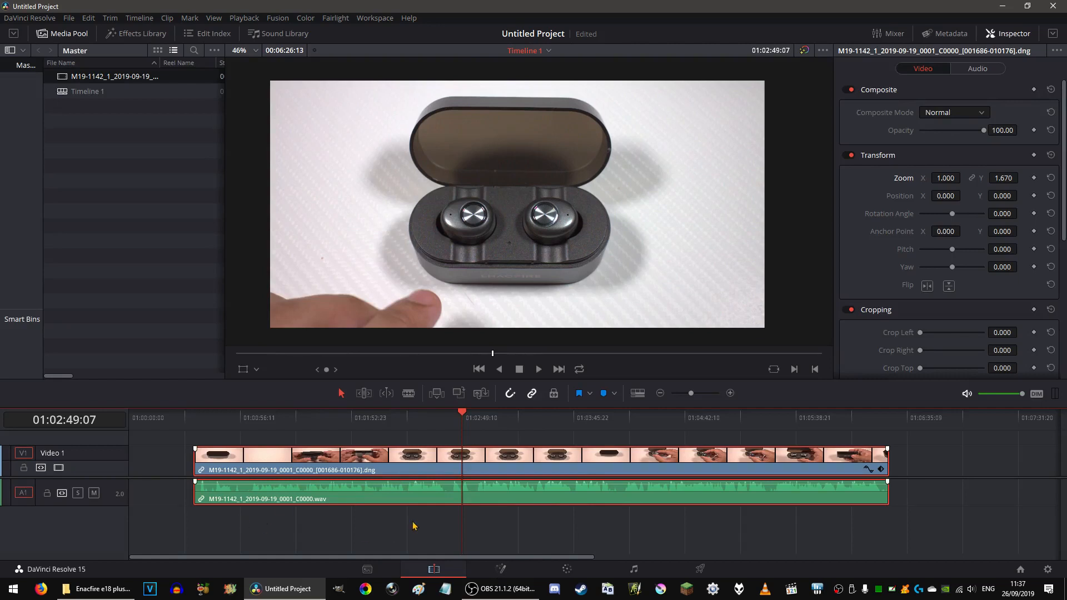
left_click(702, 415)
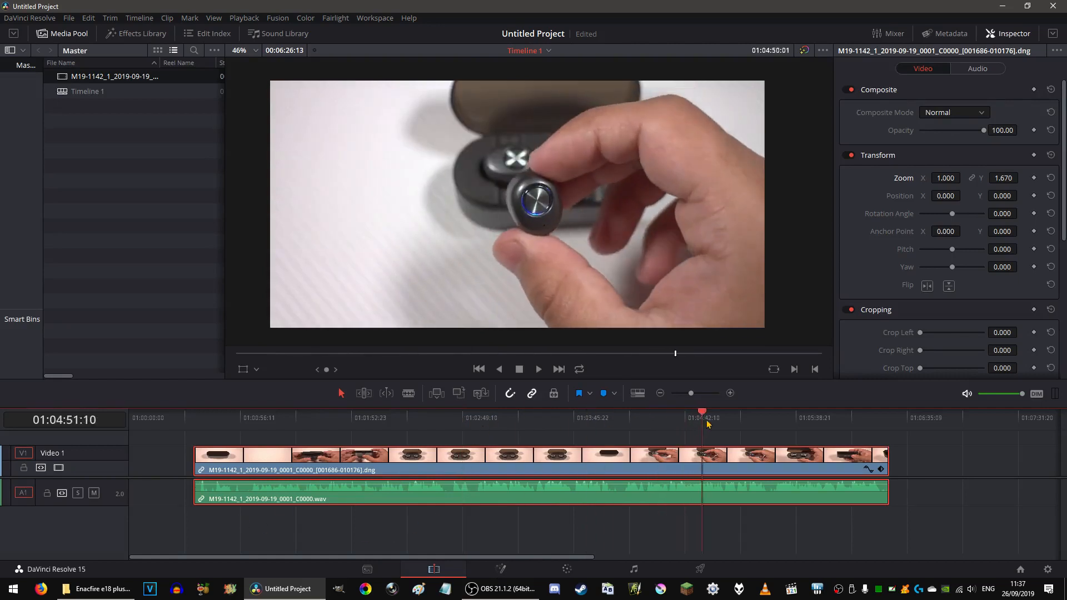
left_click(735, 418)
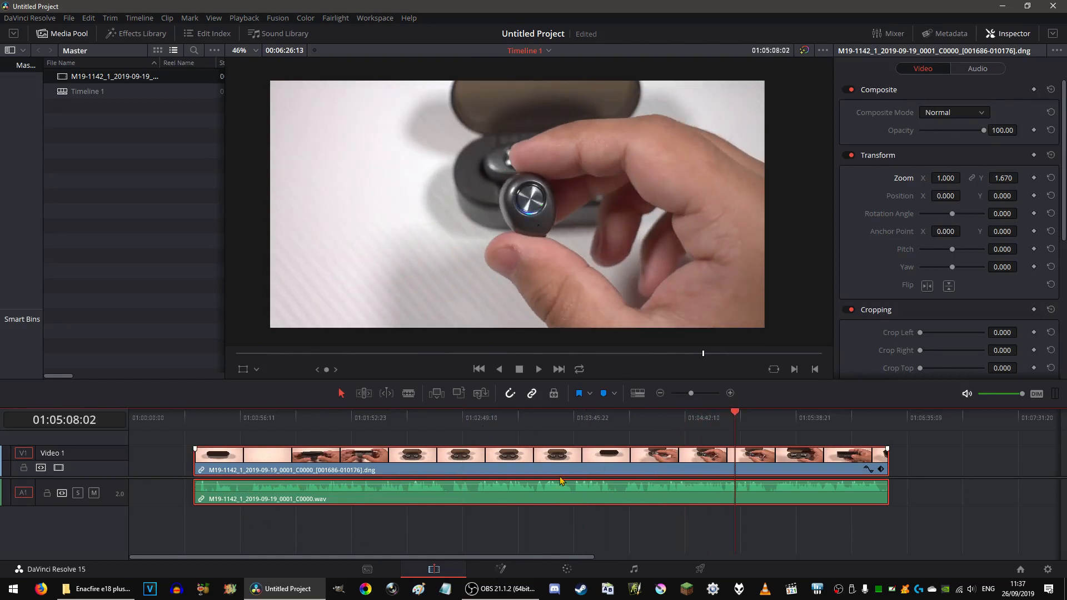
mouse_move(574, 250)
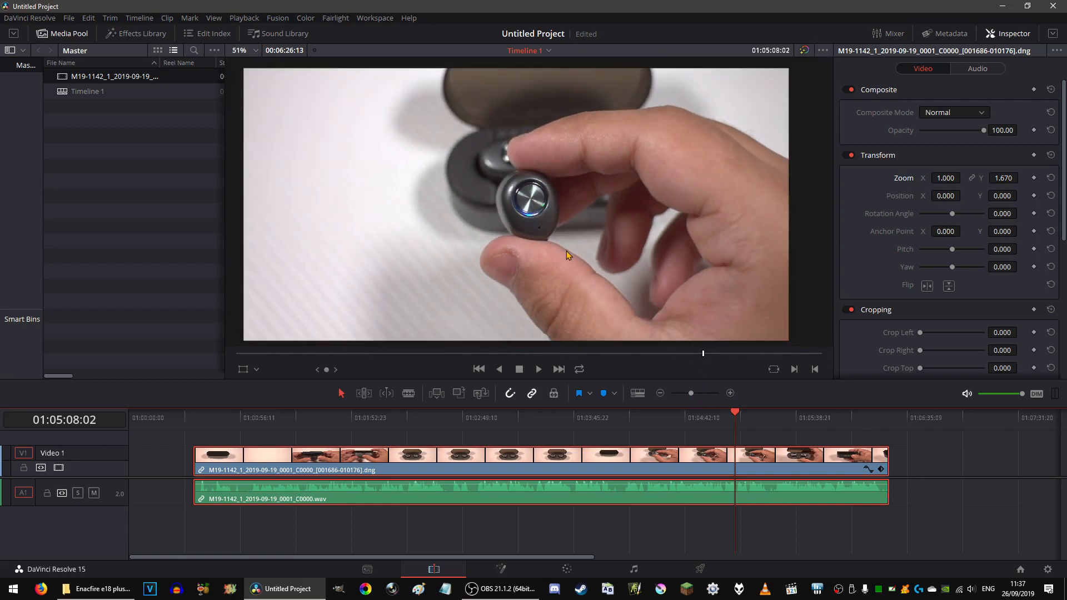
left_click(490, 417)
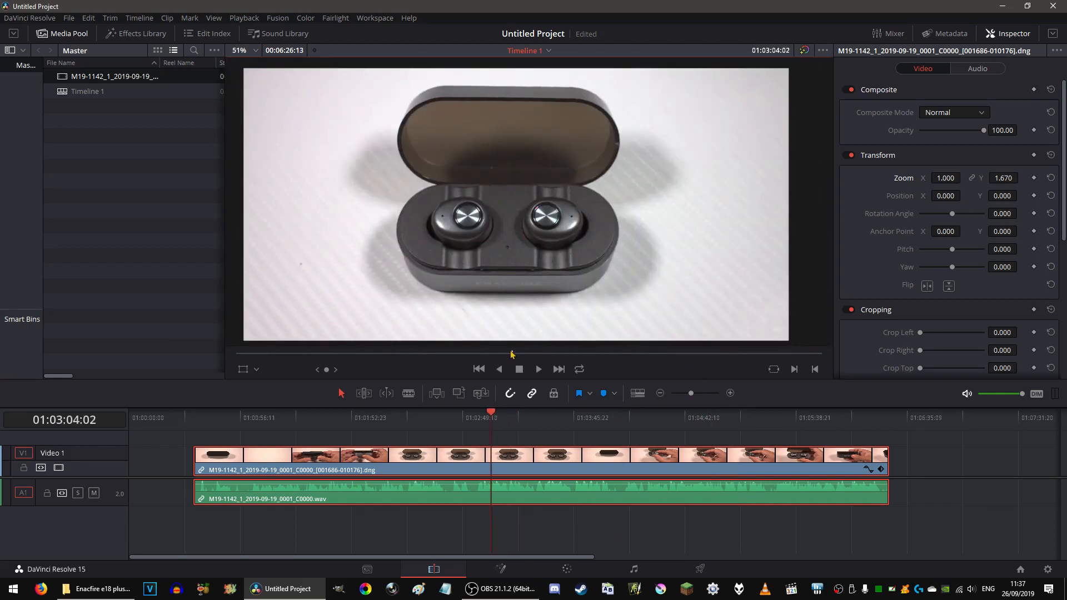
left_click(352, 418)
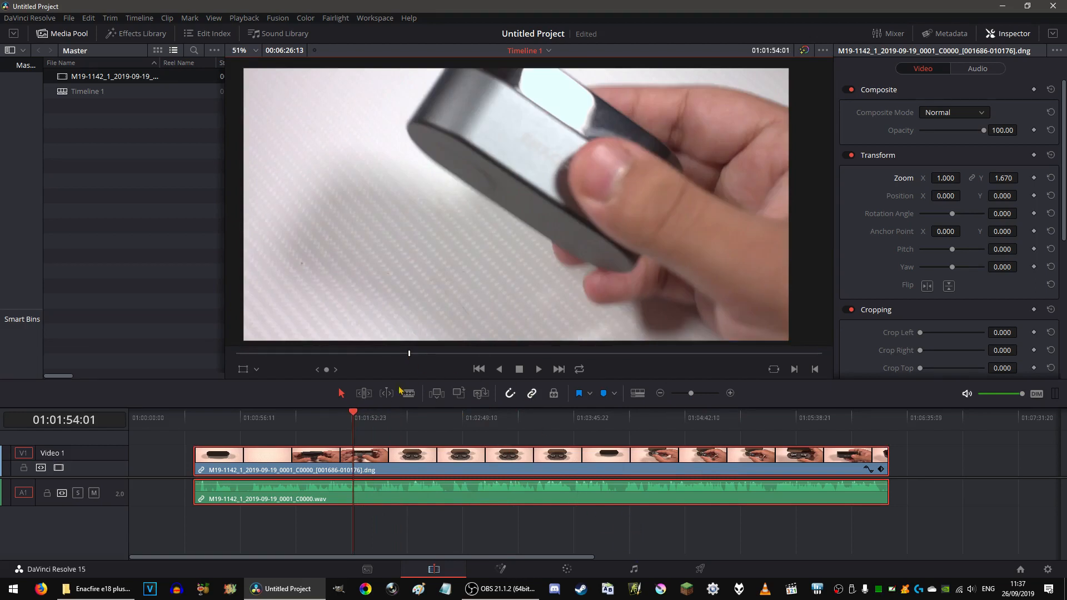
Switch to the Deliver page showing QuickTime H.264 1920×960 render settings
left_click(210, 417)
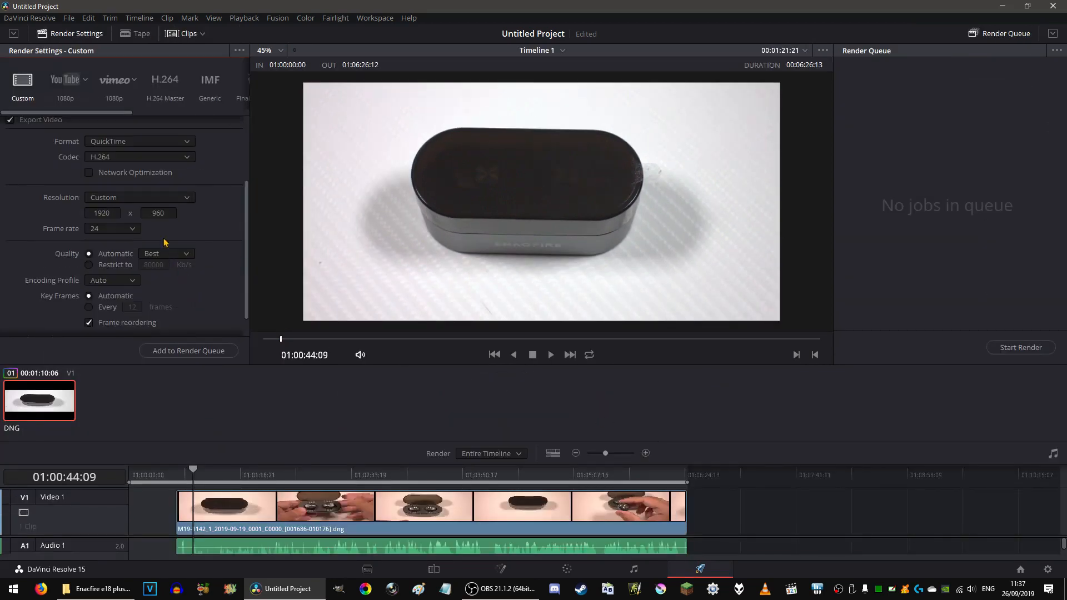
Set the render frame rate to 30 fps
left_click(112, 228)
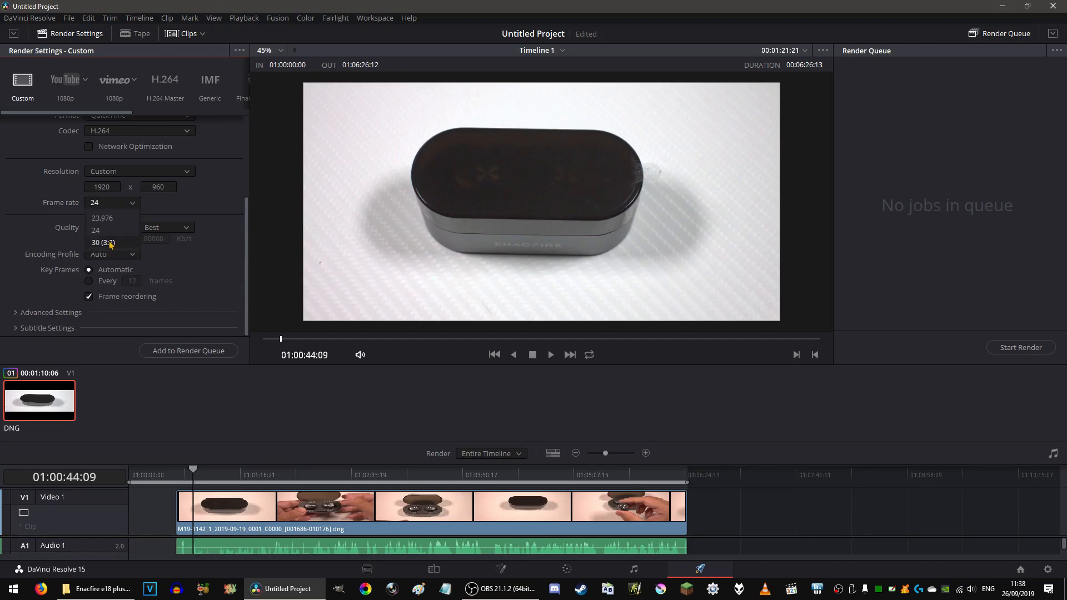
left_click(96, 231)
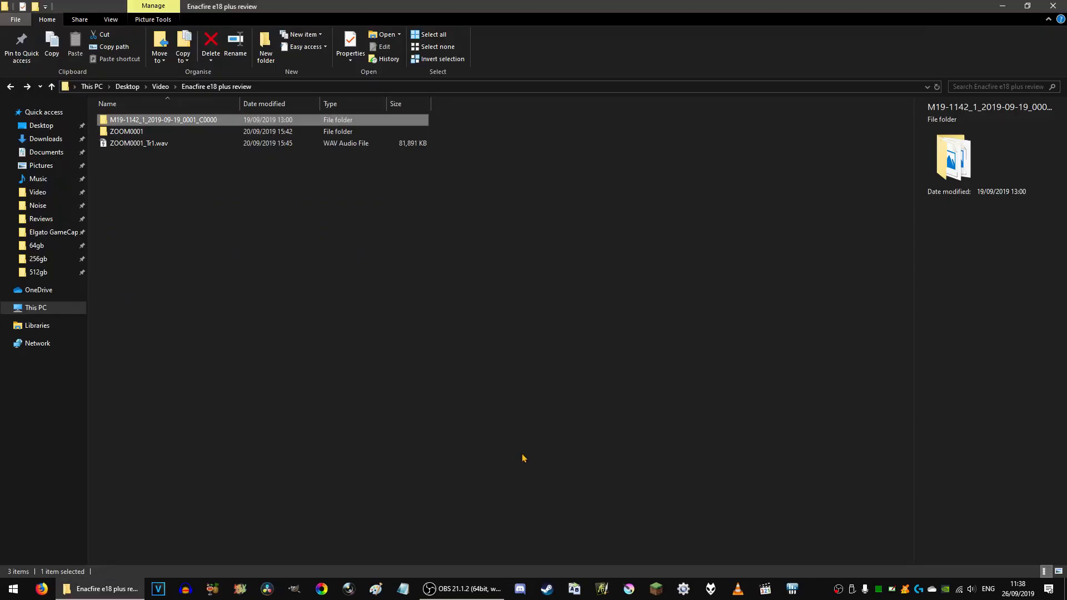
Deselect the folders in the review folder and bring OBS Studio to the front
left_click(276, 348)
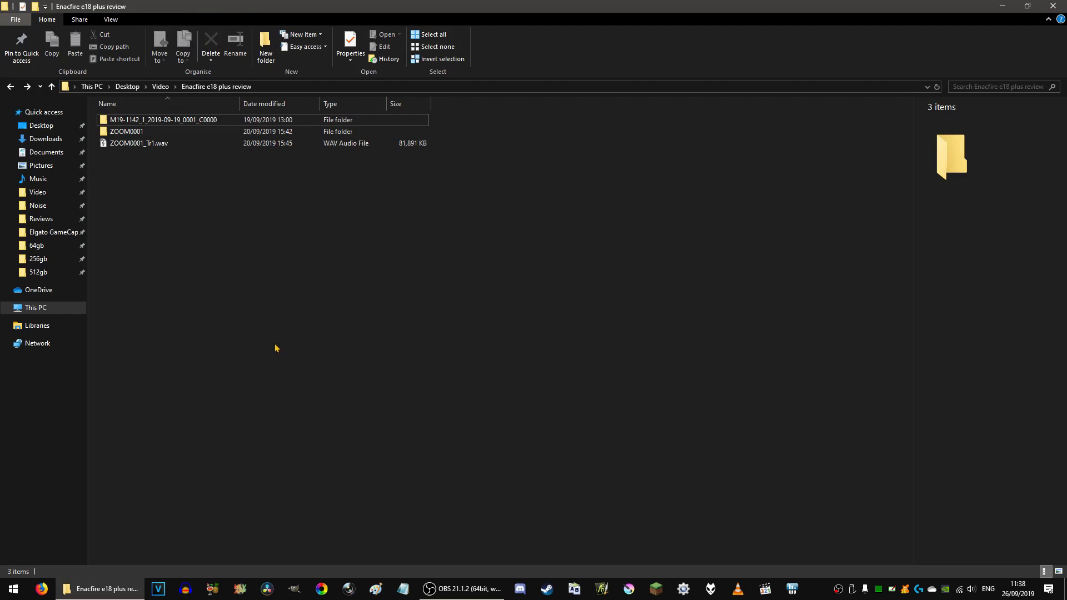
mouse_move(286, 471)
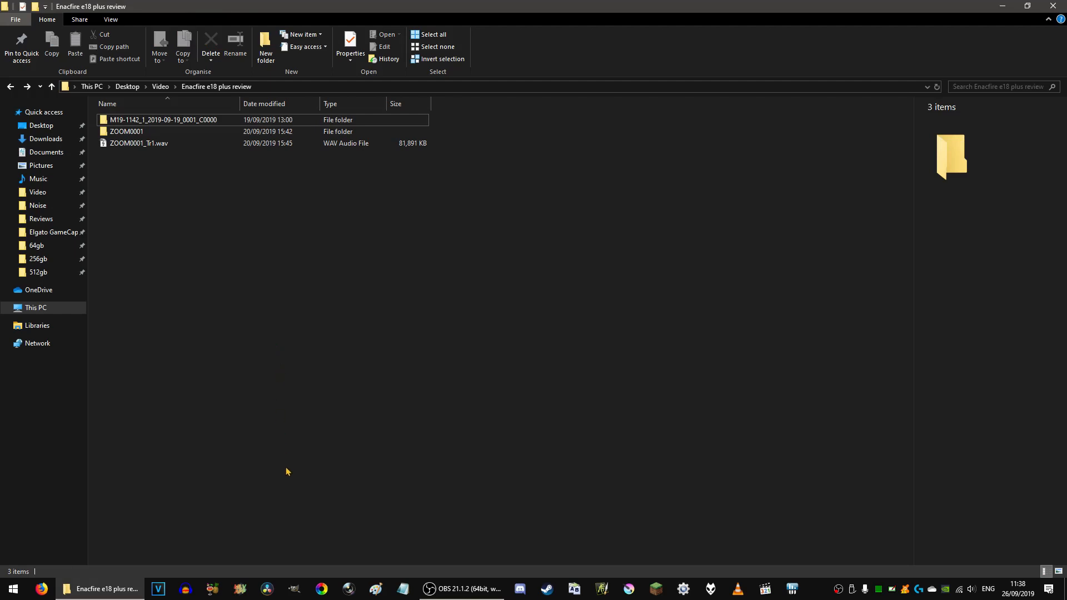
mouse_move(240, 589)
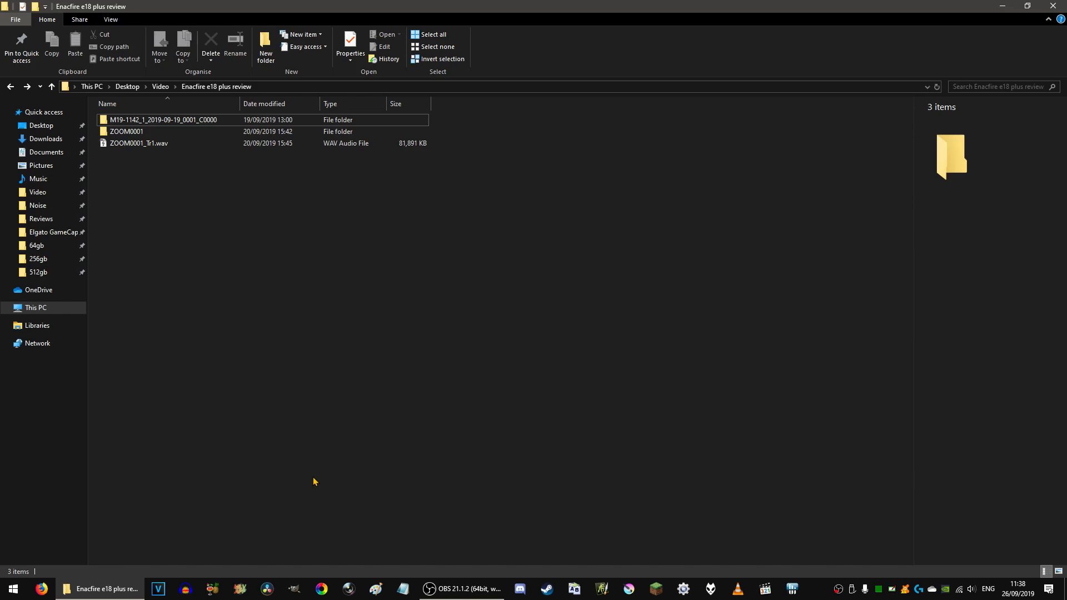
mouse_move(296, 327)
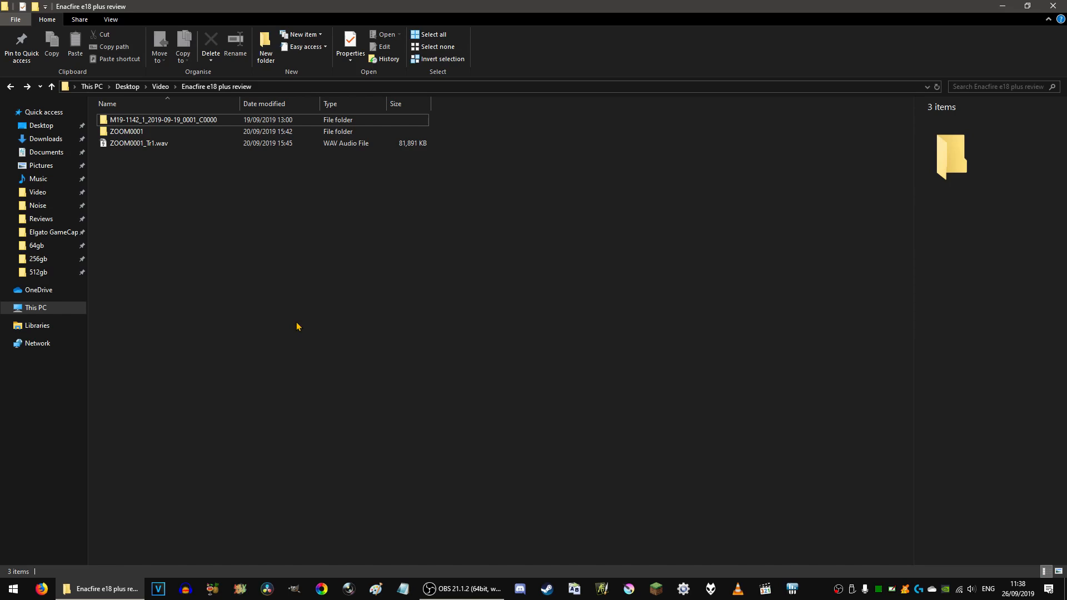
left_click(462, 589)
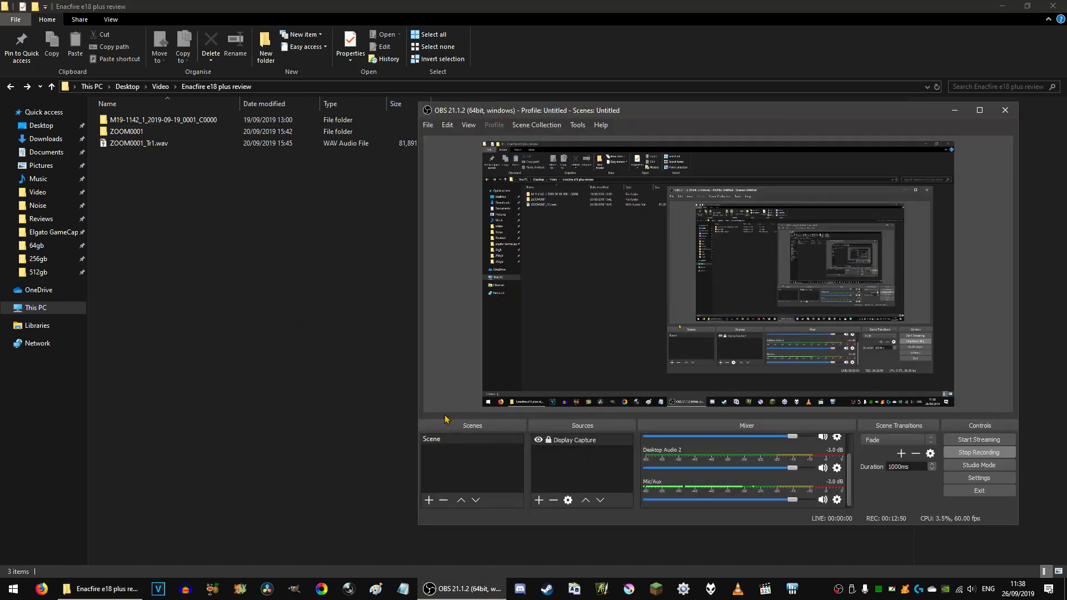